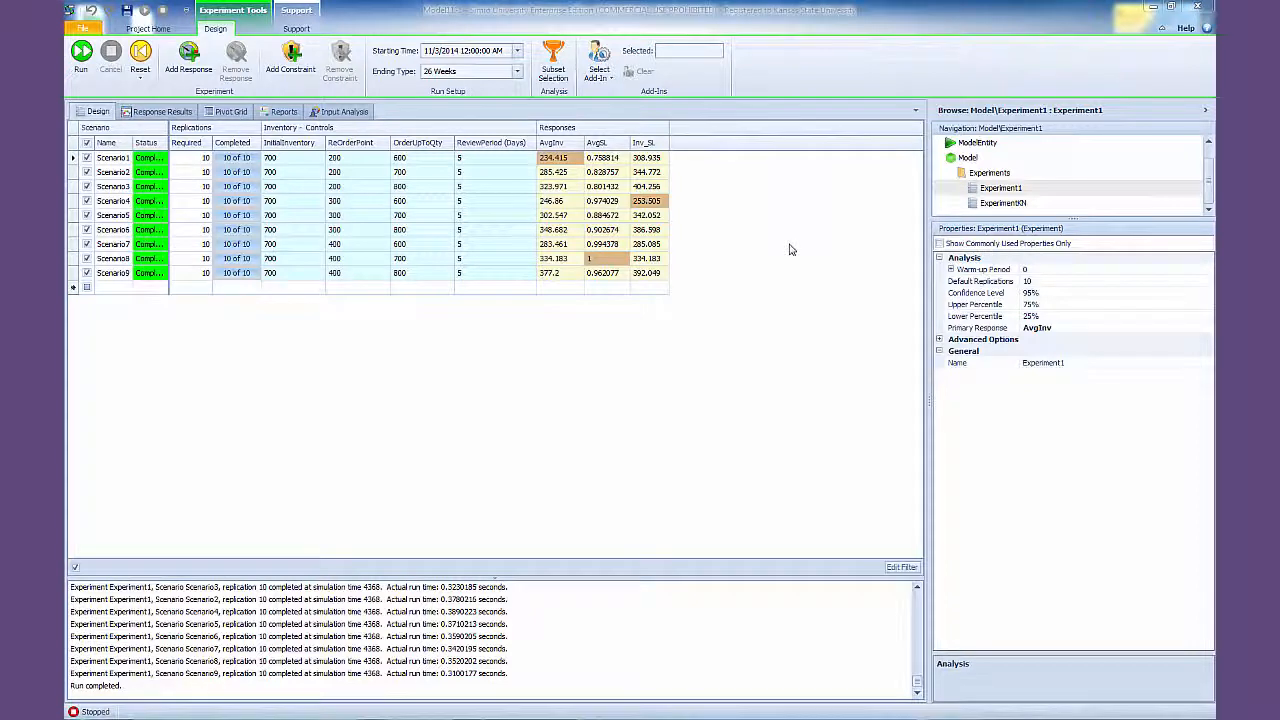
pyautogui.moveTo(784, 244)
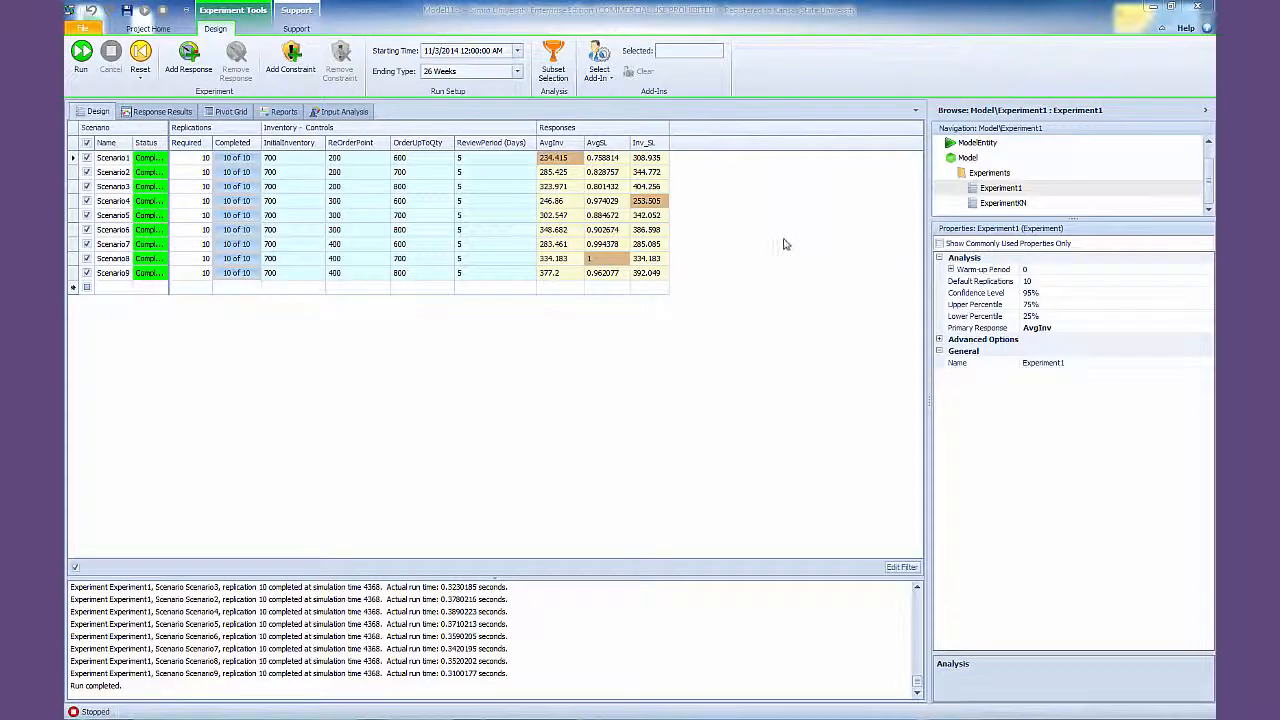
pyautogui.moveTo(796, 246)
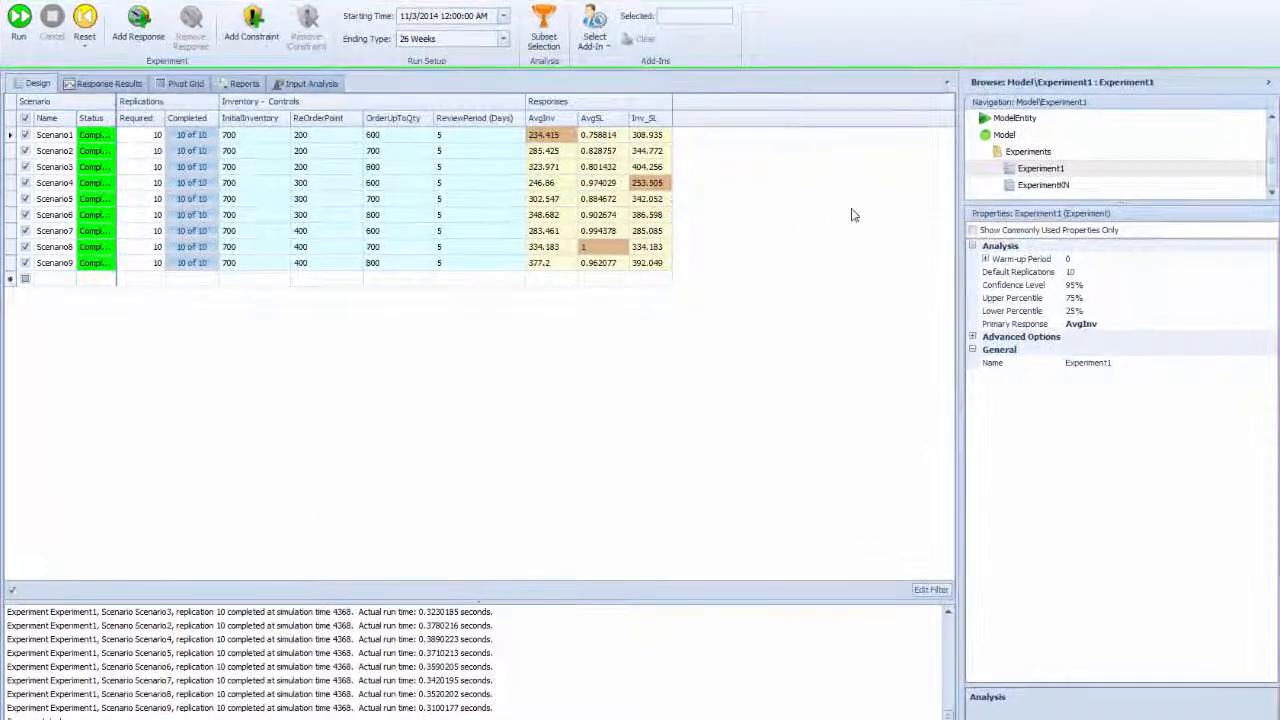
# Step: Duplicate Experiment1 and rename the copy ExperimentOptQuest
pyautogui.rightClick(1040, 168)
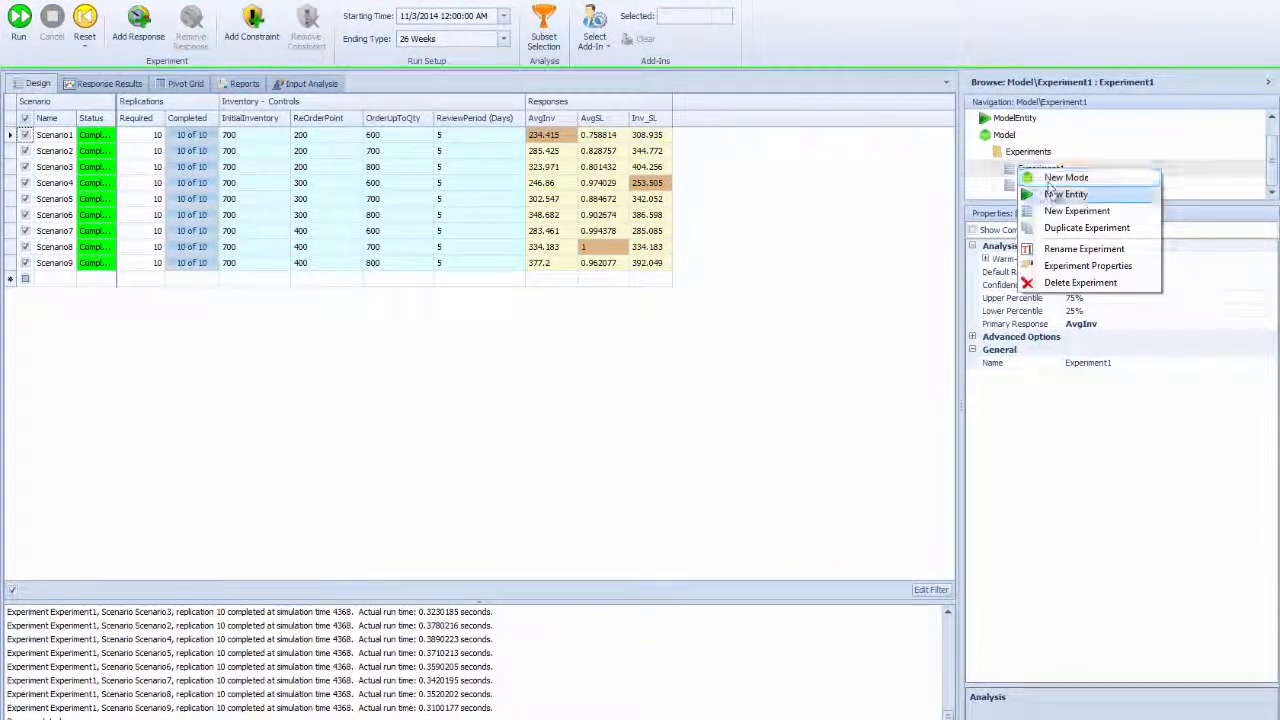
pyautogui.click(1076, 212)
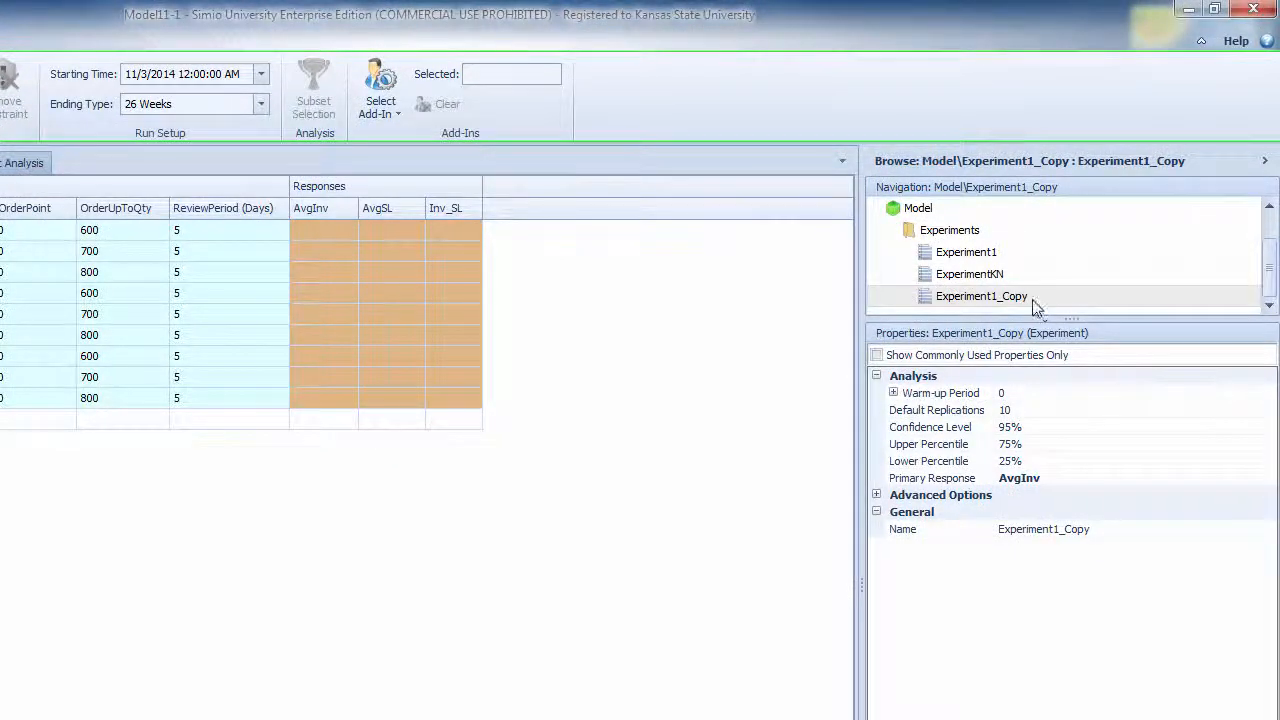
pyautogui.doubleClick(980, 296)
pyautogui.write('OptQuest')
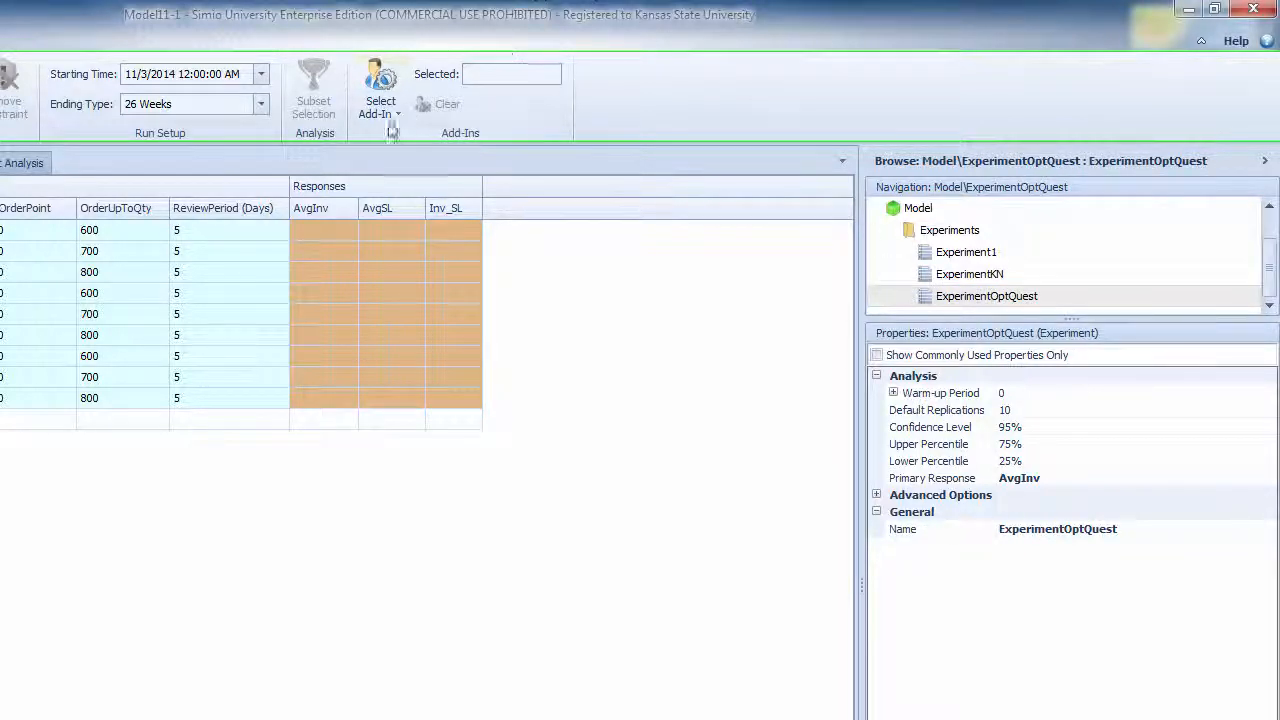
# Step: Attach the OptQuest for Simio add-in and set the primary response to Inv_SL
pyautogui.click(380, 90)
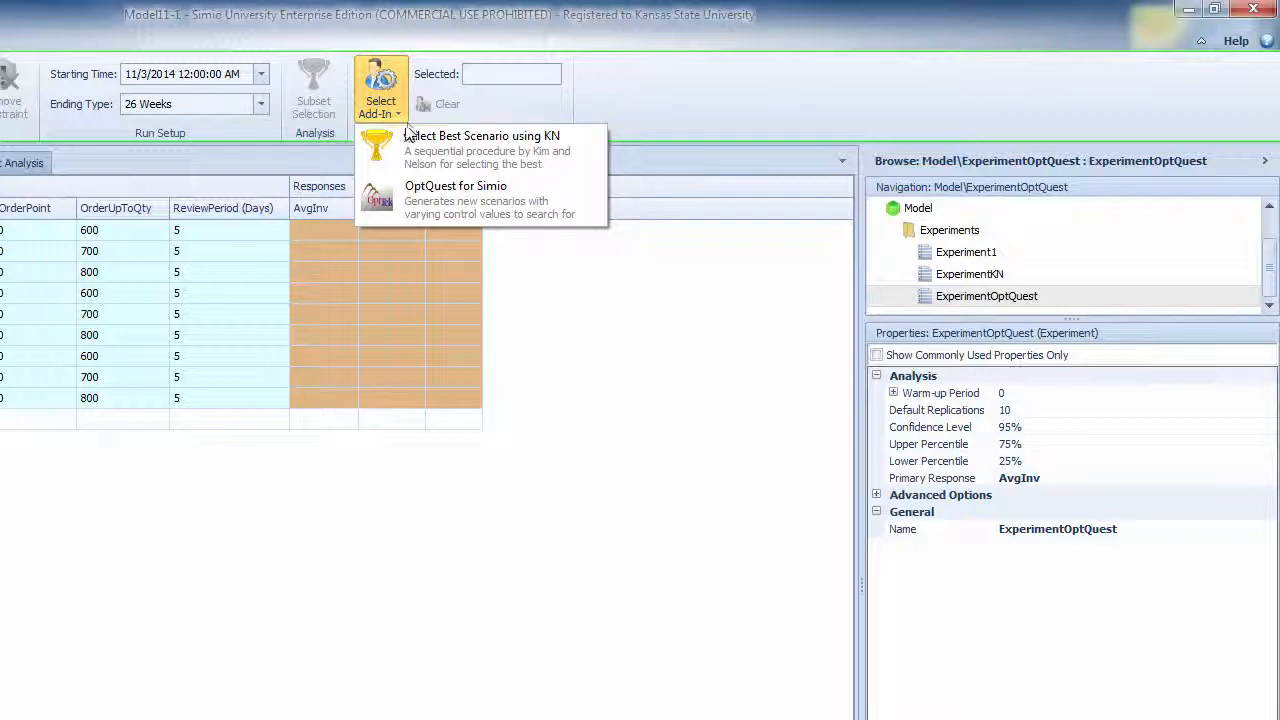
pyautogui.moveTo(404, 204)
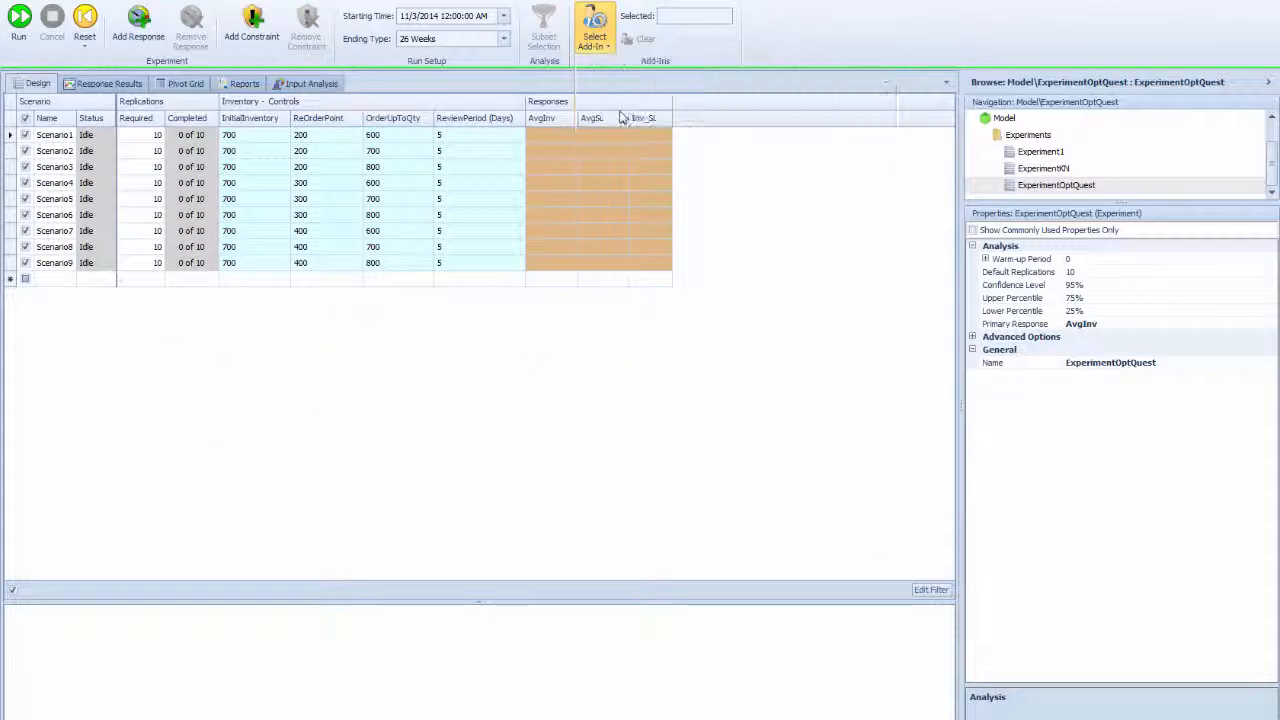
pyautogui.click(592, 30)
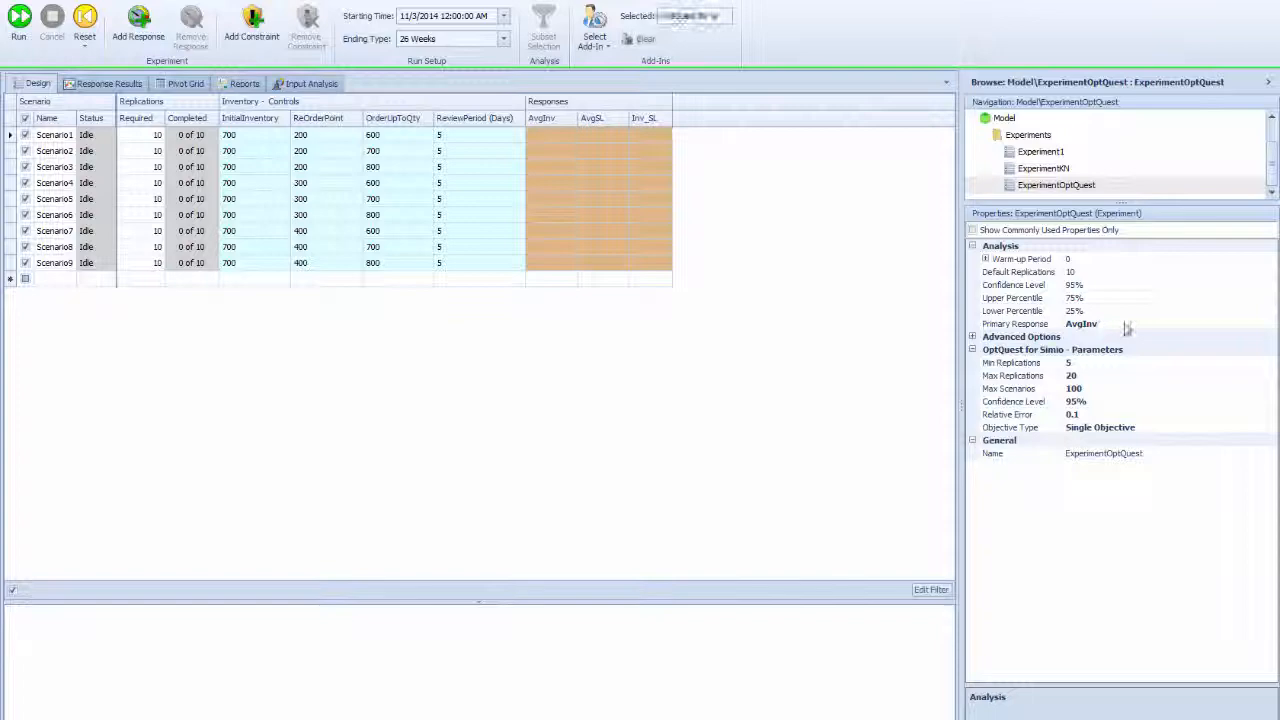
pyautogui.click(1112, 324)
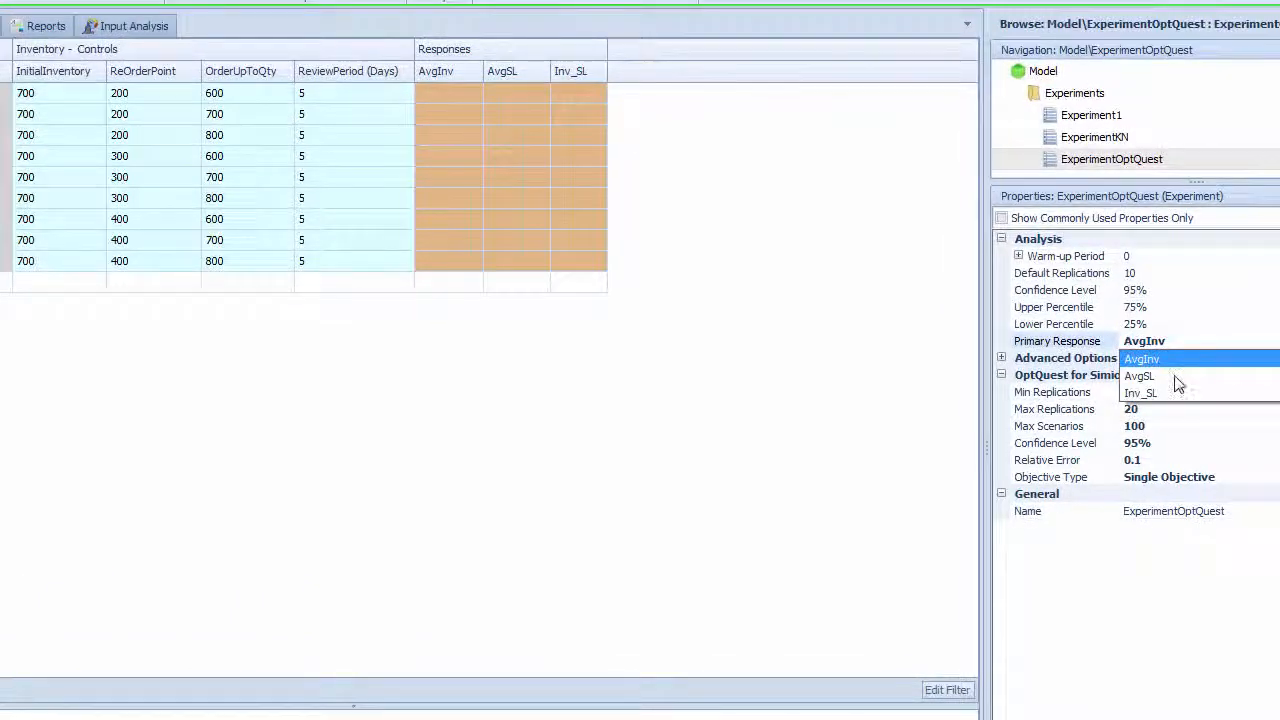
pyautogui.click(1140, 390)
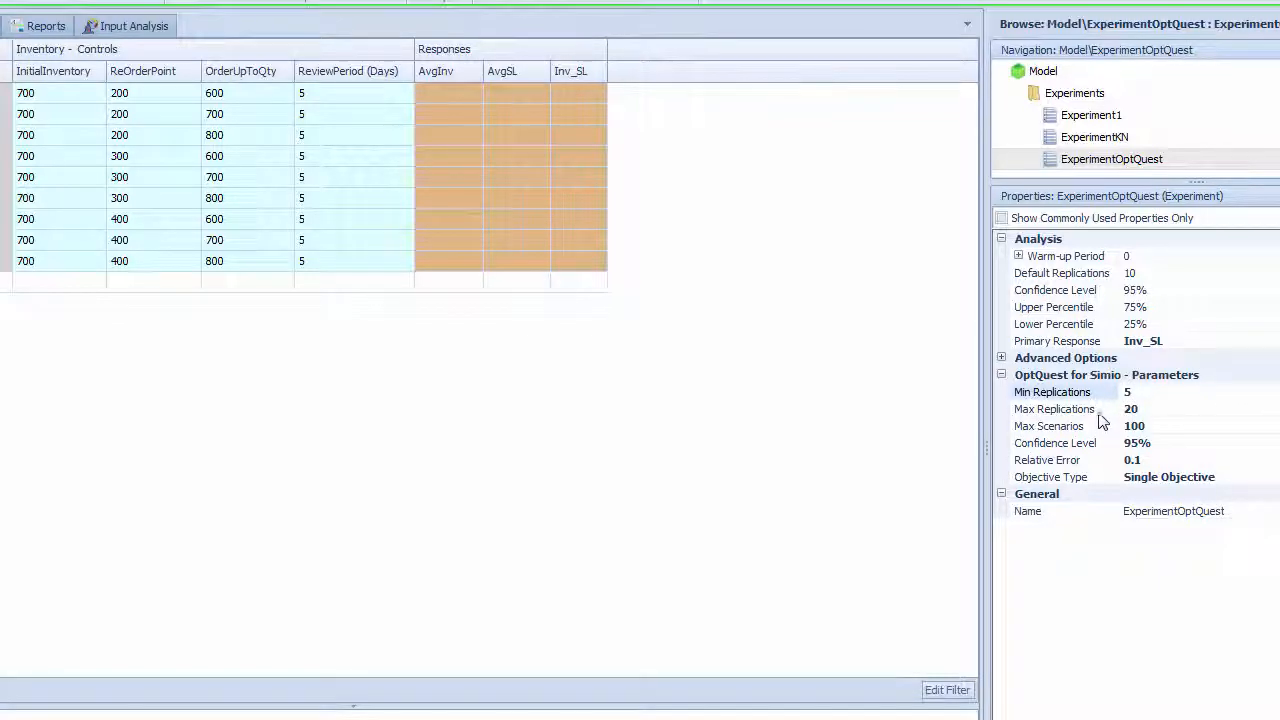
pyautogui.moveTo(1084, 438)
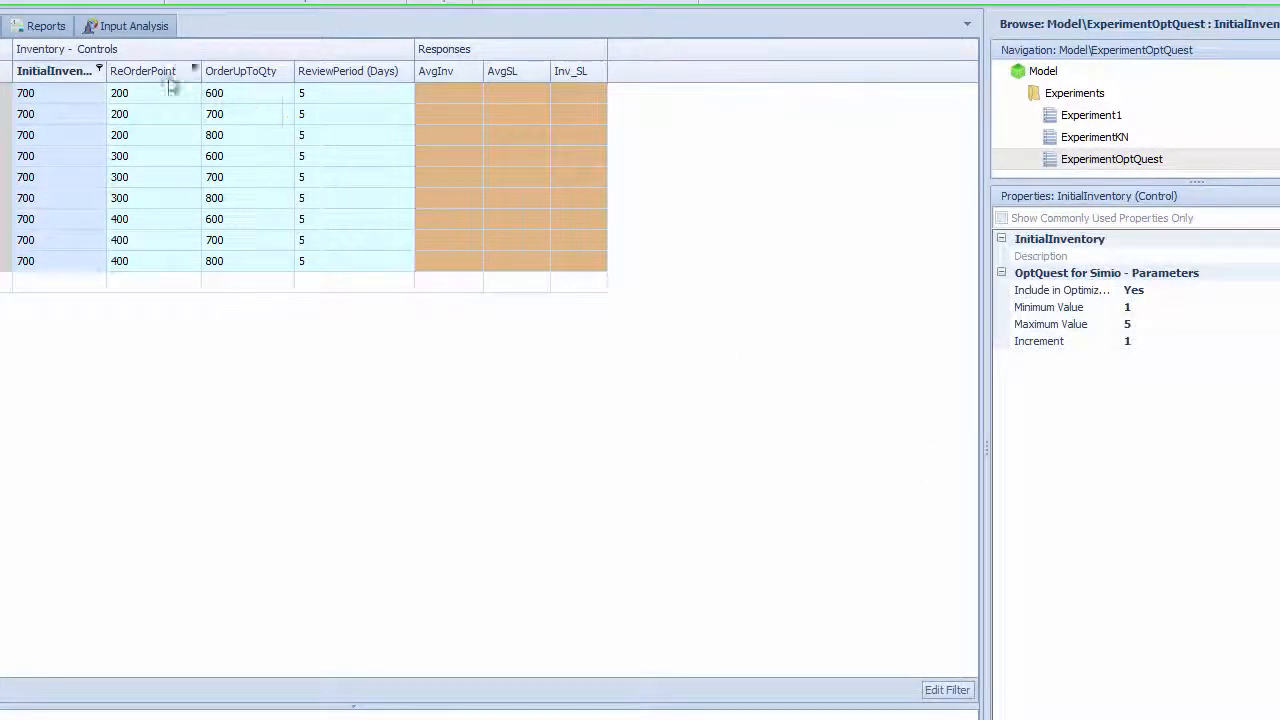
# Step: Give ReOrderPoint an OptQuest range of minimum 200, maximum 500, increment 50
pyautogui.click(154, 72)
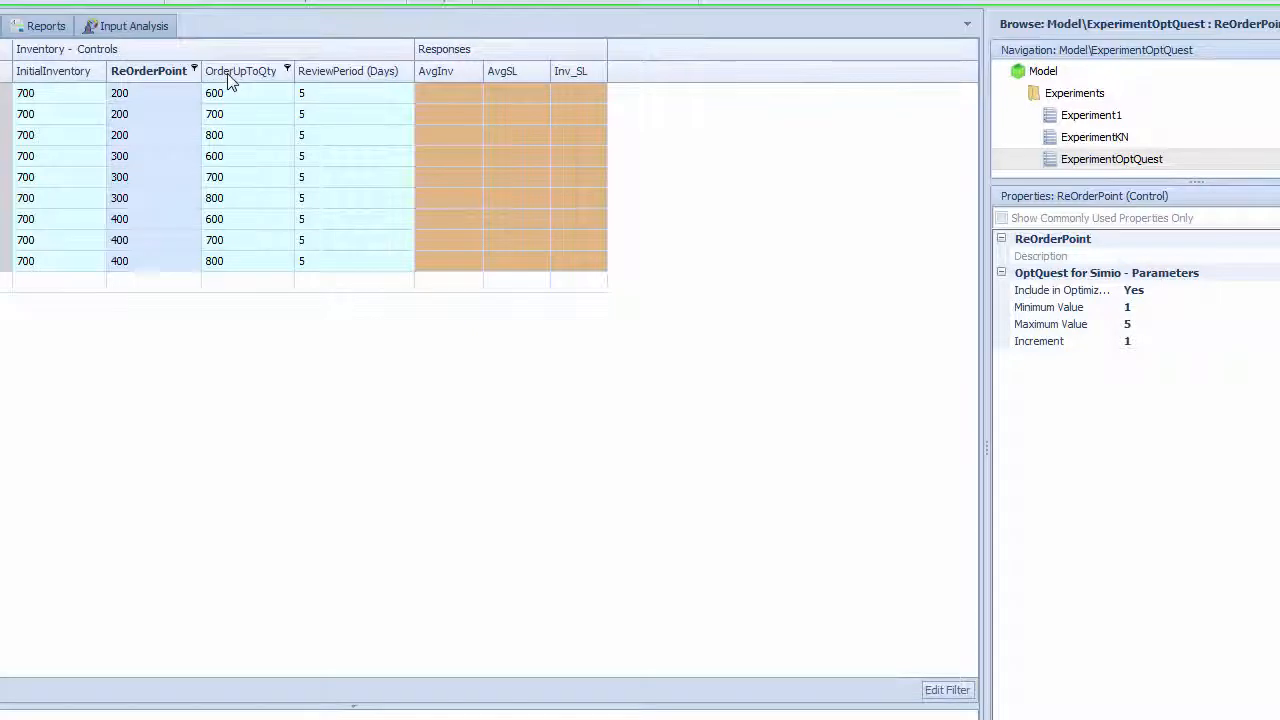
pyautogui.click(350, 72)
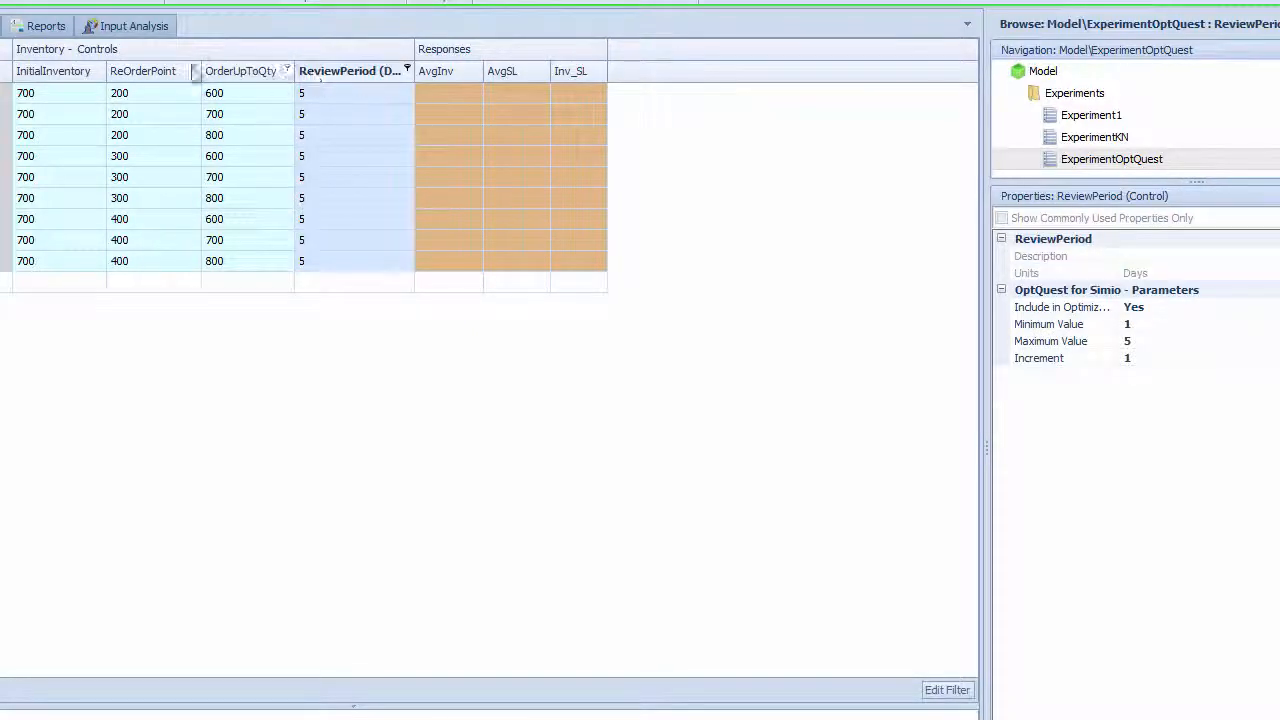
pyautogui.click(144, 72)
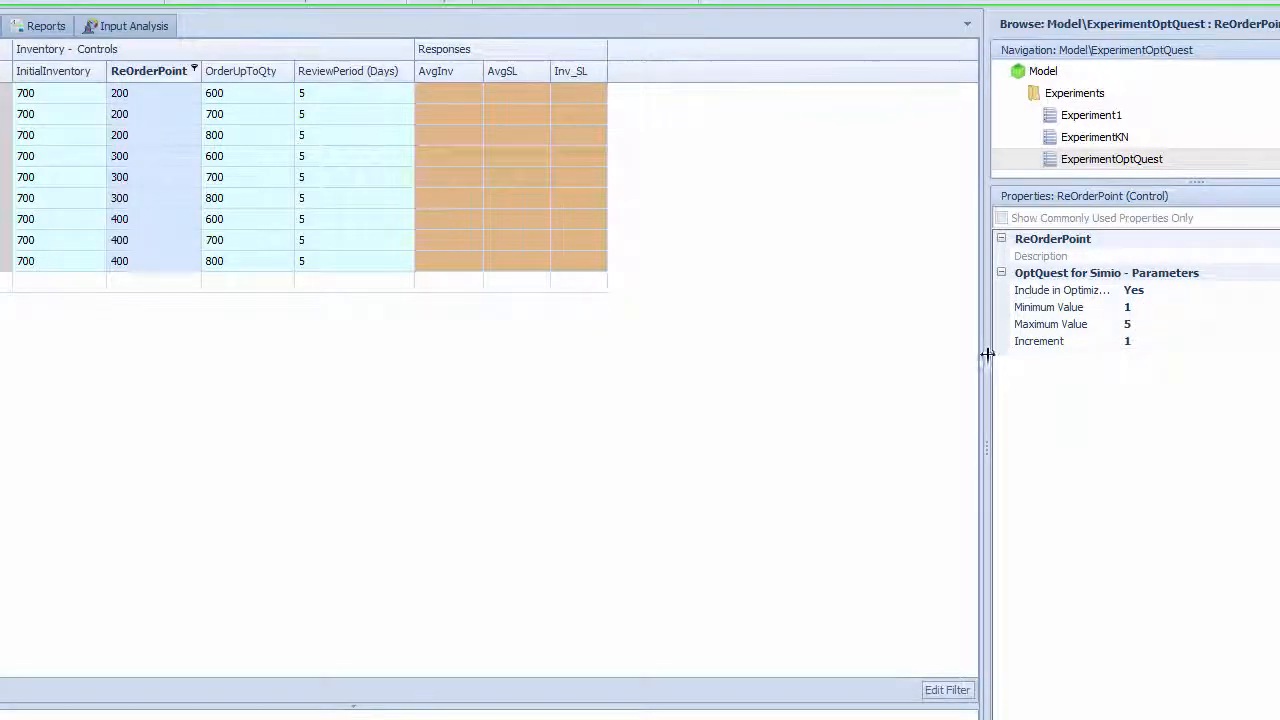
pyautogui.moveTo(988, 356); pyautogui.dragTo(796, 356)
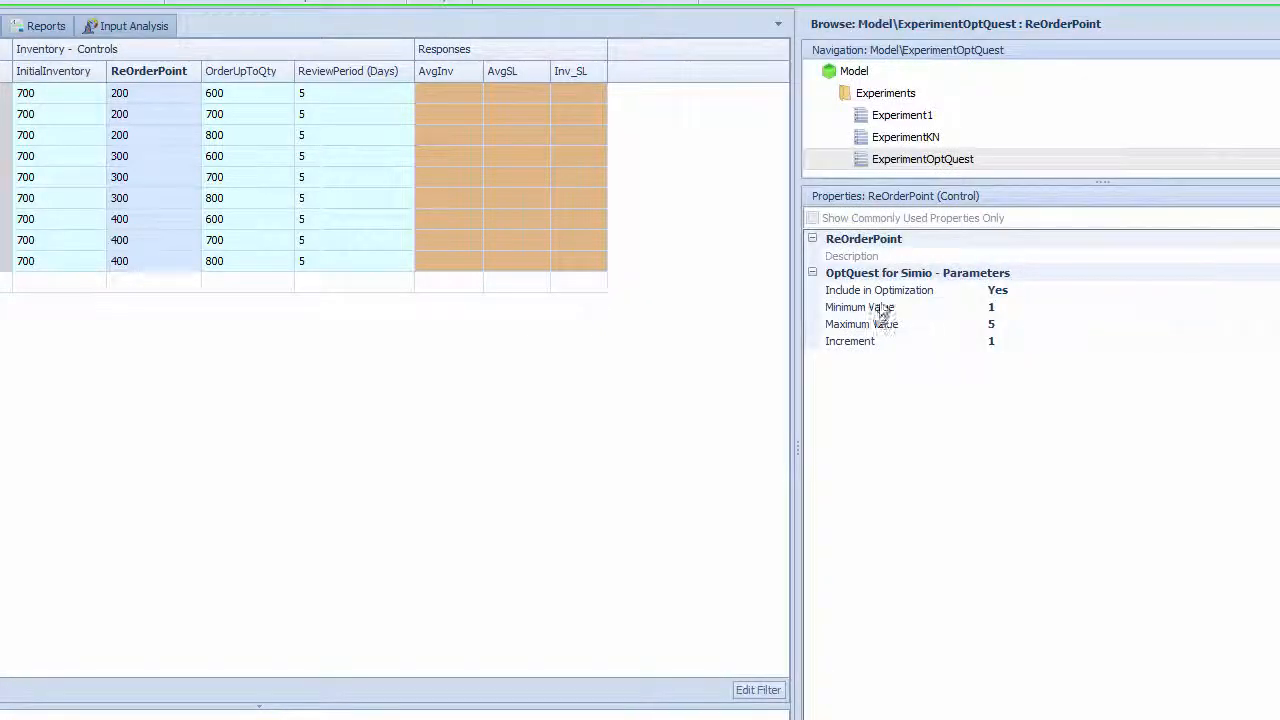
pyautogui.moveTo(1004, 312)
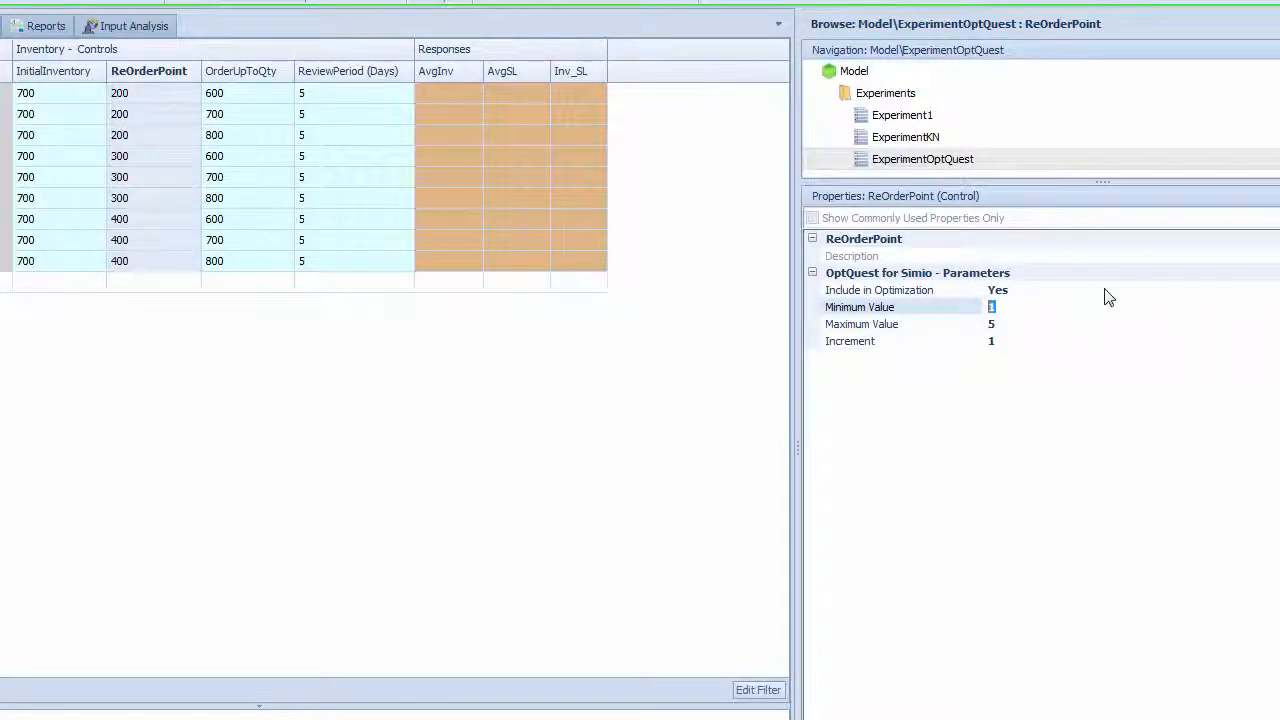
pyautogui.write('200')
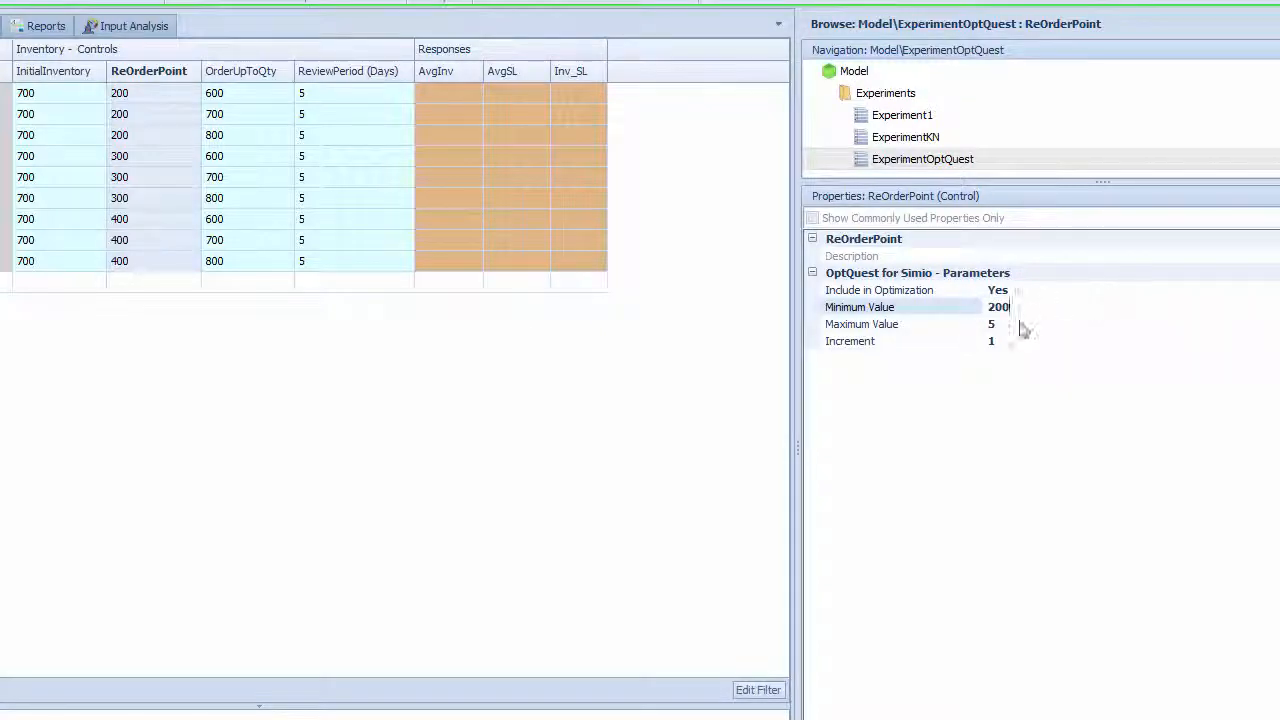
pyautogui.click(992, 324)
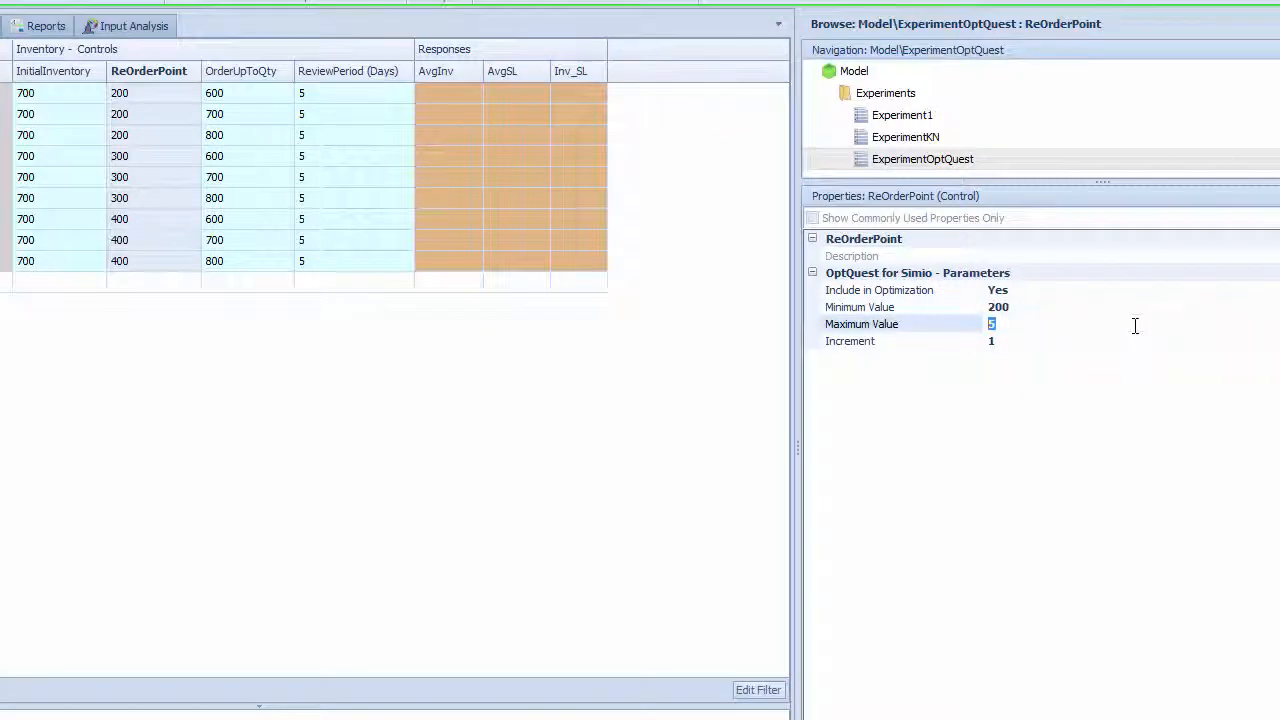
pyautogui.write('500')
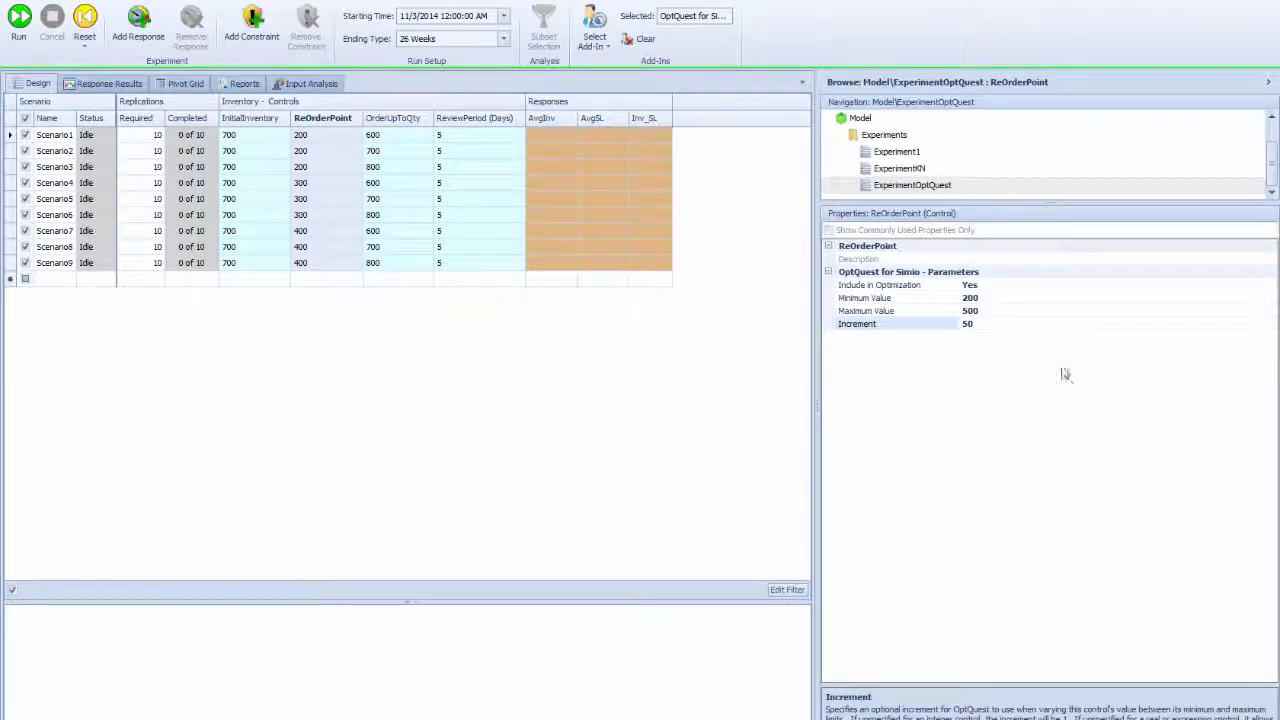
pyautogui.moveTo(992, 312)
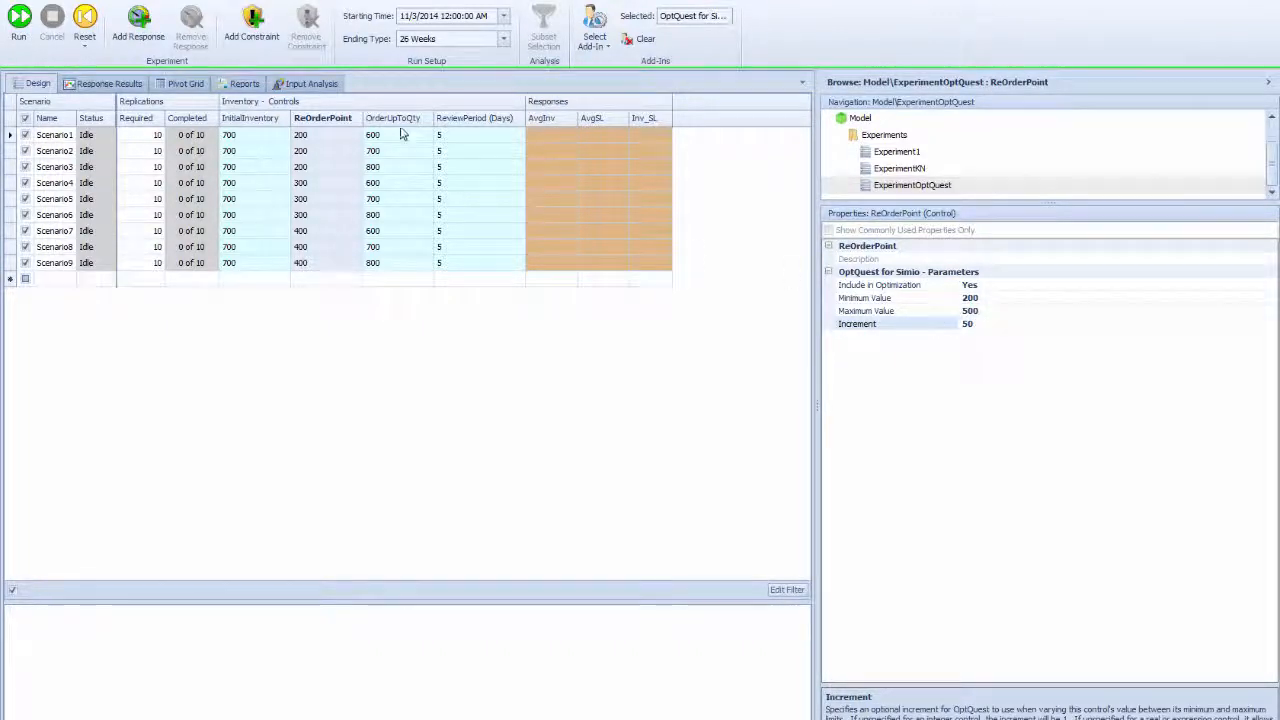
# Step: Give OrderUpToQty an OptQuest range of minimum 500, maximum 1200, increment 100
pyautogui.click(394, 118)
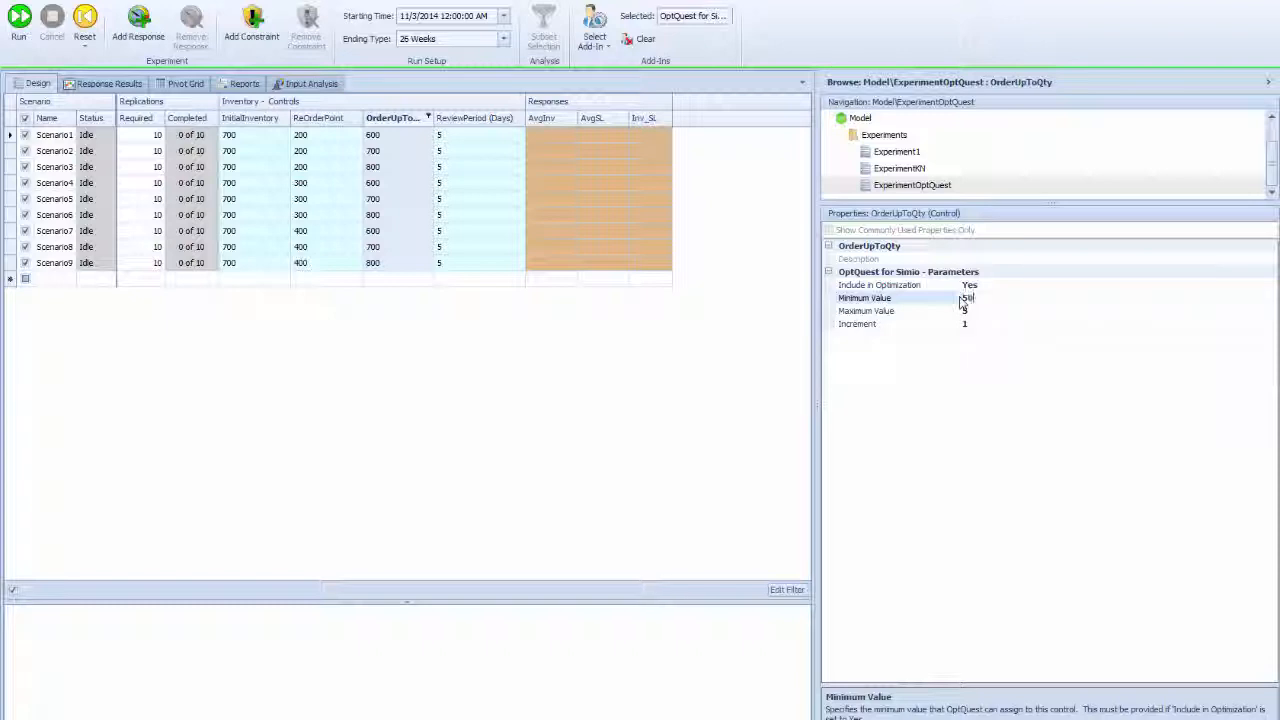
pyautogui.click(960, 310)
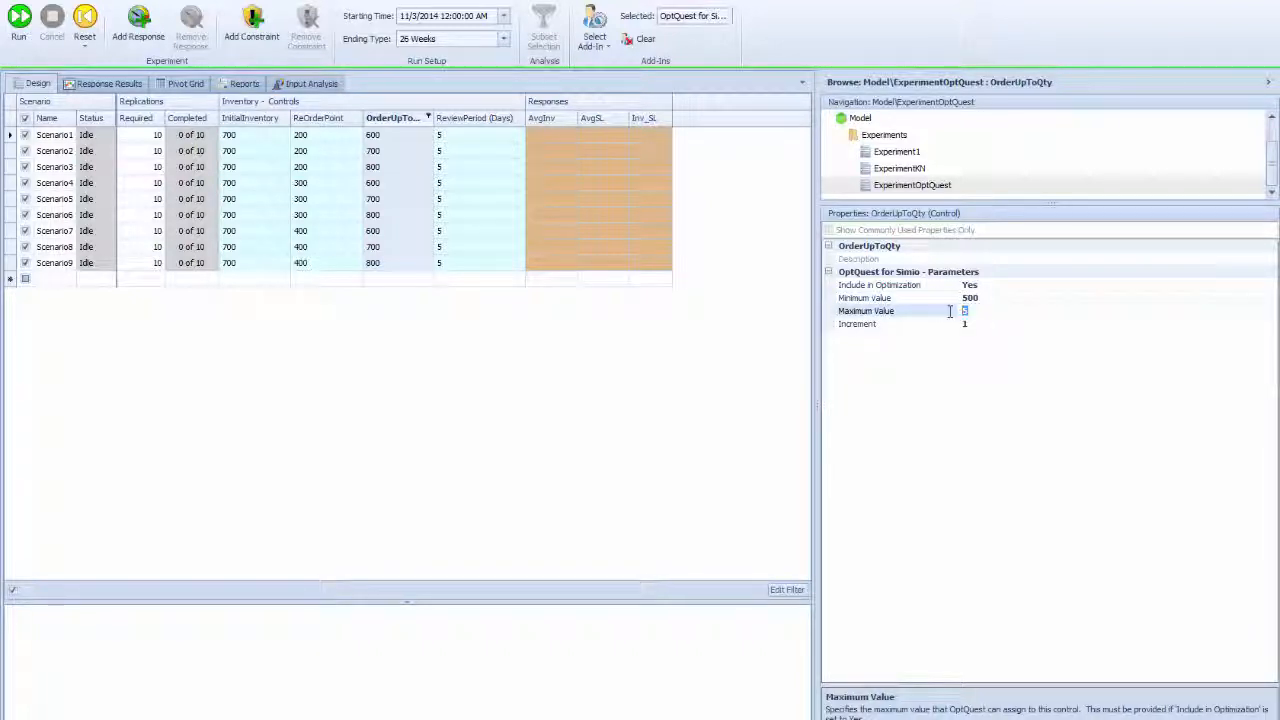
pyautogui.write('1200')
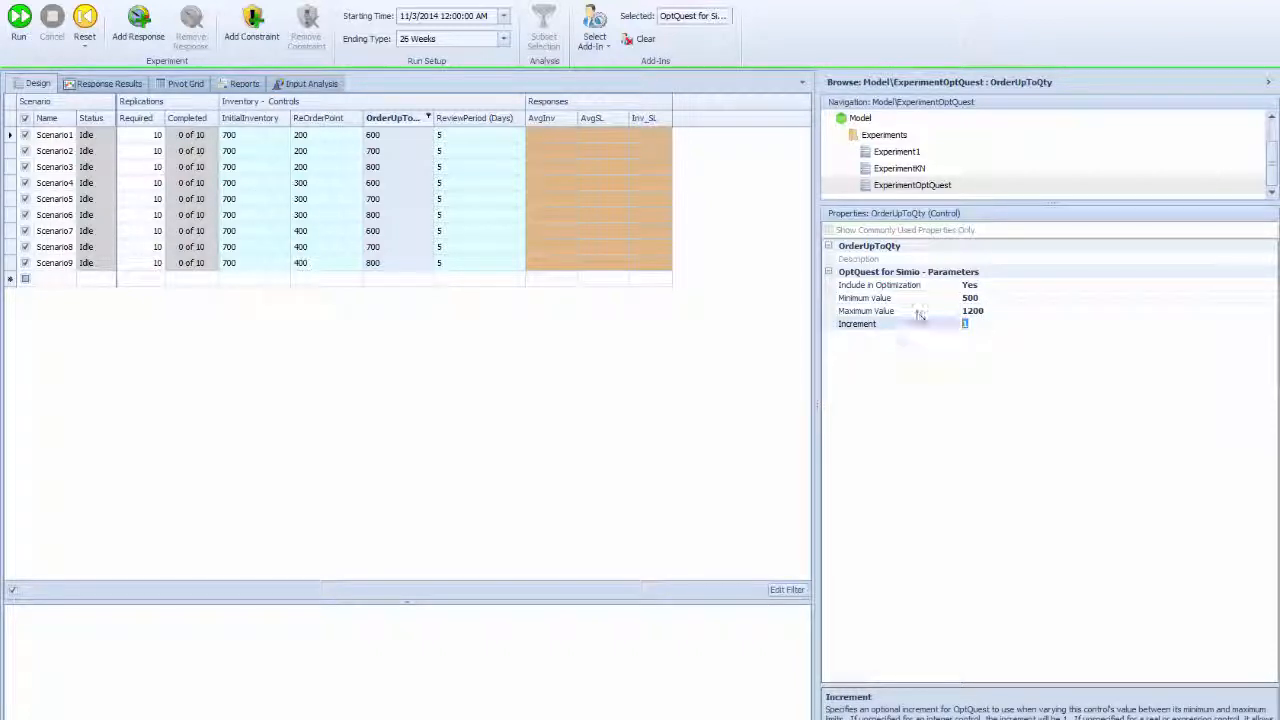
pyautogui.write('100')
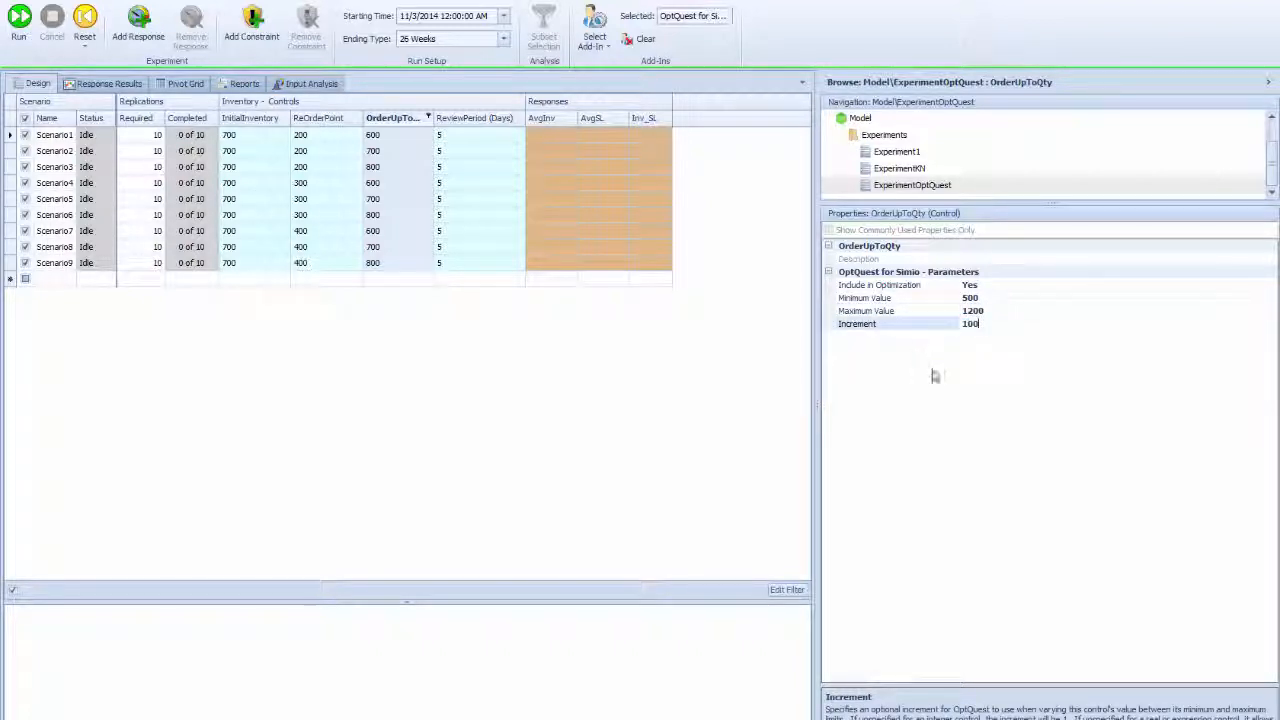
pyautogui.click(248, 118)
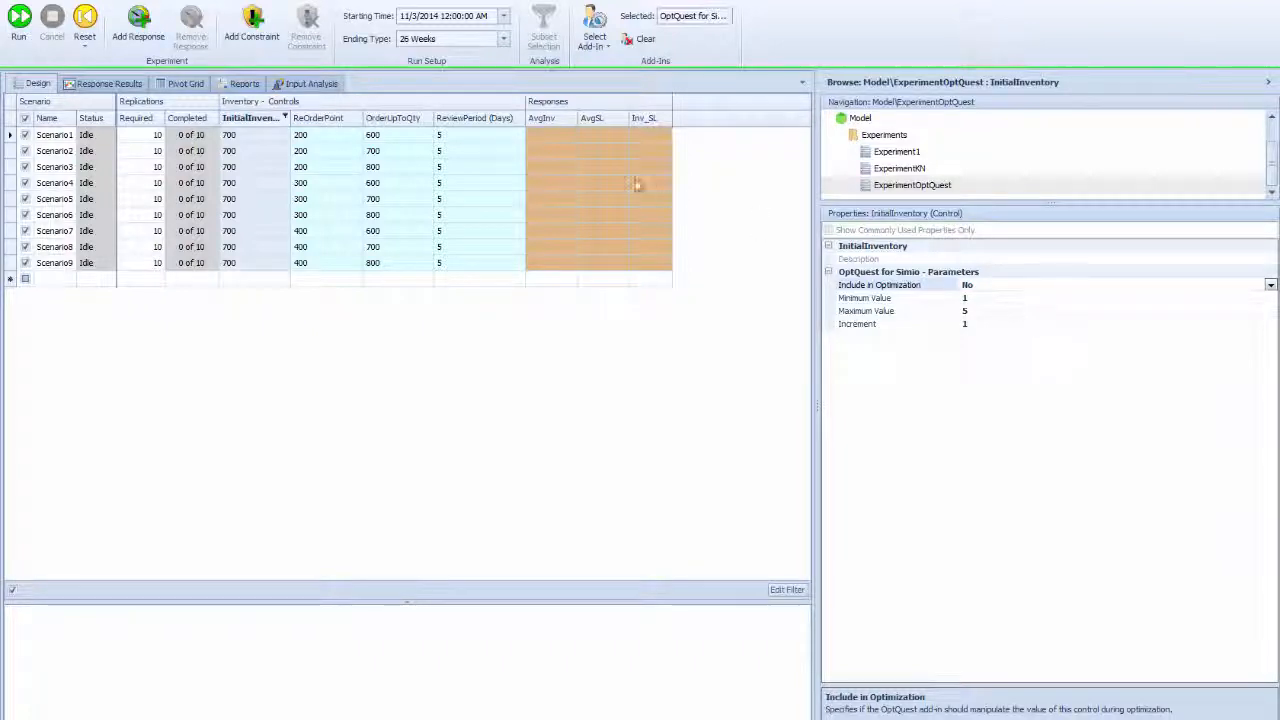
# Step: Set ReviewPeriod's Include in Optimization to No
pyautogui.click(480, 116)
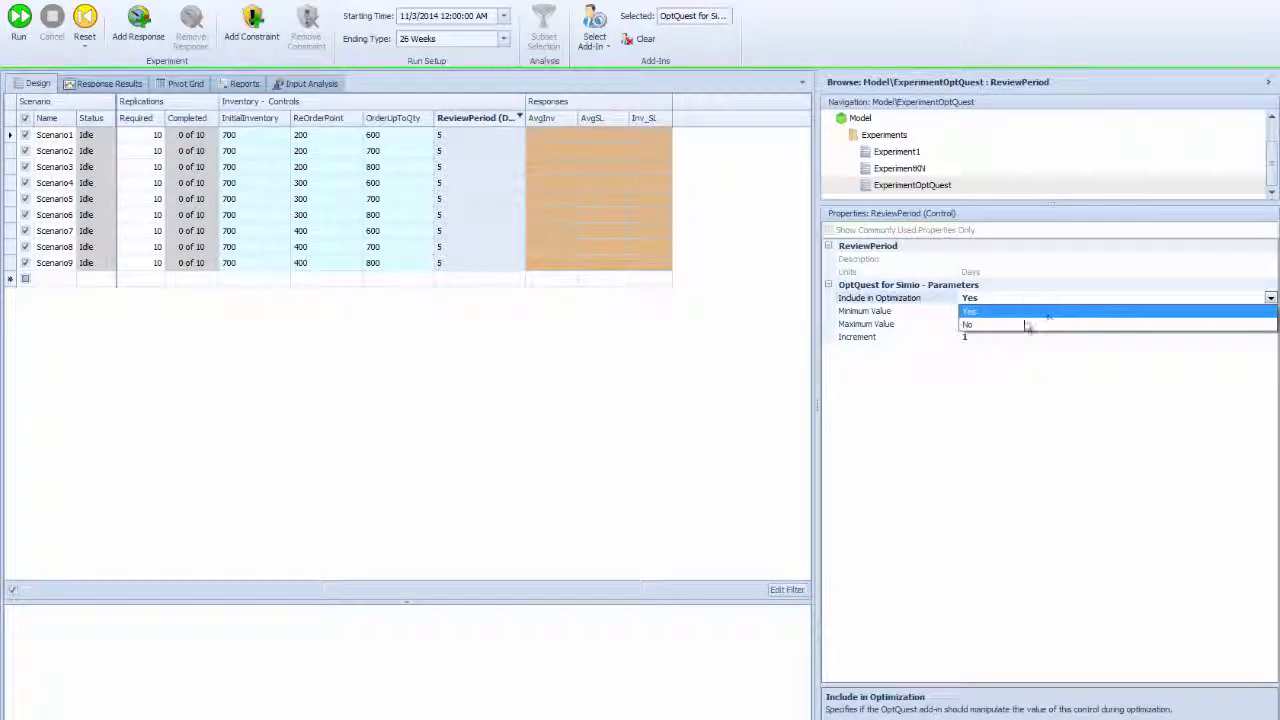
pyautogui.click(972, 324)
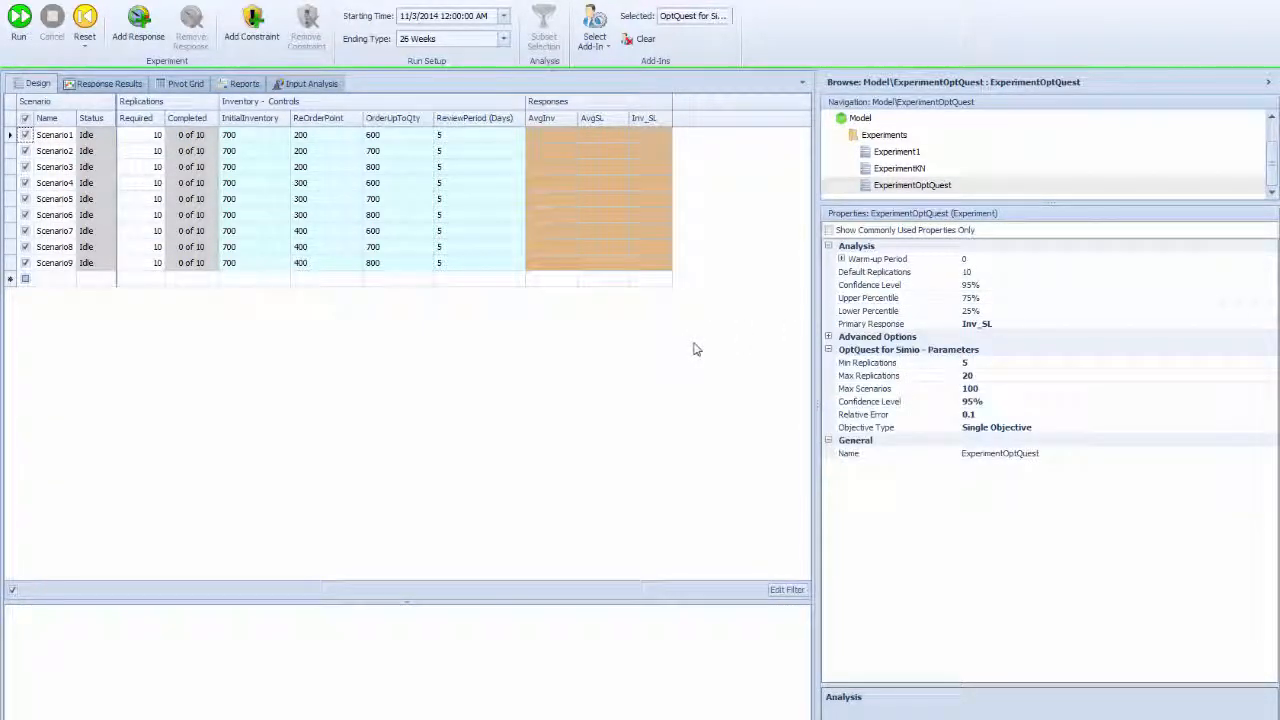
pyautogui.moveTo(704, 348)
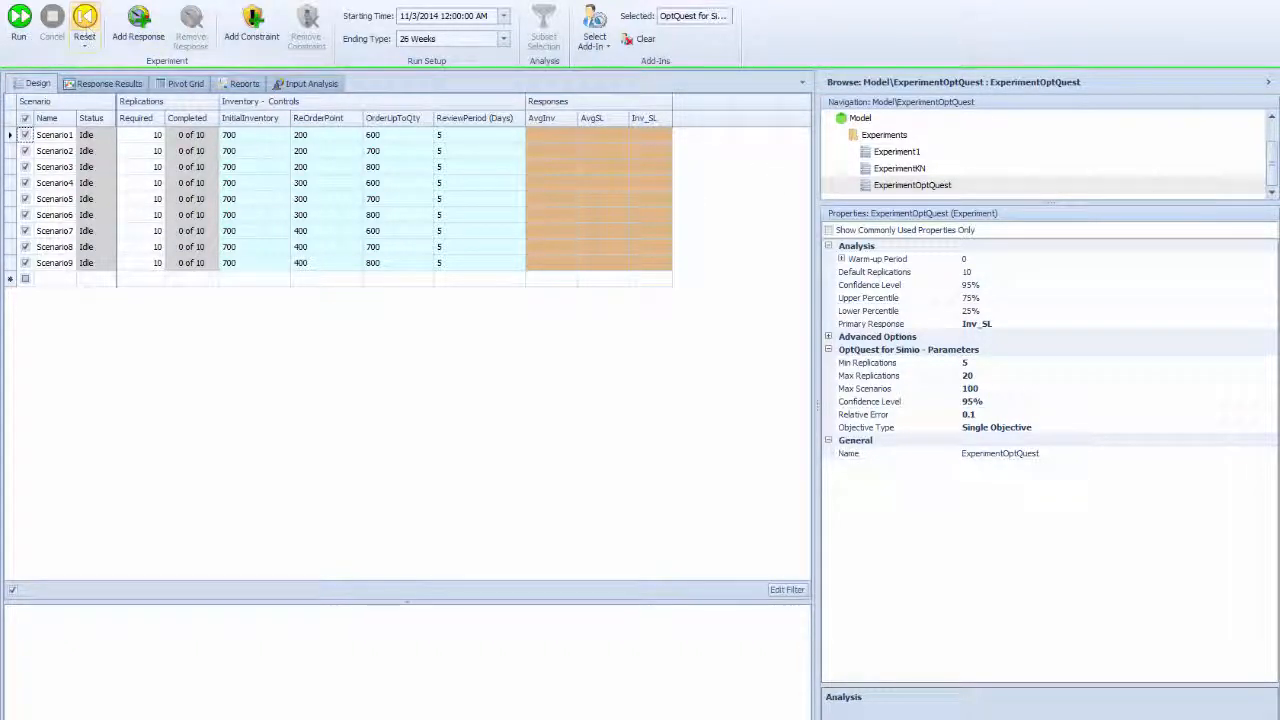
# Step: Run the single-objective OptQuest experiment until all scenarios complete 5 of 5 replications
pyautogui.click(16, 28)
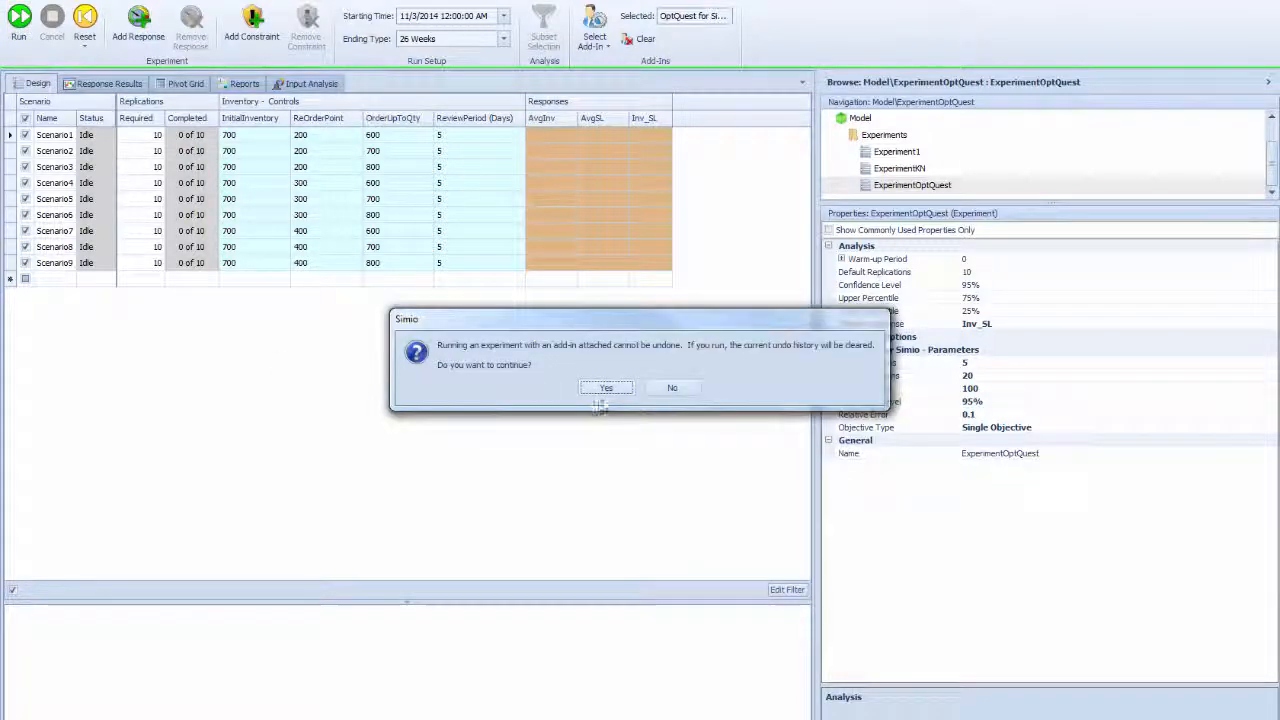
pyautogui.click(606, 388)
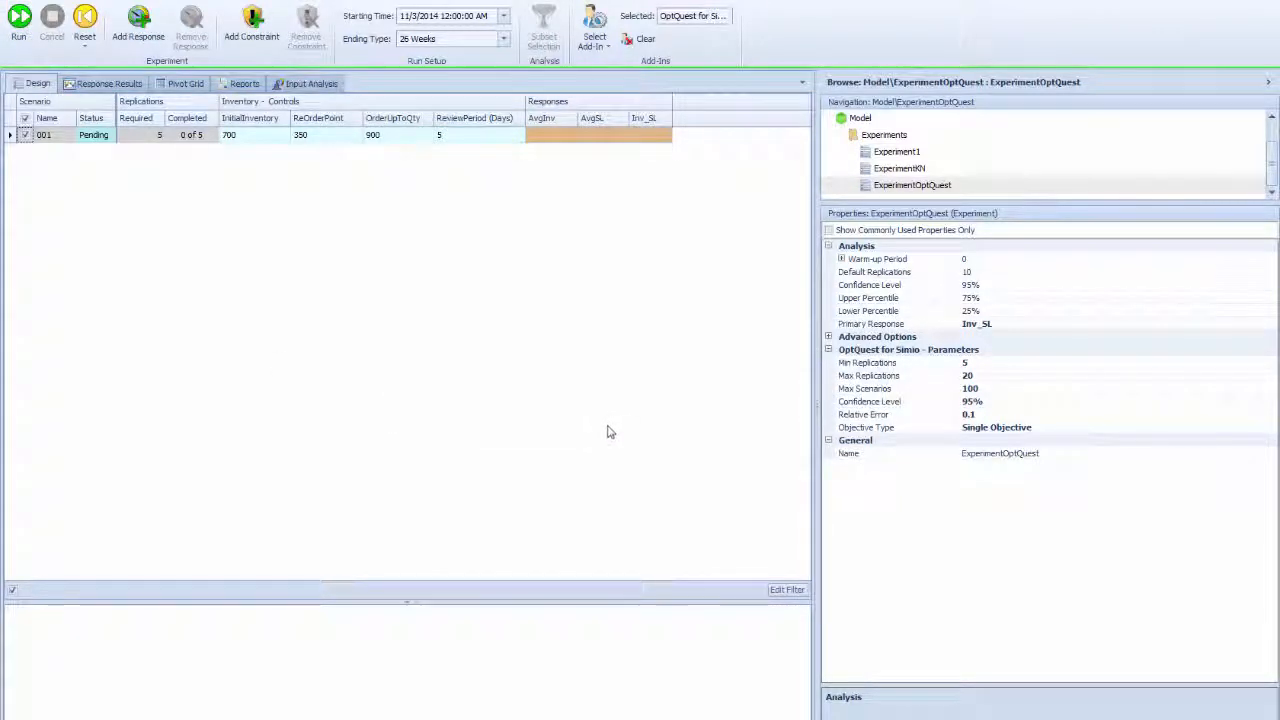
pyautogui.click(16, 28)
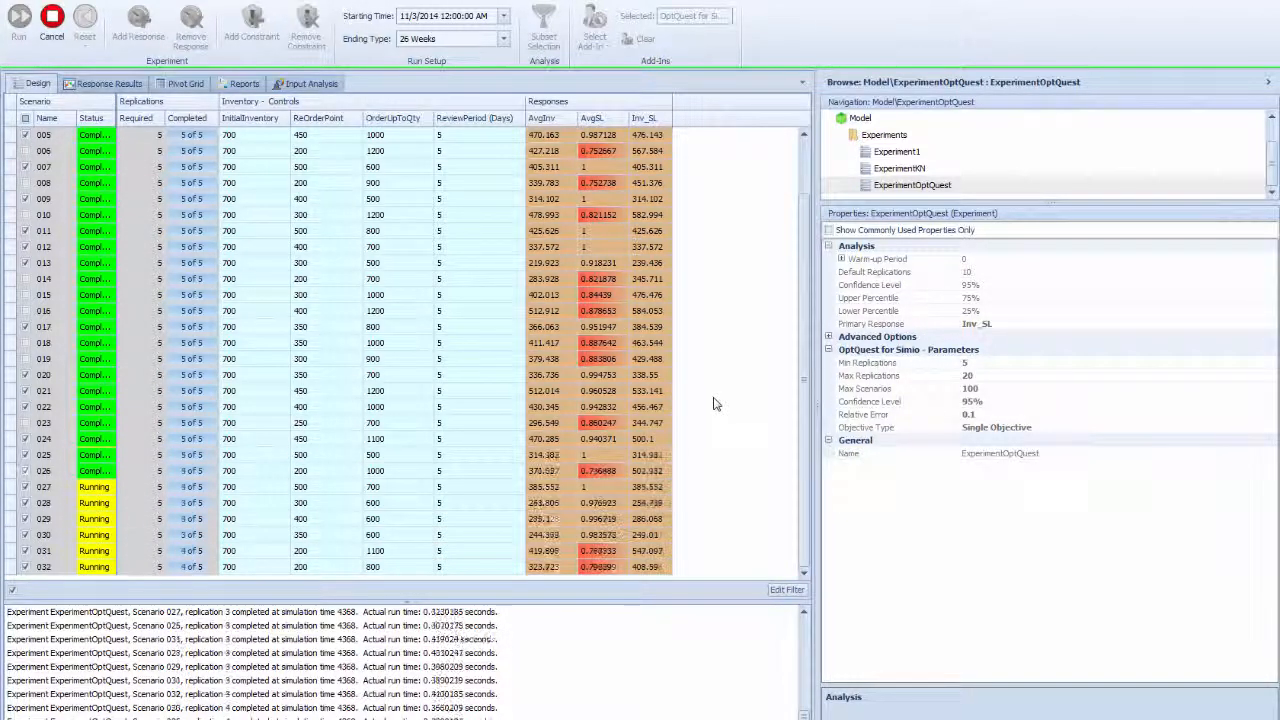
pyautogui.scroll(-3)
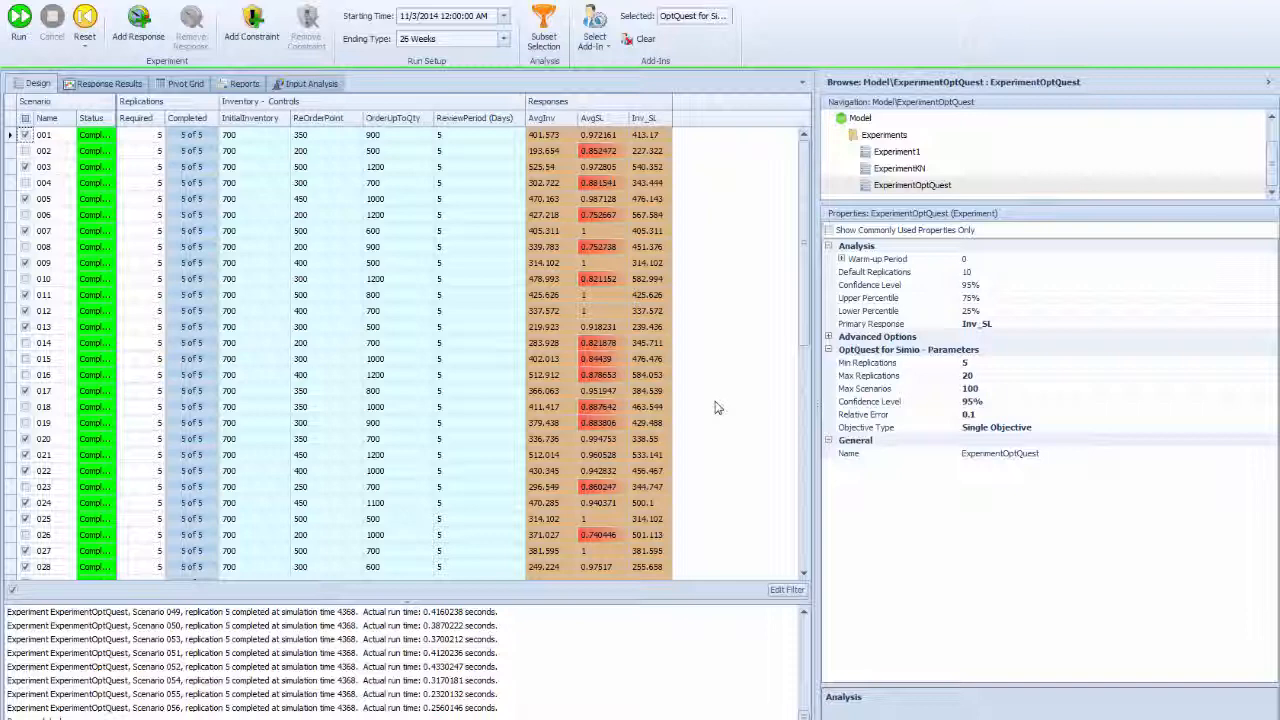
pyautogui.scroll(-3)
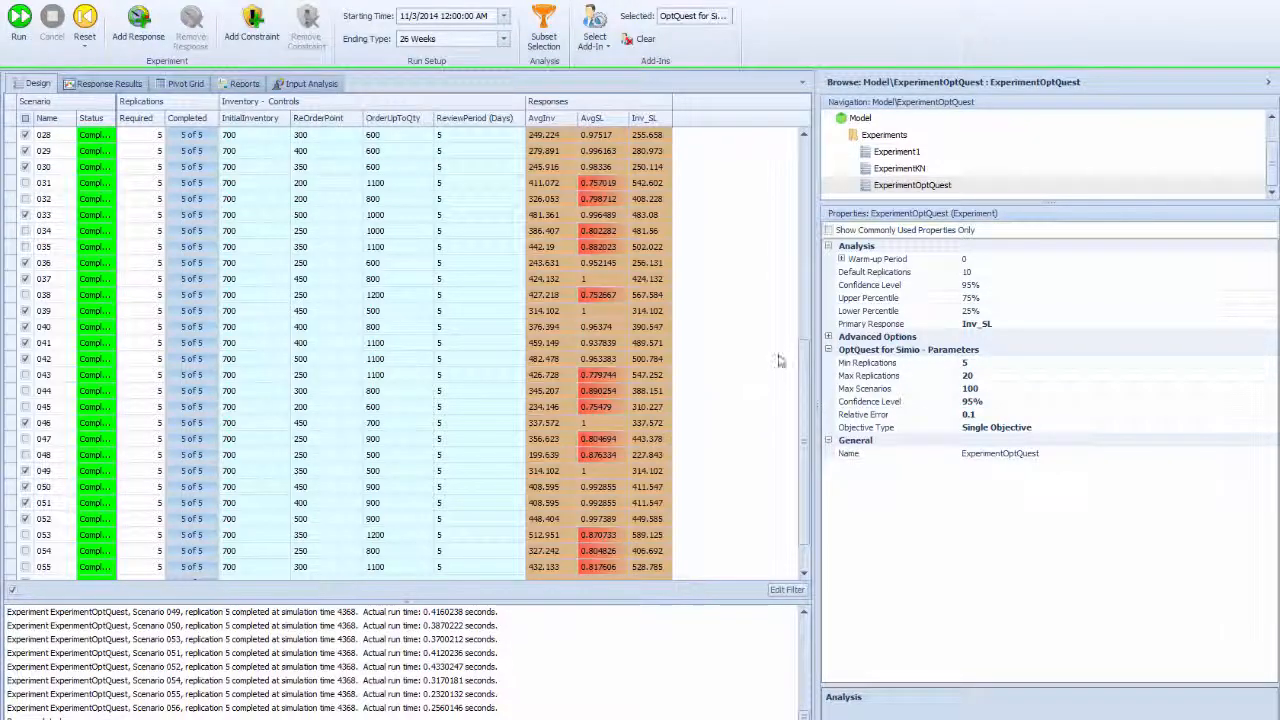
pyautogui.scroll(-3)
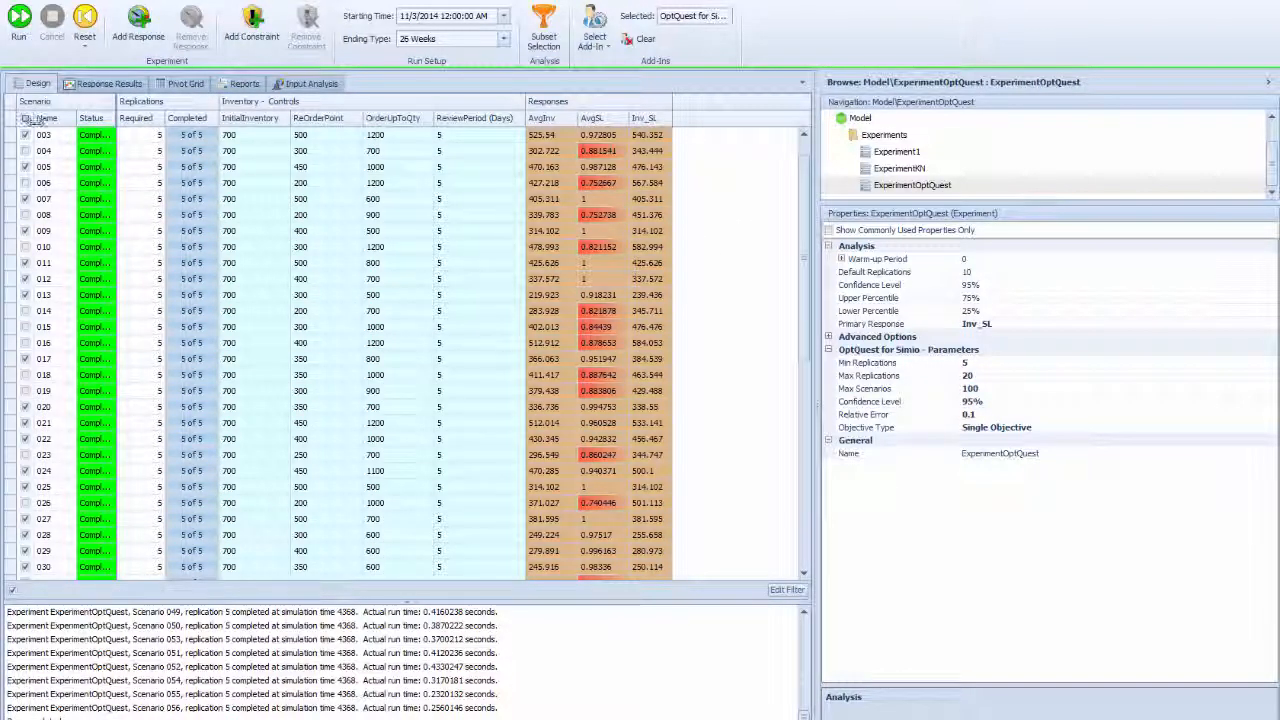
# Step: Check every resulting scenario via the header checkbox
pyautogui.click(28, 132)
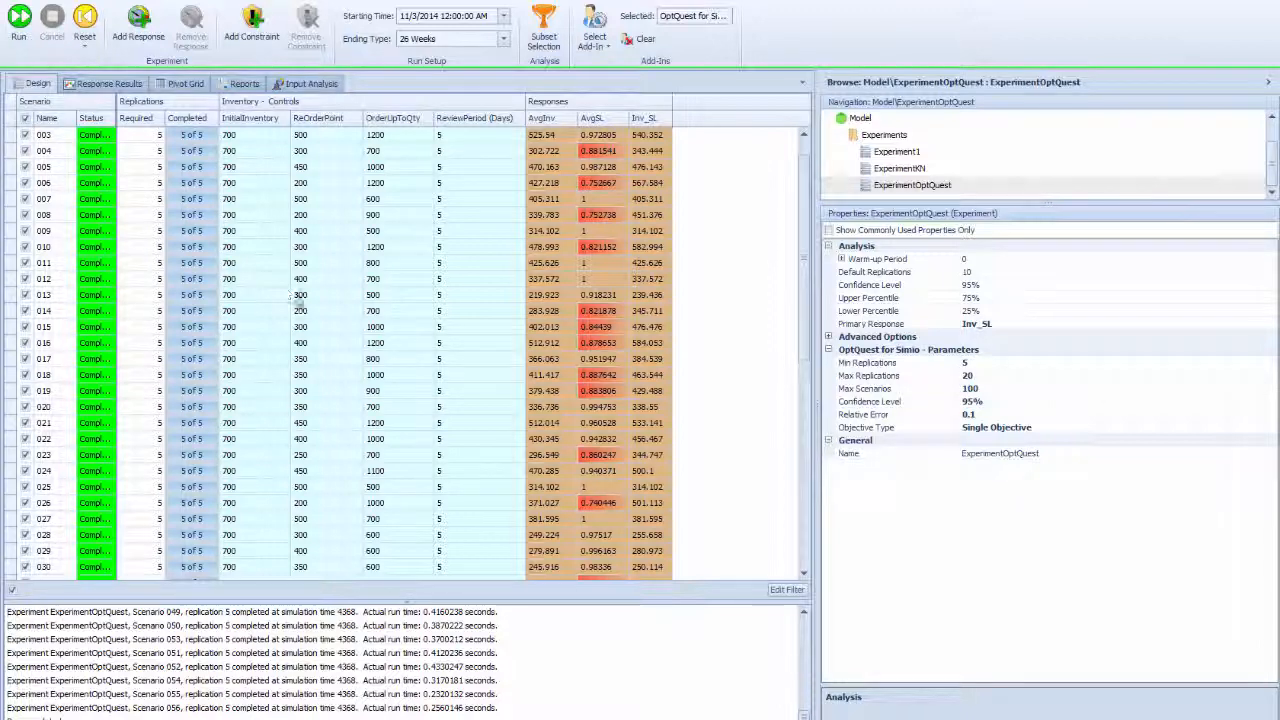
pyautogui.scroll(-3)
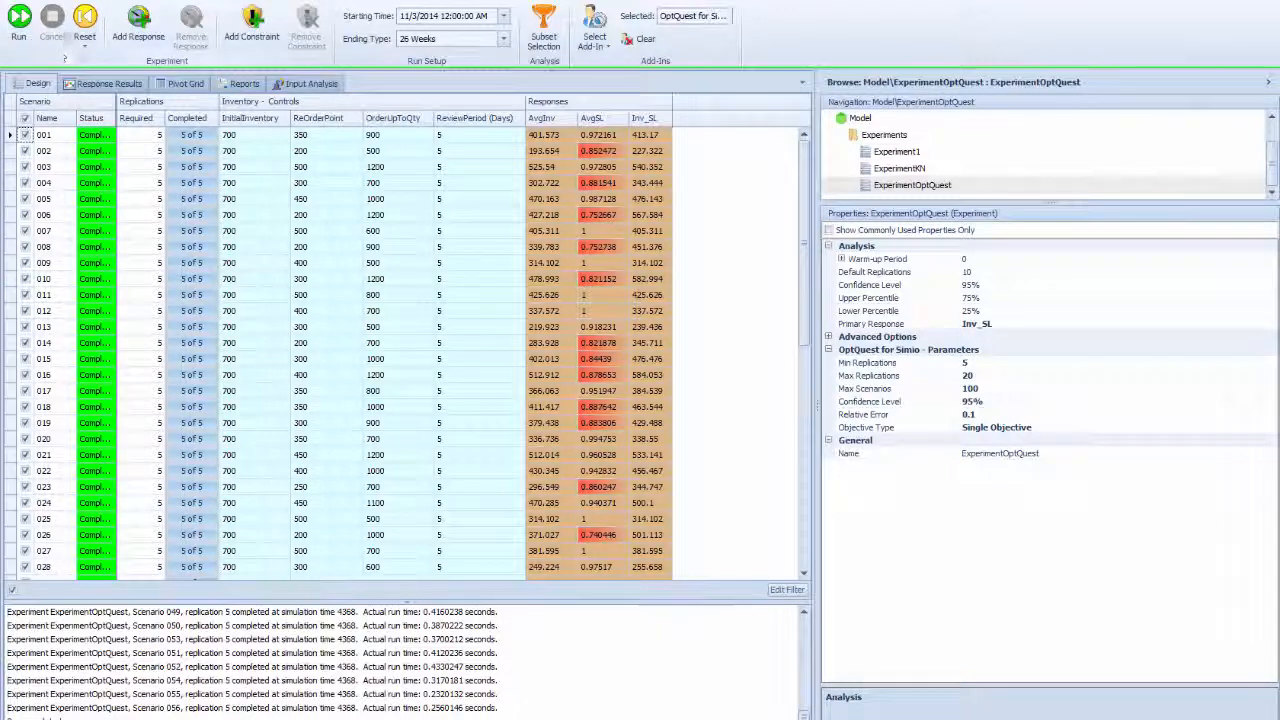
# Step: Rerun the OptQuest experiment, confirming the undo warning, so only its best scenarios stay checked
pyautogui.click(16, 28)
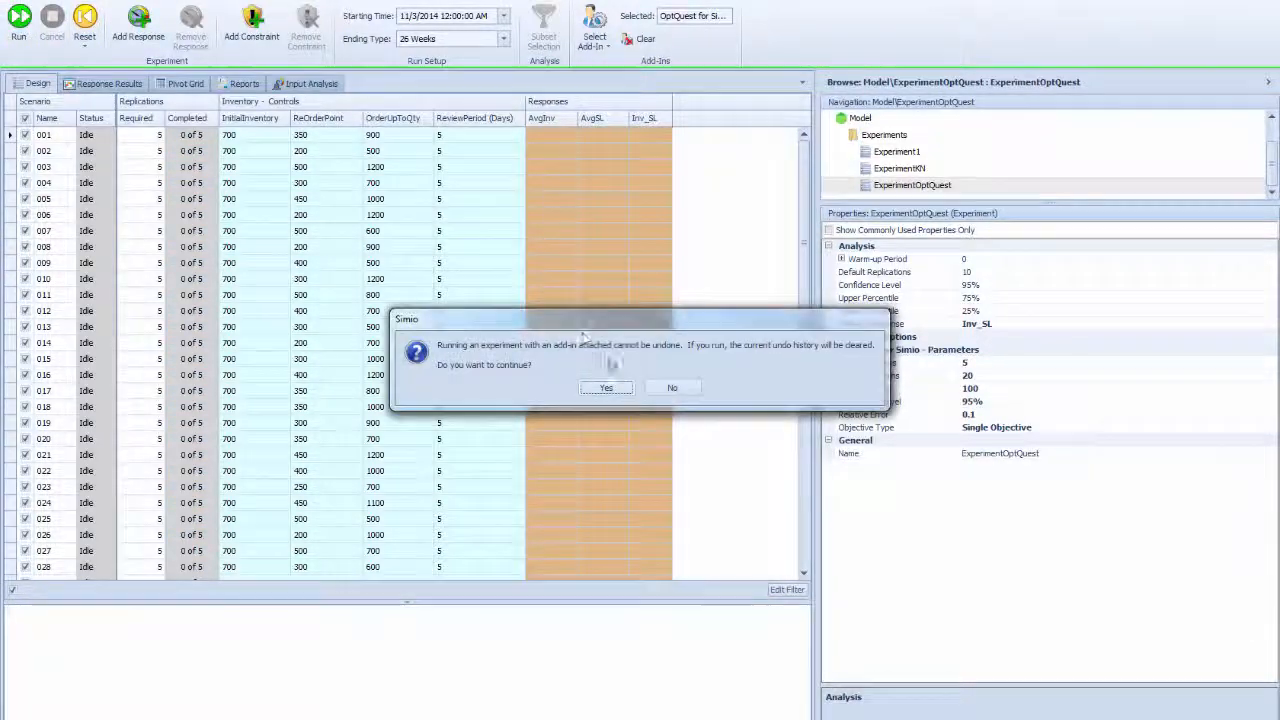
pyautogui.click(608, 388)
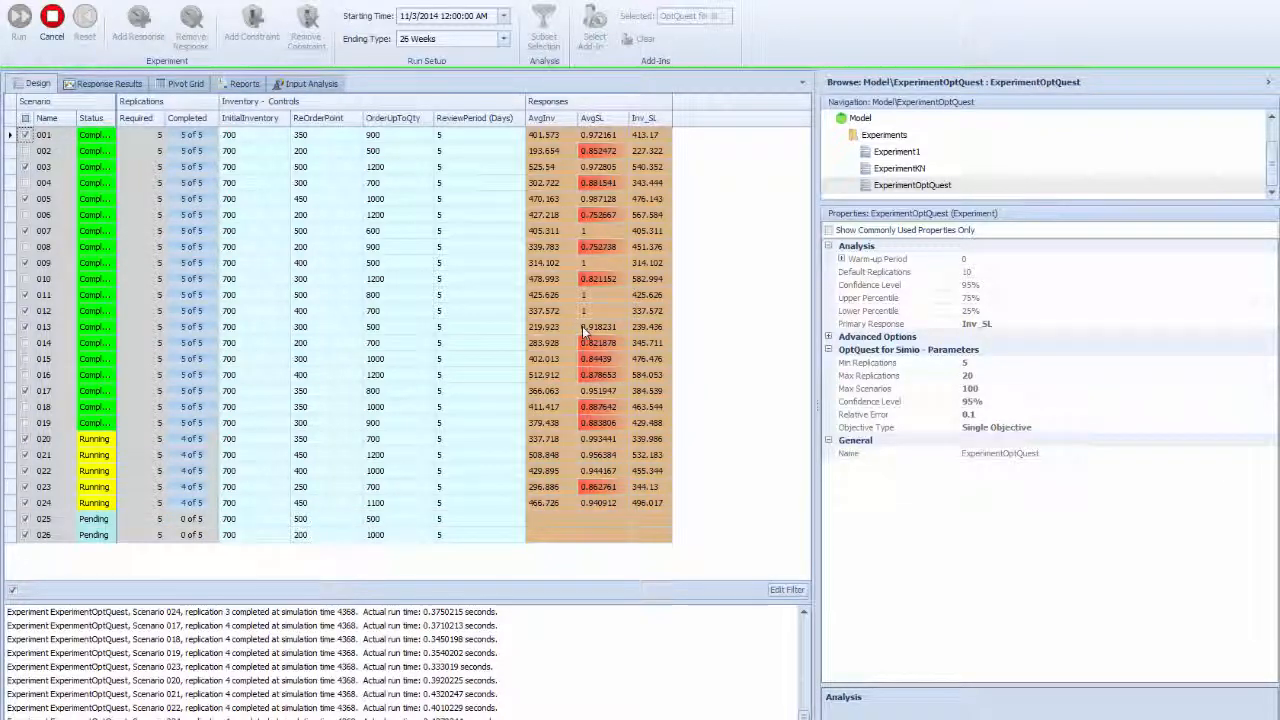
pyautogui.scroll(-3)
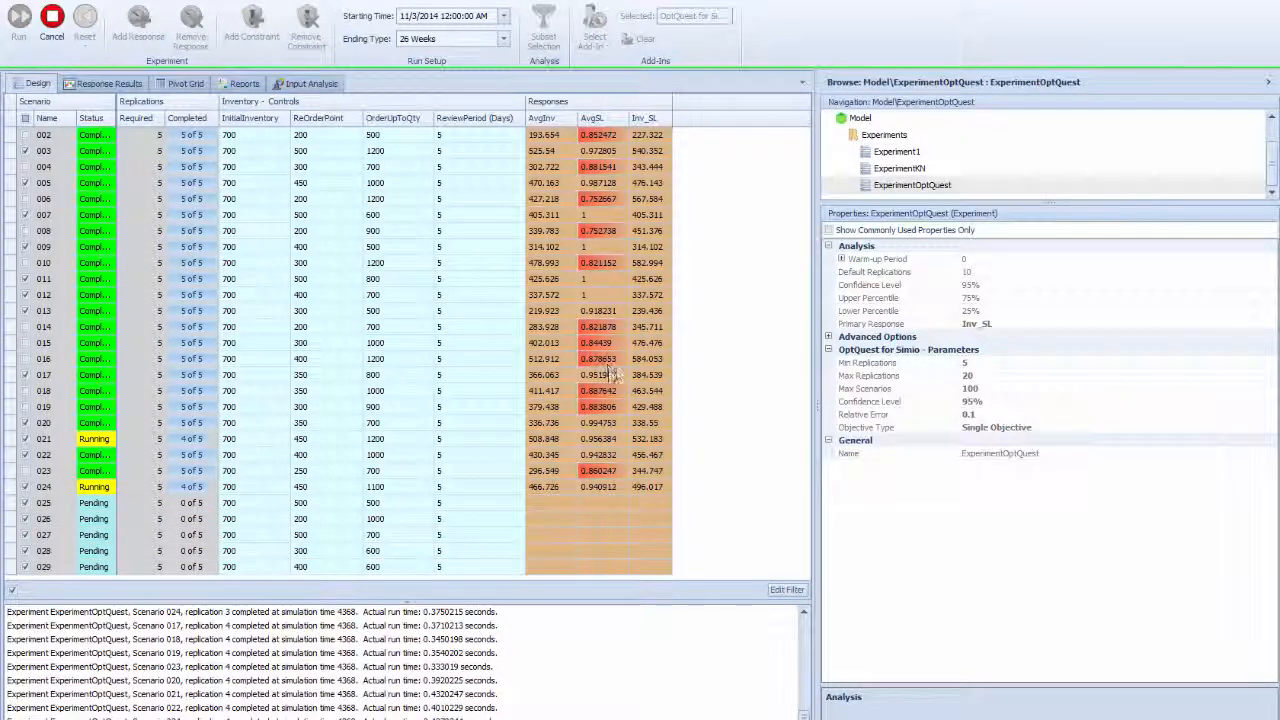
pyautogui.scroll(-3)
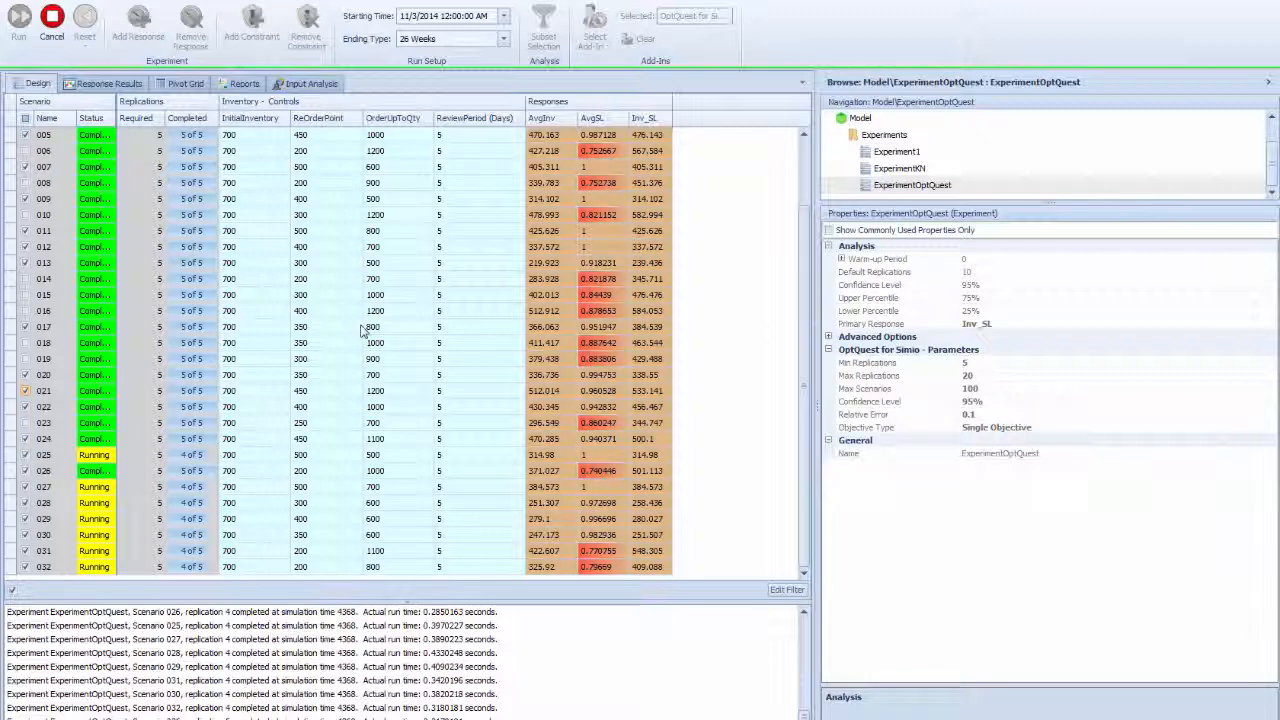
pyautogui.scroll(-3)
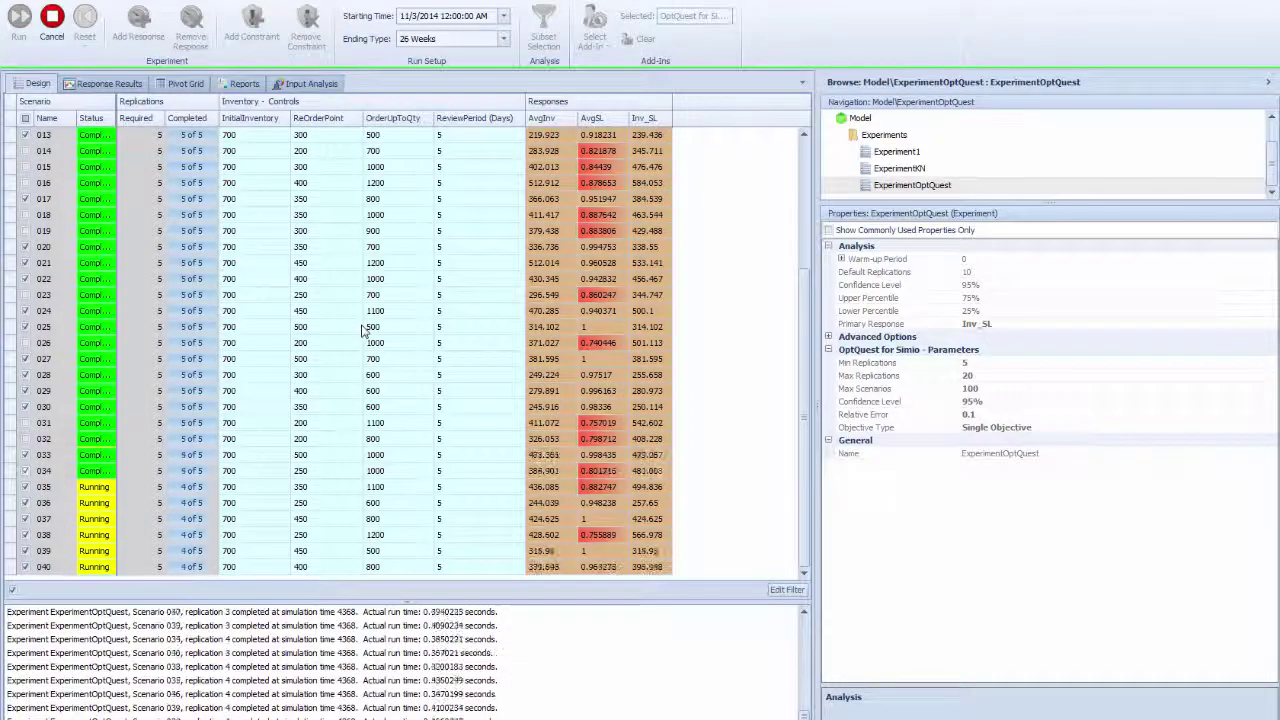
pyautogui.scroll(-3)
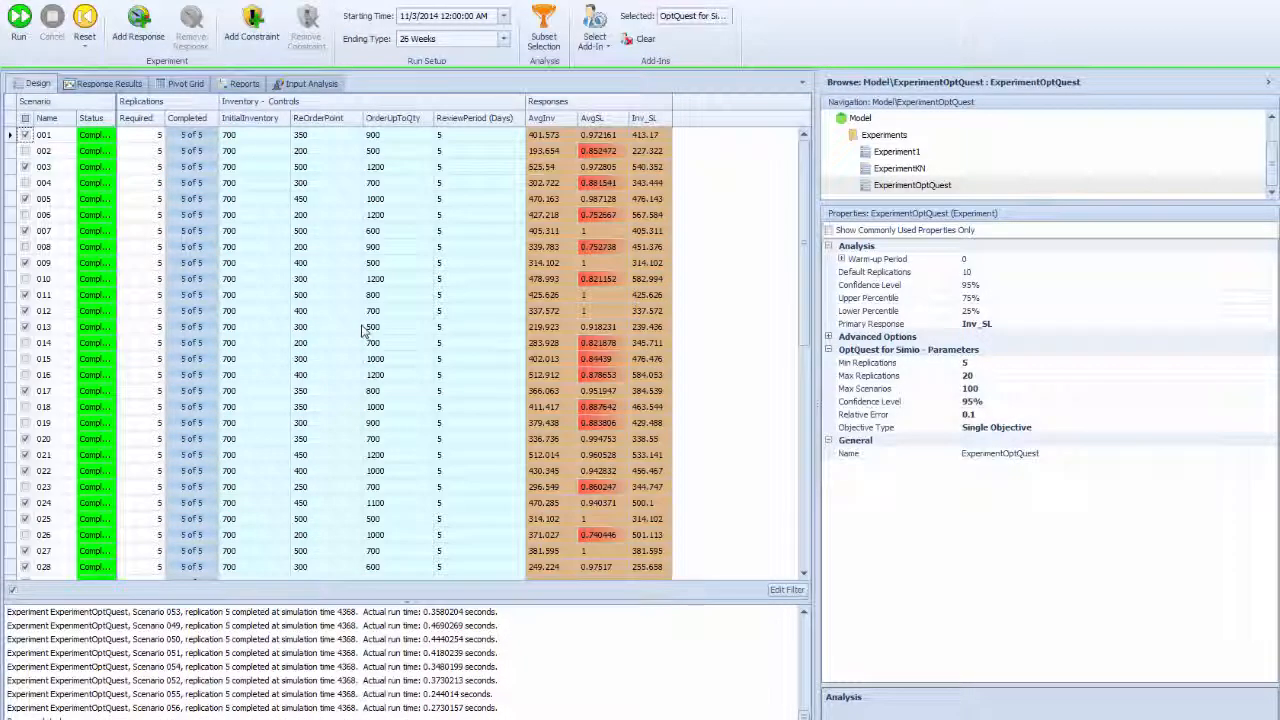
# Step: Show the AvgSL response settings with Maximize objective and 0.9 lower bound
pyautogui.click(596, 118)
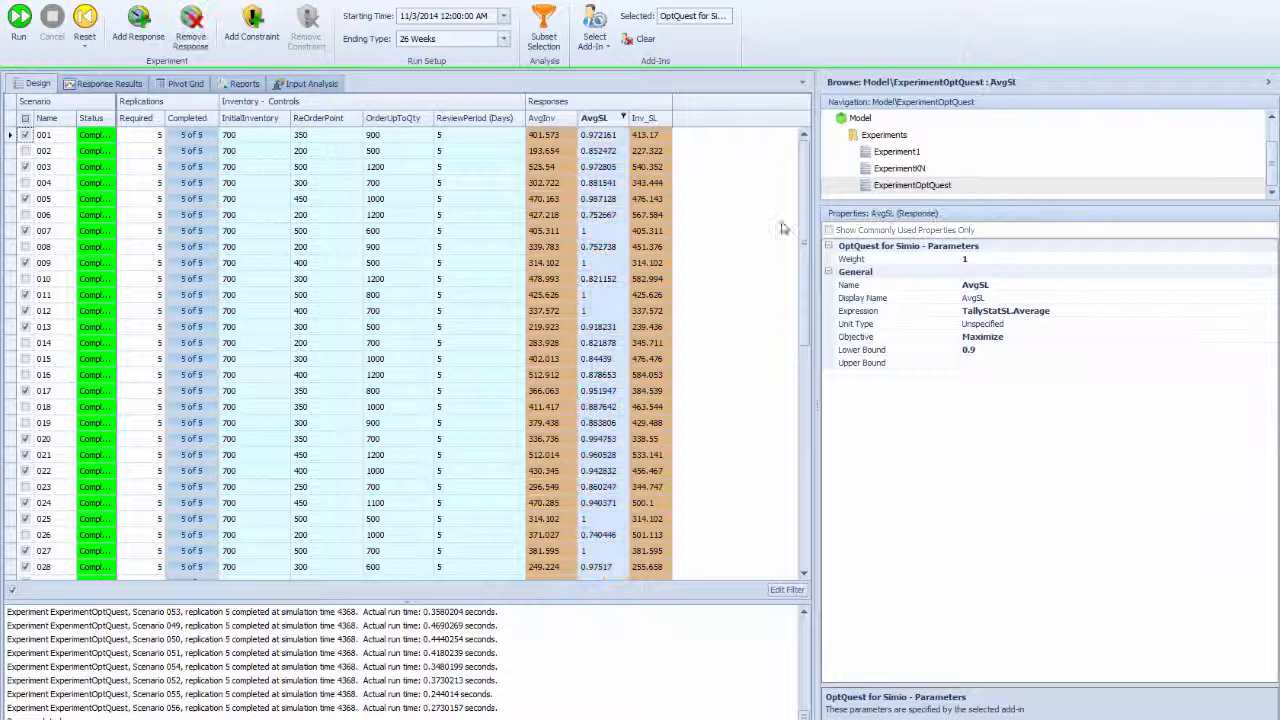
pyautogui.scroll(-3)
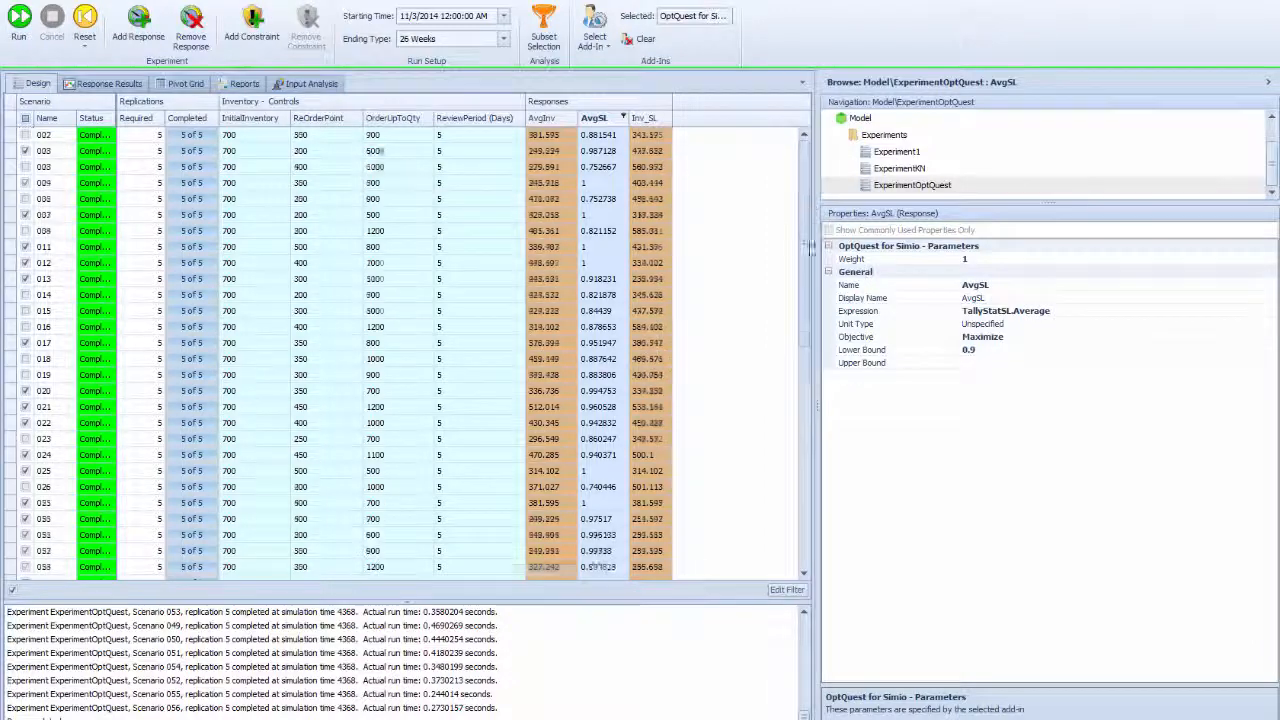
pyautogui.scroll(-3)
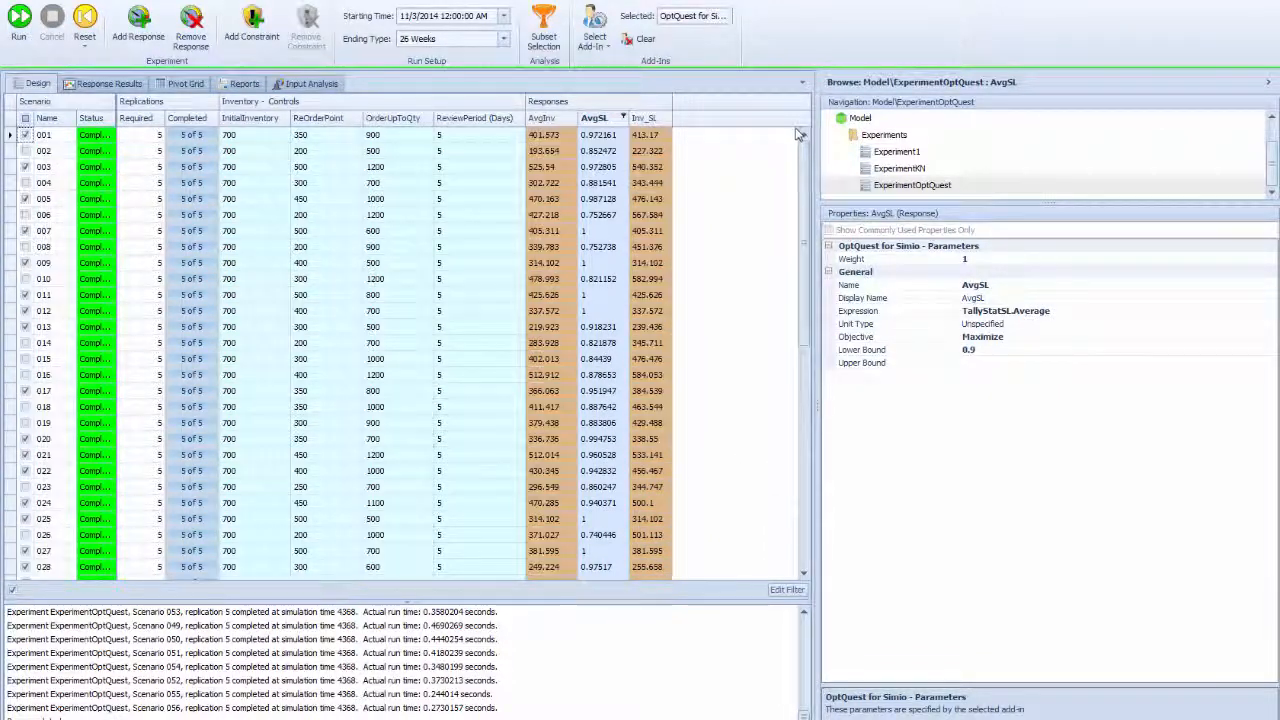
pyautogui.moveTo(752, 260)
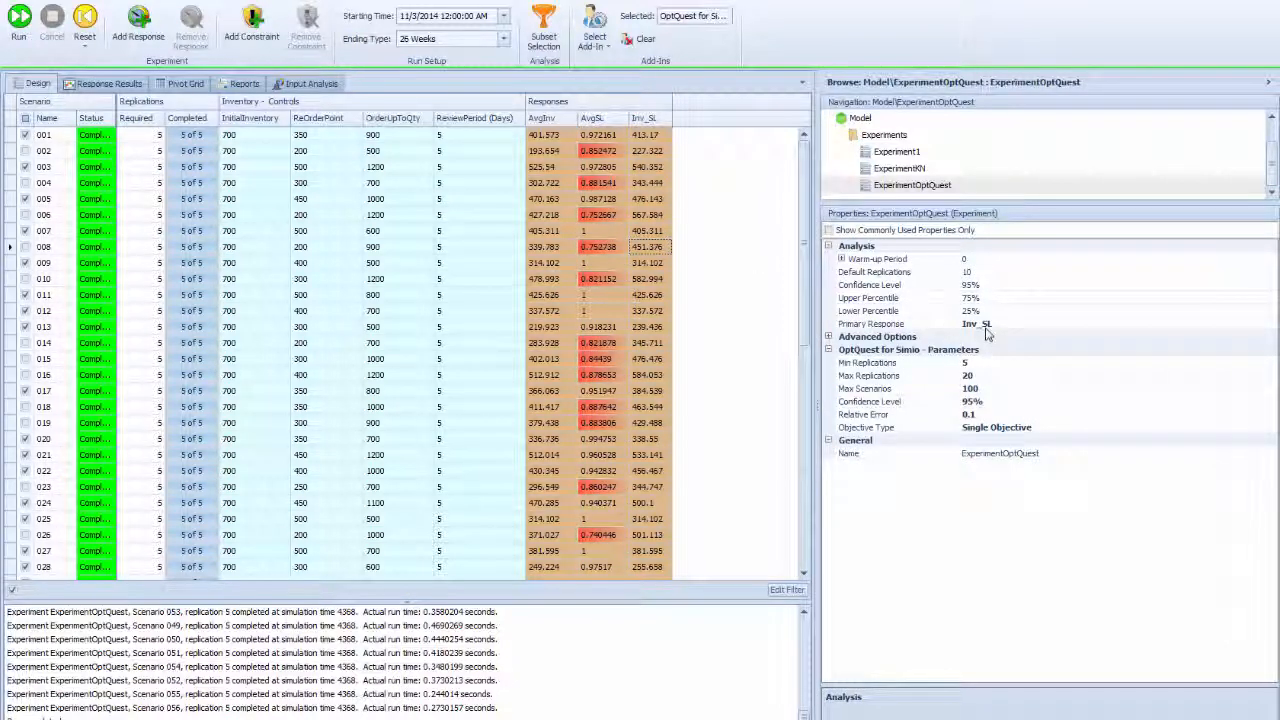
pyautogui.moveTo(892, 434)
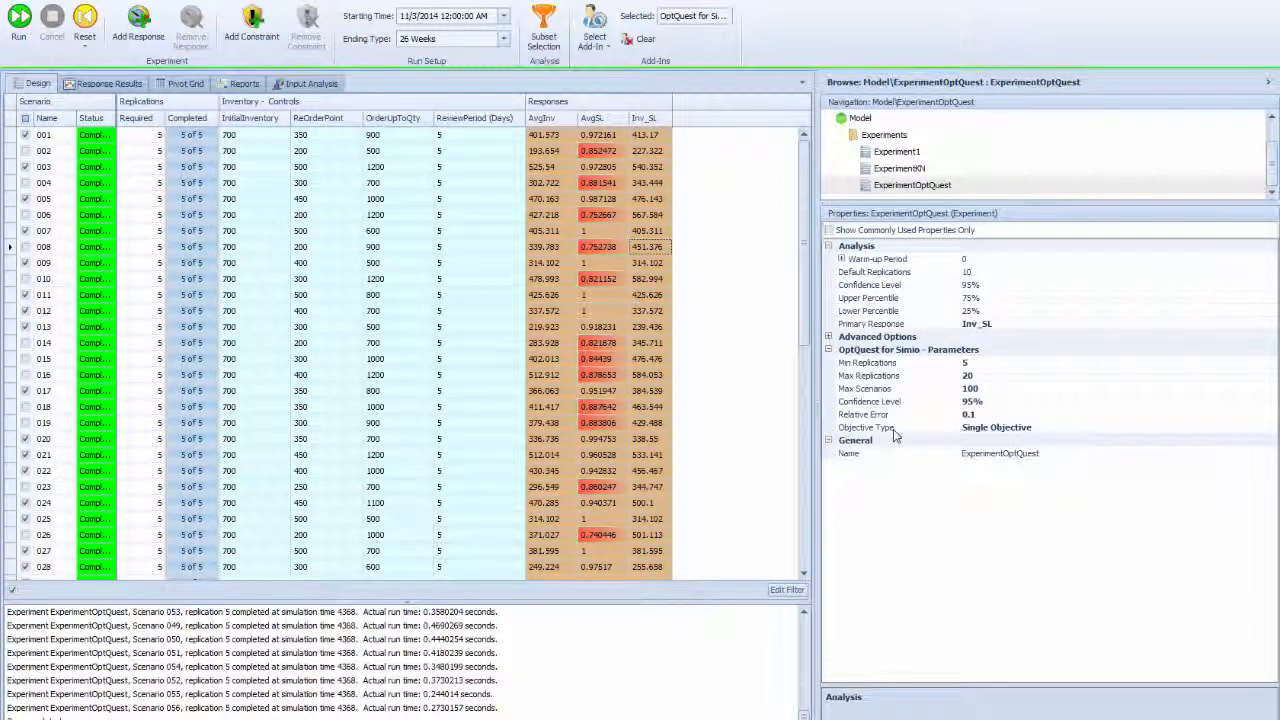
# Step: Change the OptQuest objective type from Single Objective to Multi-Objective Weighted
pyautogui.click(996, 428)
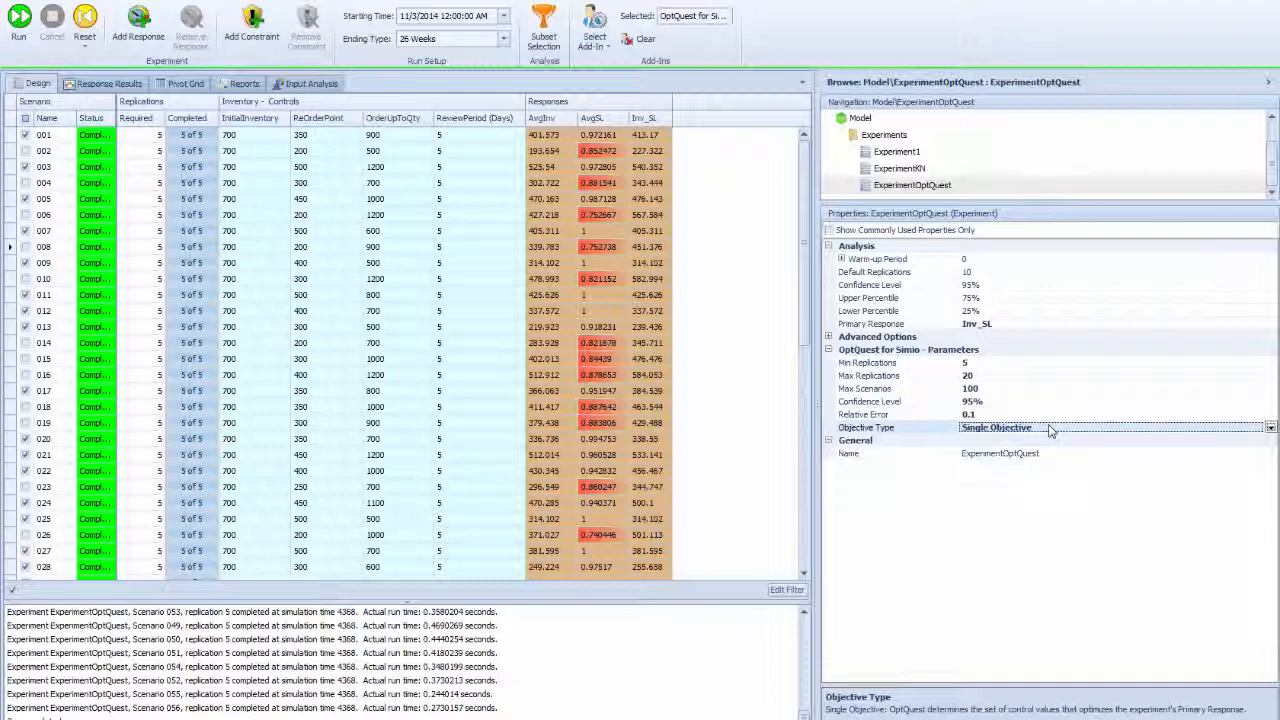
pyautogui.click(1270, 428)
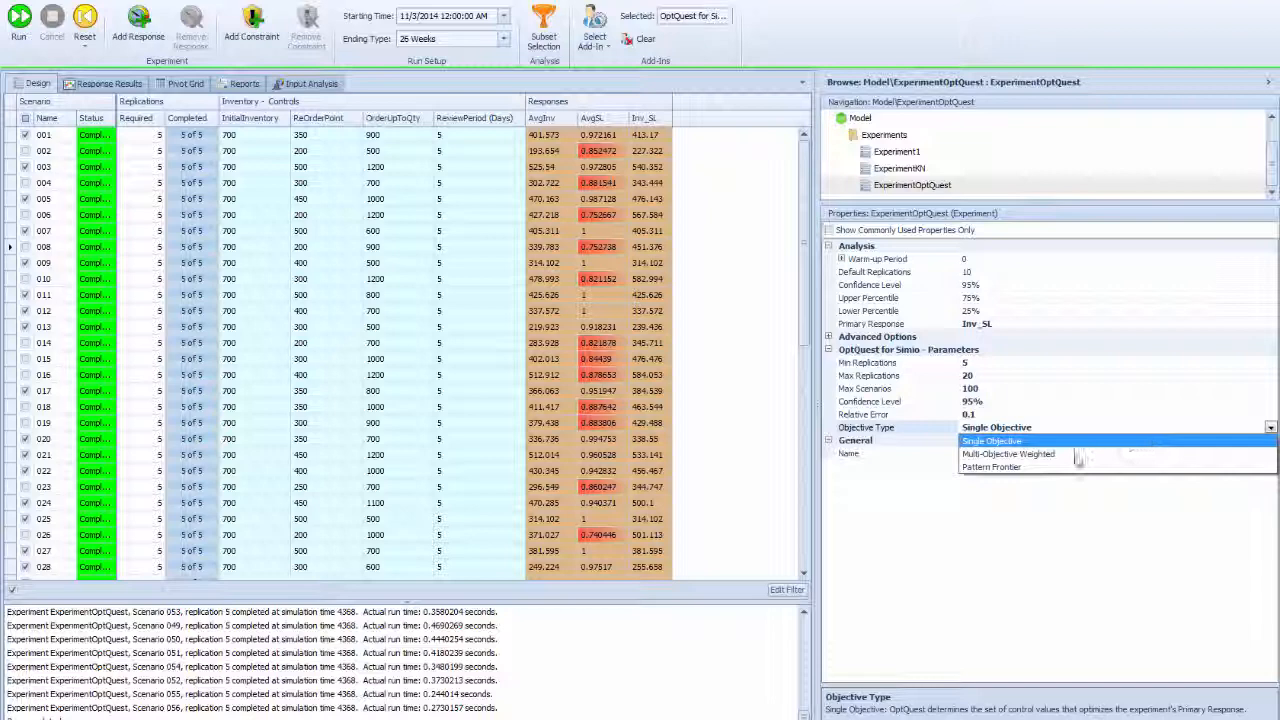
pyautogui.click(1006, 452)
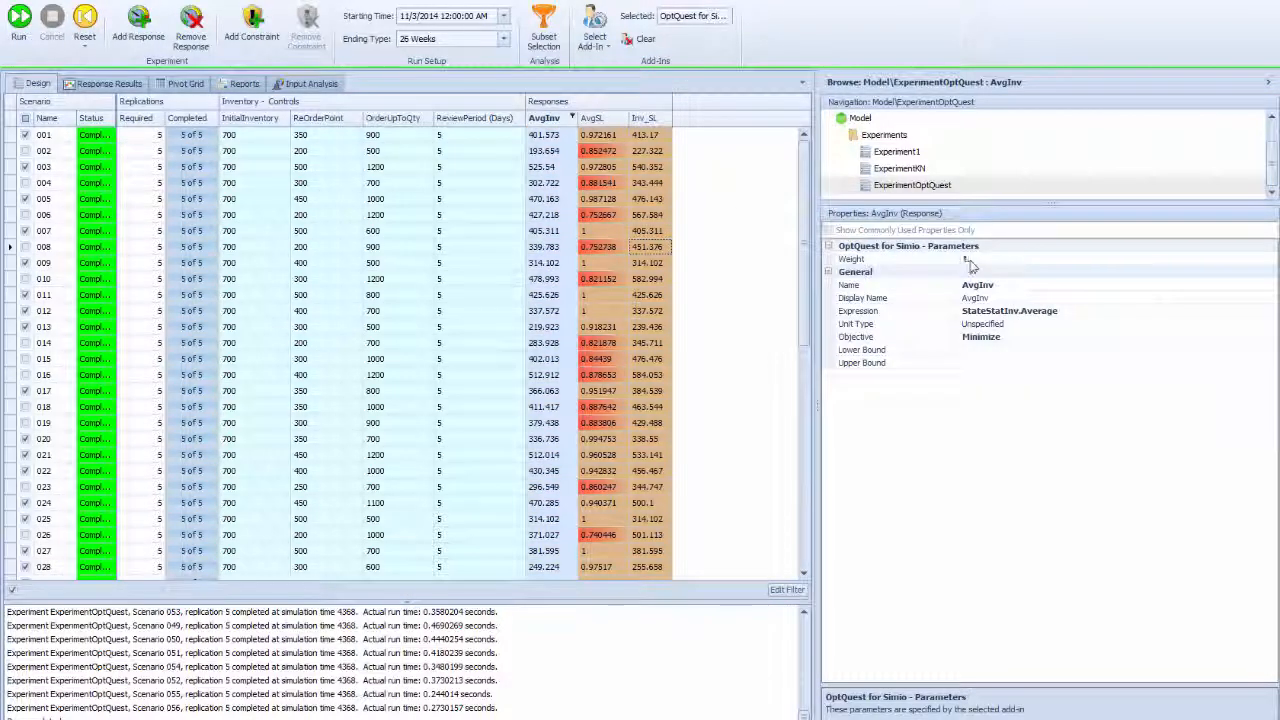
# Step: Set the AvgInv response weight to 2, leaving AvgSL at 1, and start the weighted run
pyautogui.click(1000, 260)
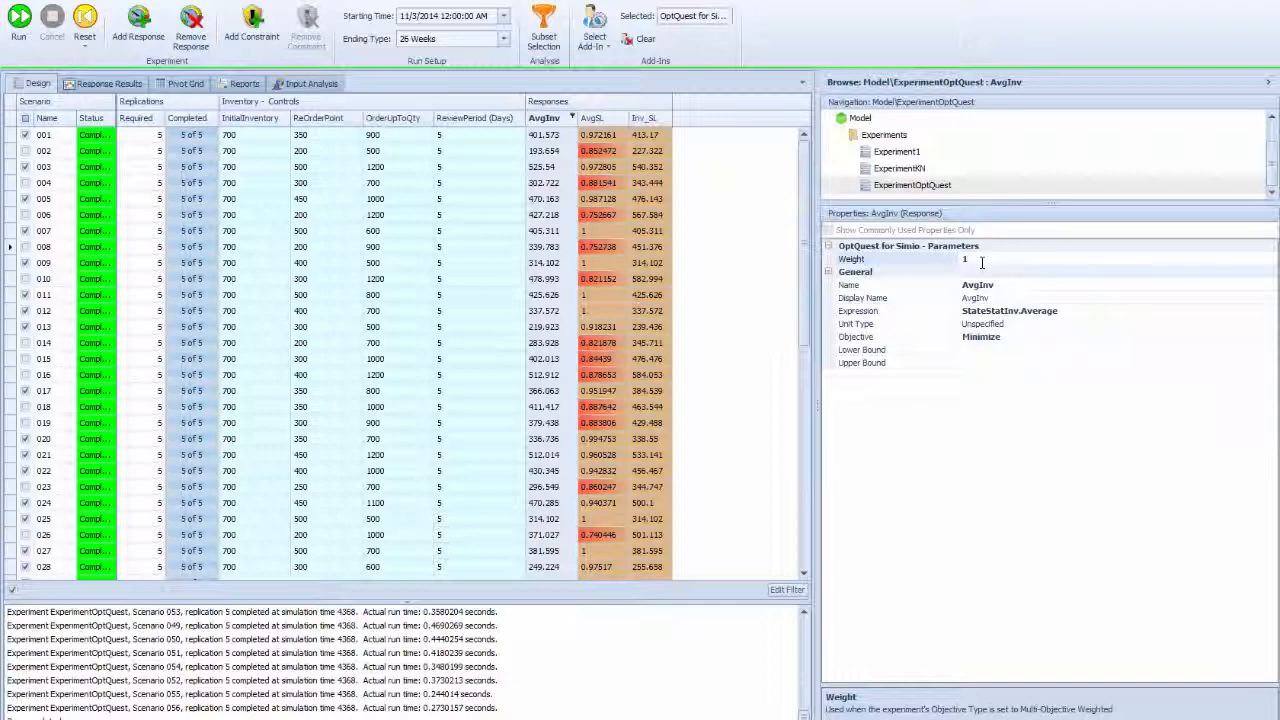
pyautogui.write('2')
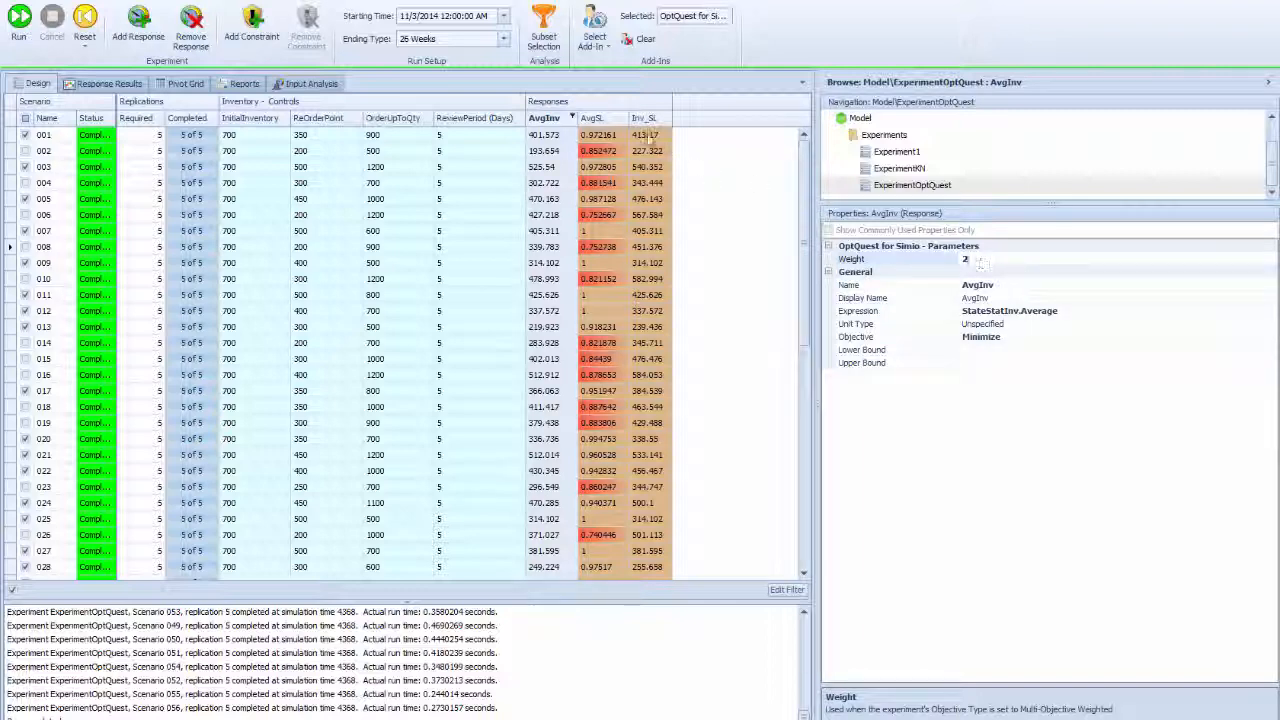
pyautogui.click(588, 116)
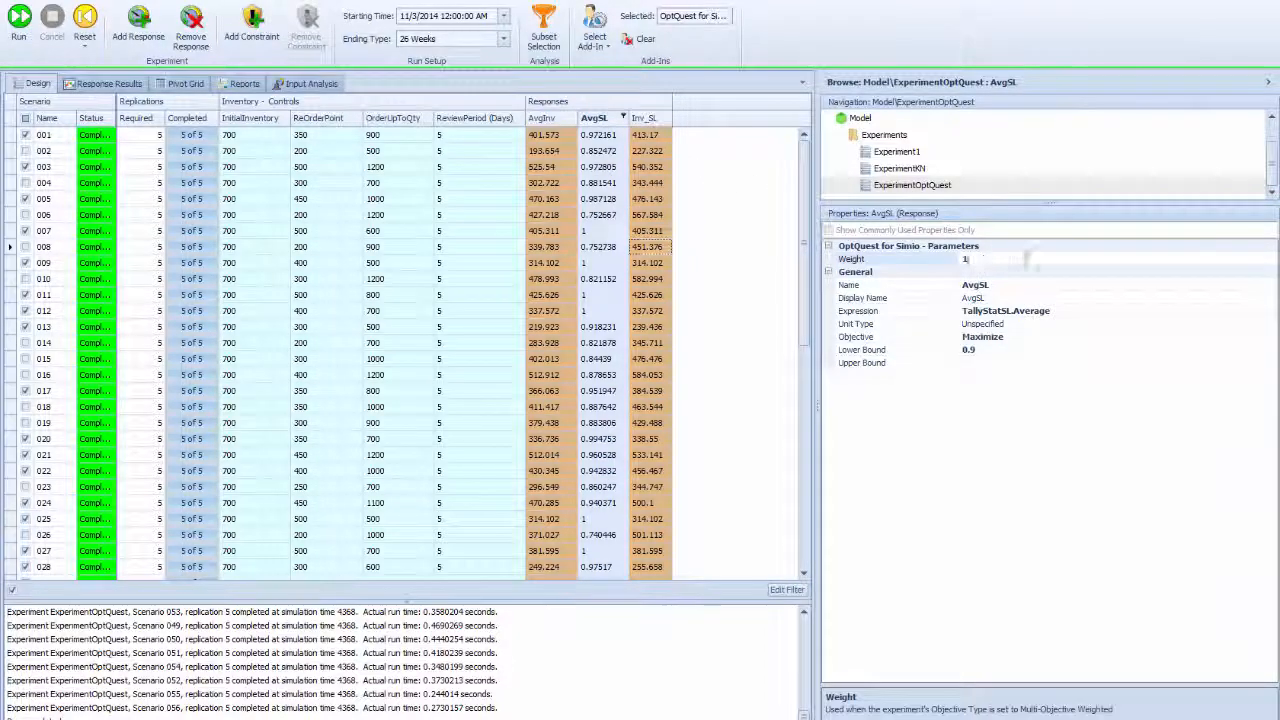
pyautogui.click(1010, 260)
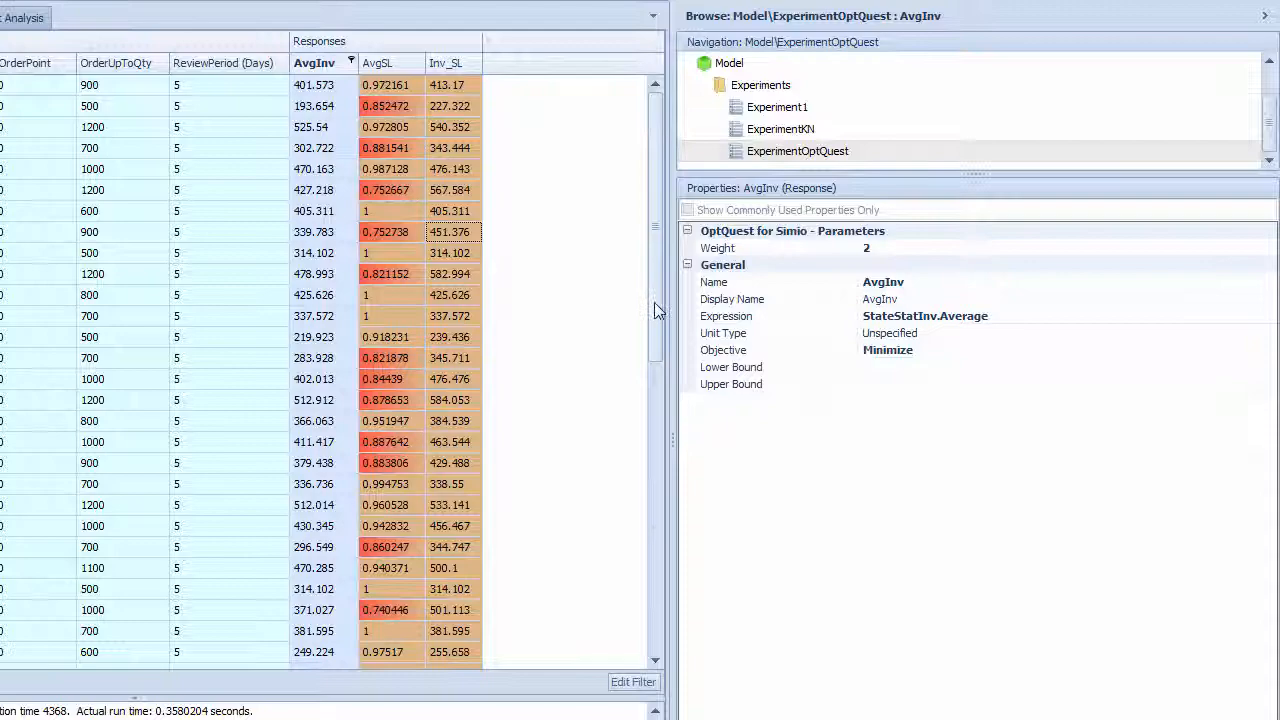
pyautogui.click(796, 150)
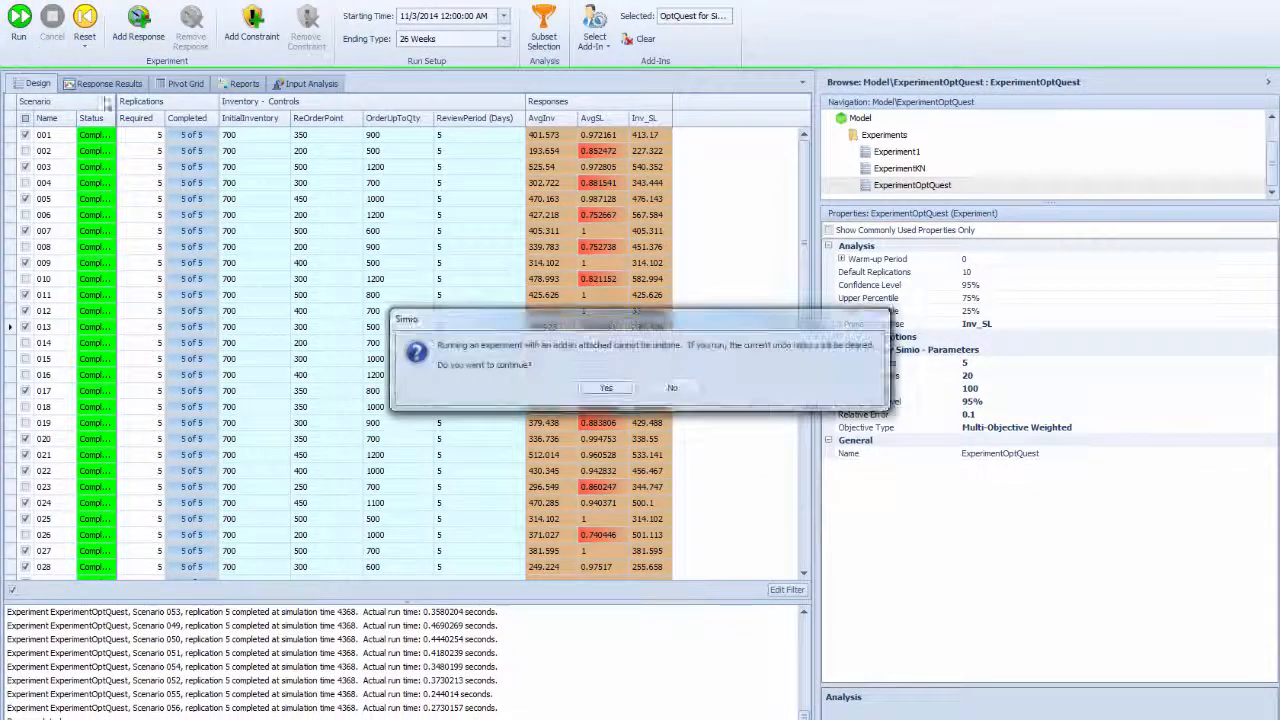
# Step: Confirm the undo warning, cancel the run once, and restart the weighted OptQuest run
pyautogui.click(608, 388)
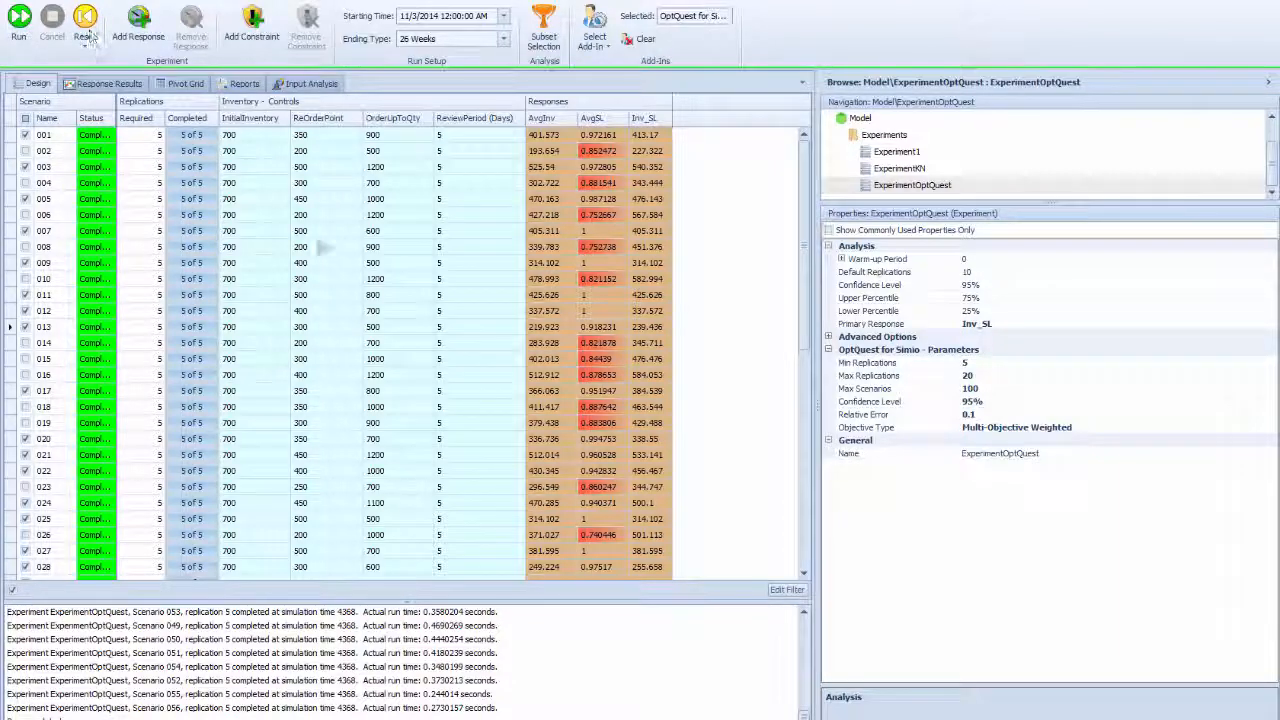
pyautogui.click(86, 20)
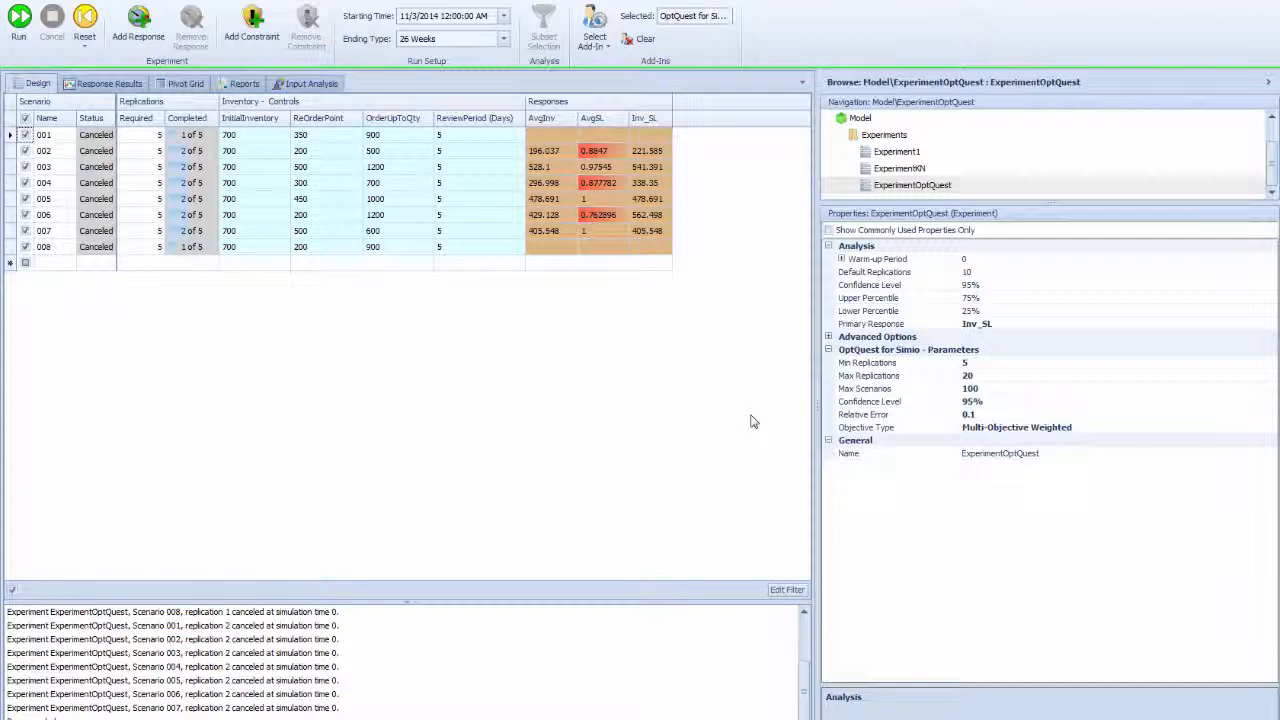
pyautogui.click(18, 28)
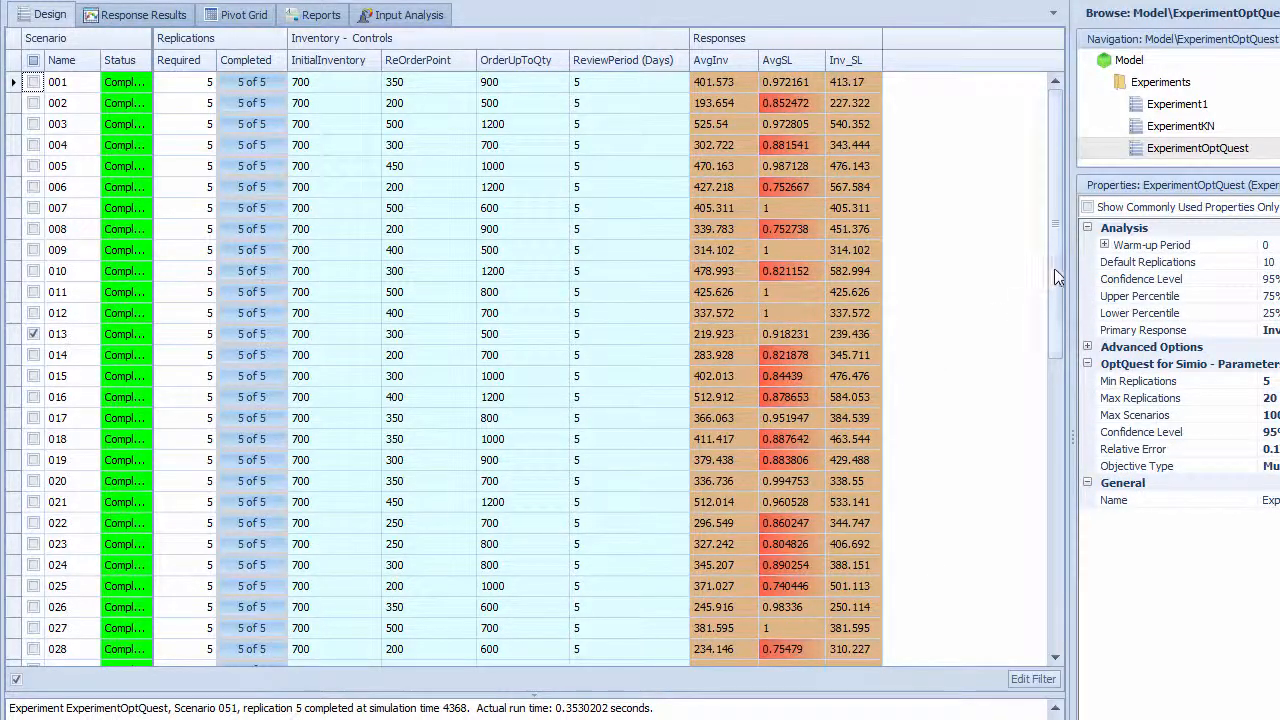
# Step: Review the Weight and Objective settings of the AvgInv and AvgSL responses
pyautogui.scroll(-3)
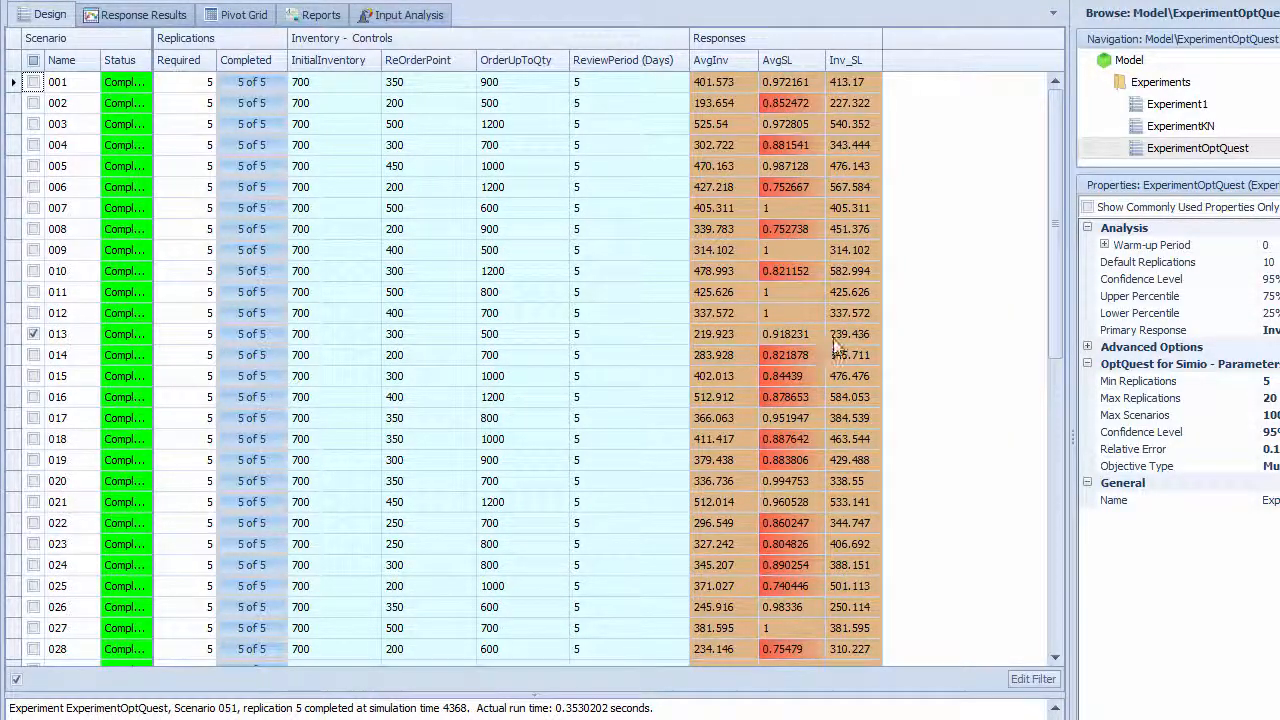
pyautogui.moveTo(740, 344)
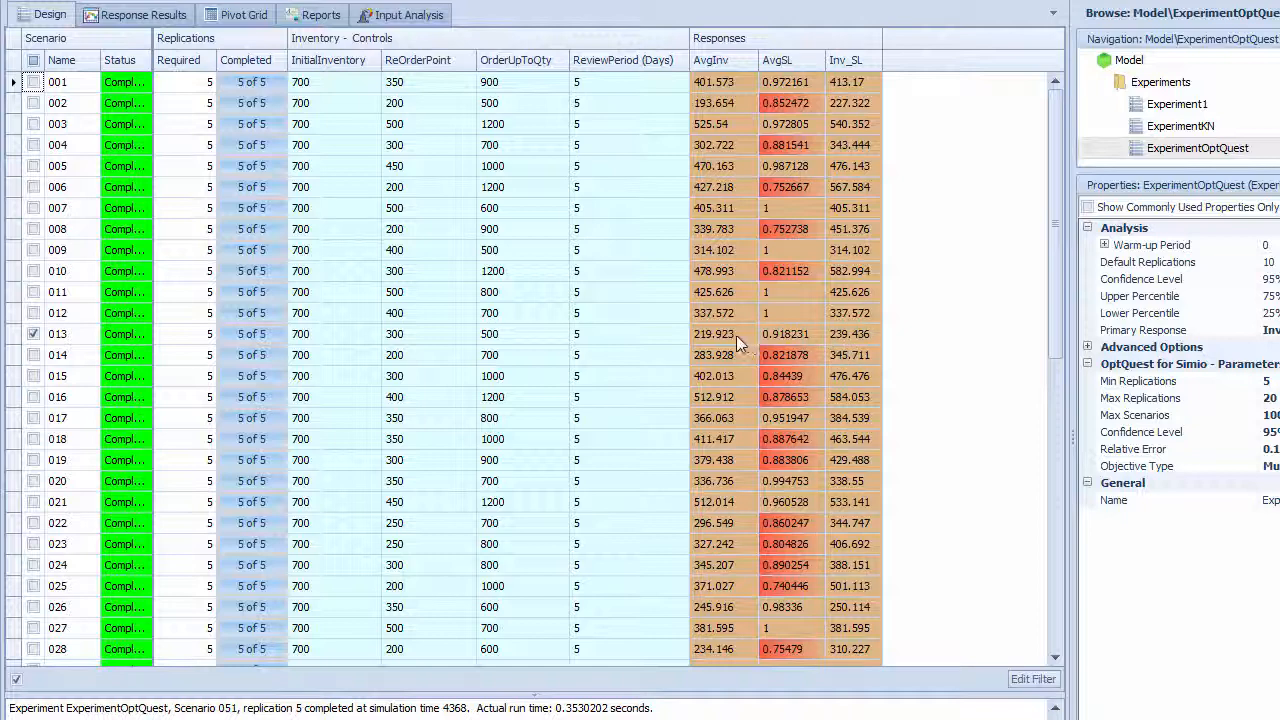
pyautogui.doubleClick(60, 332)
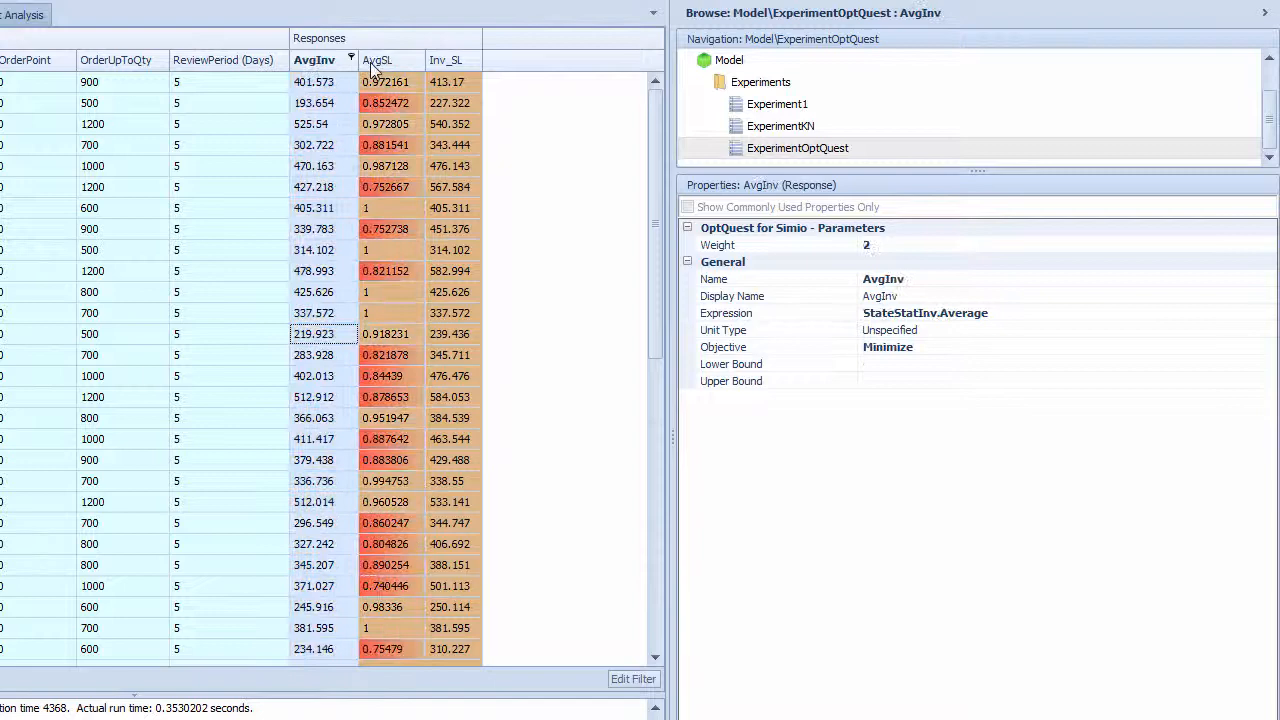
pyautogui.click(392, 60)
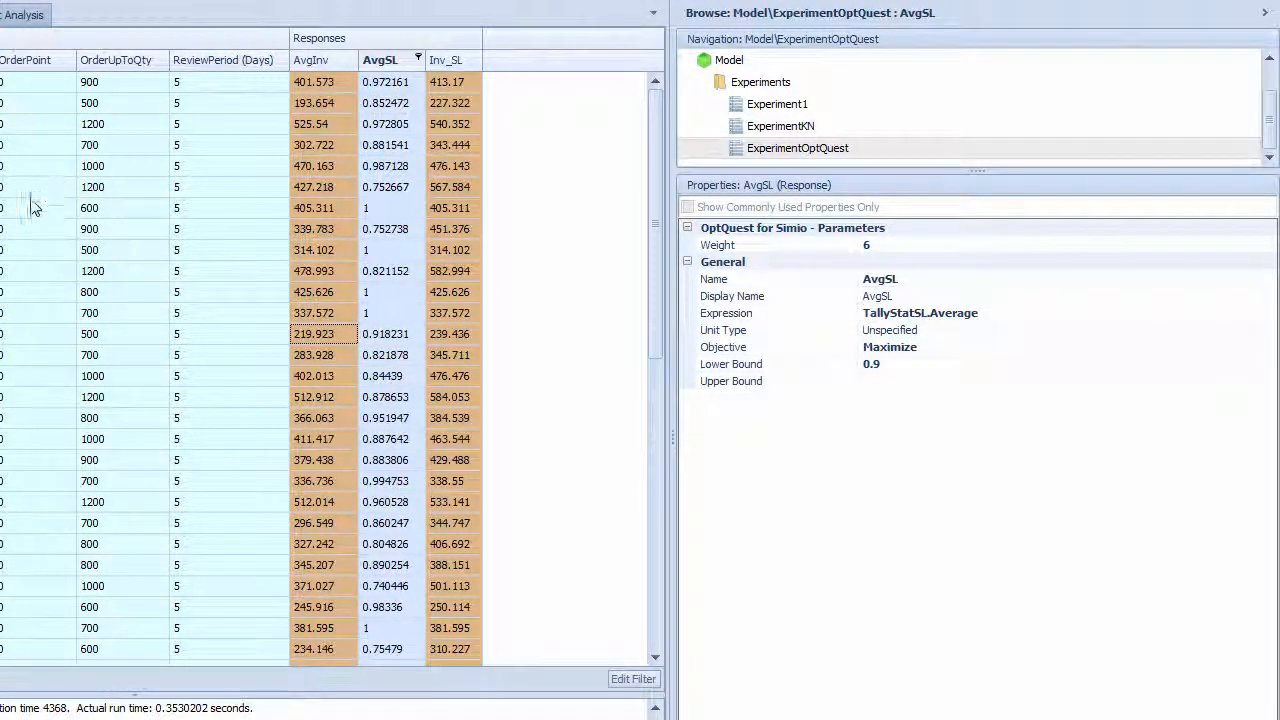
# Step: Return to ExperimentOptQuest's optimization settings and list the Objective Type options
pyautogui.click(796, 148)
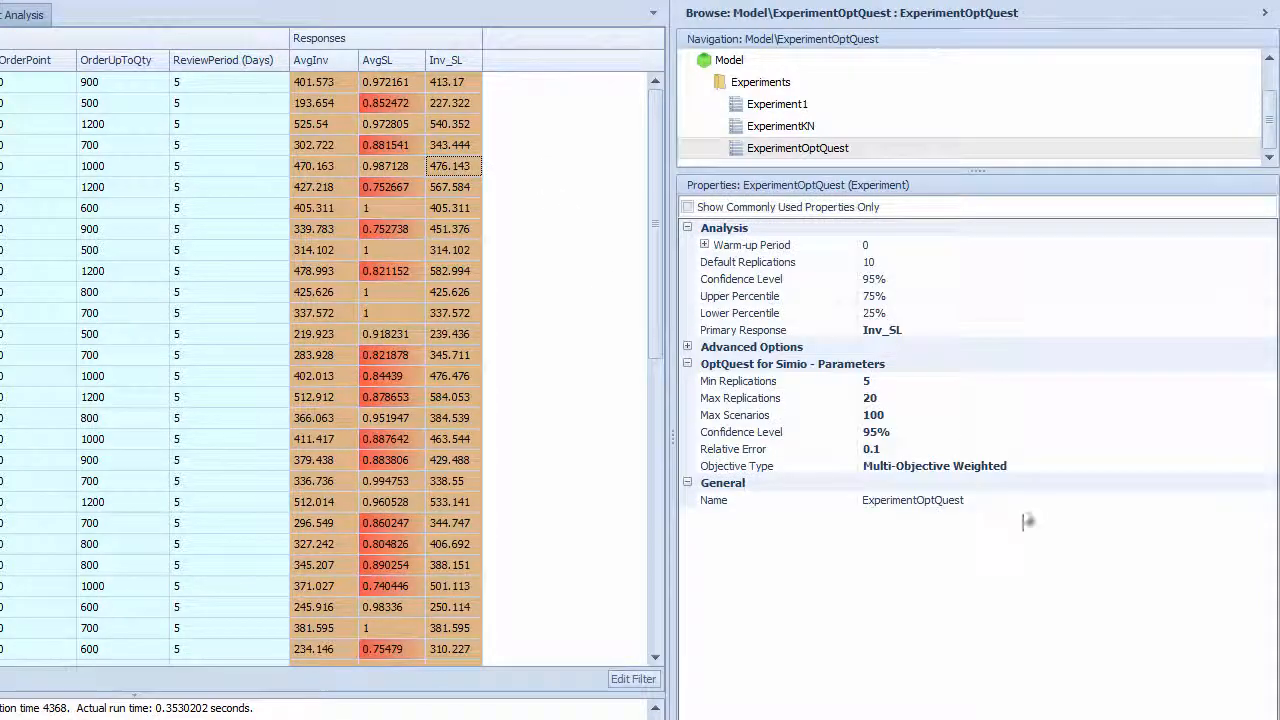
pyautogui.click(1268, 424)
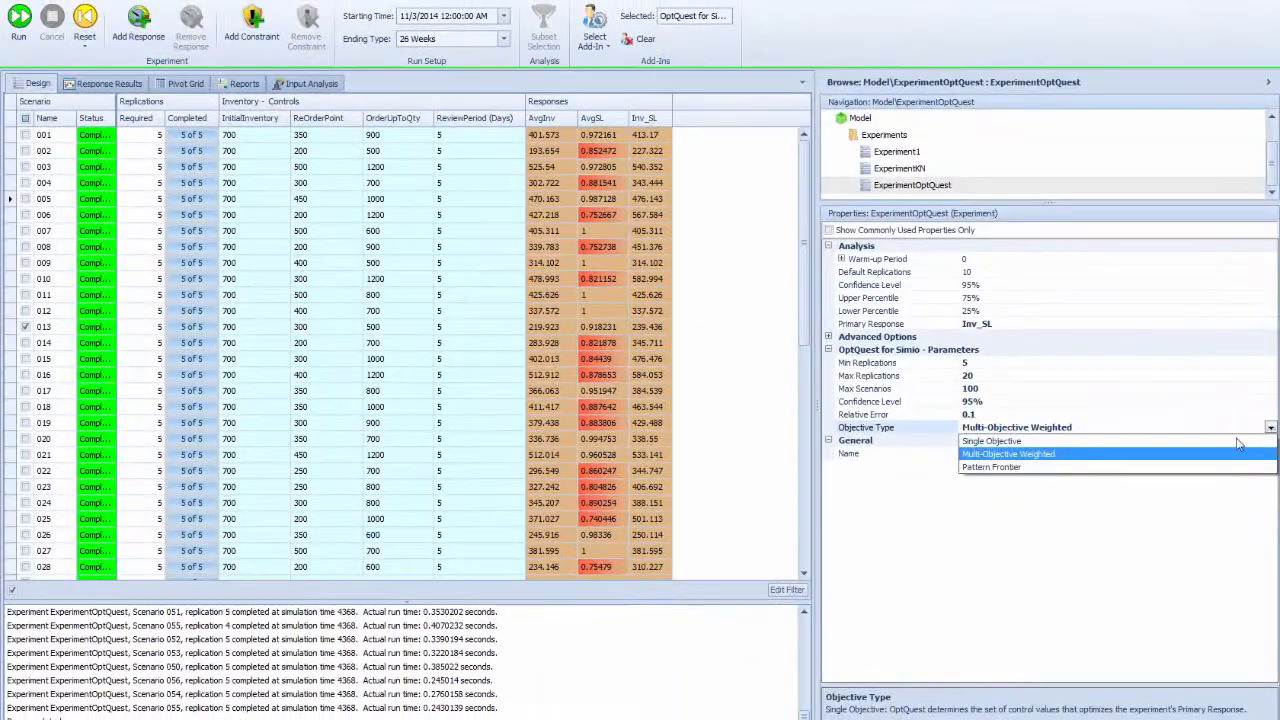
# Step: Set the Objective Type to Pattern Frontier and reset the scenario table to Idle
pyautogui.click(992, 468)
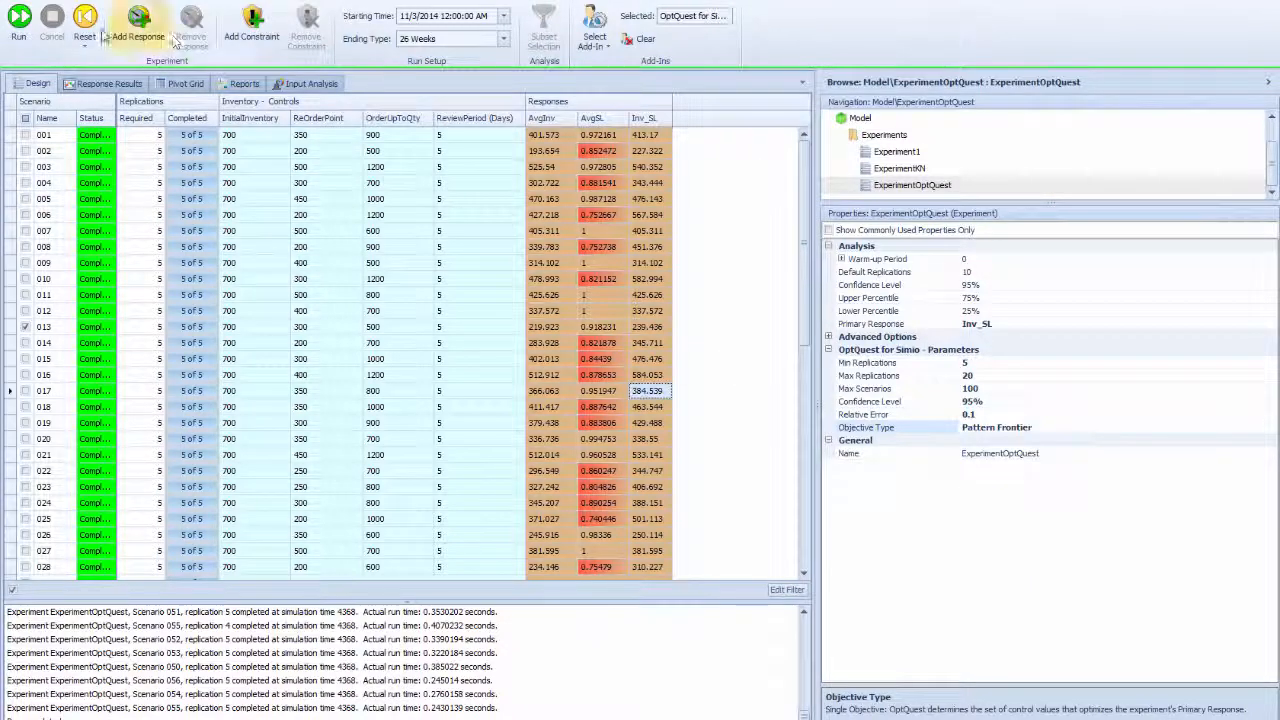
pyautogui.click(80, 24)
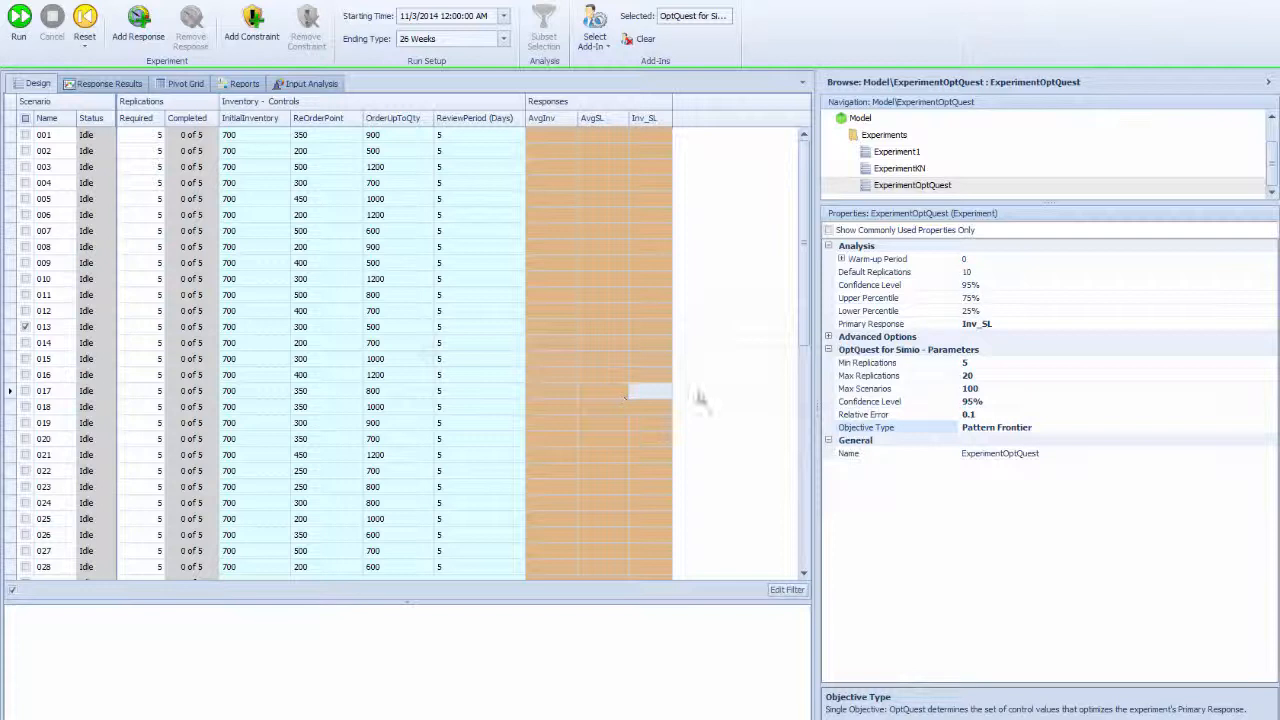
pyautogui.moveTo(712, 392)
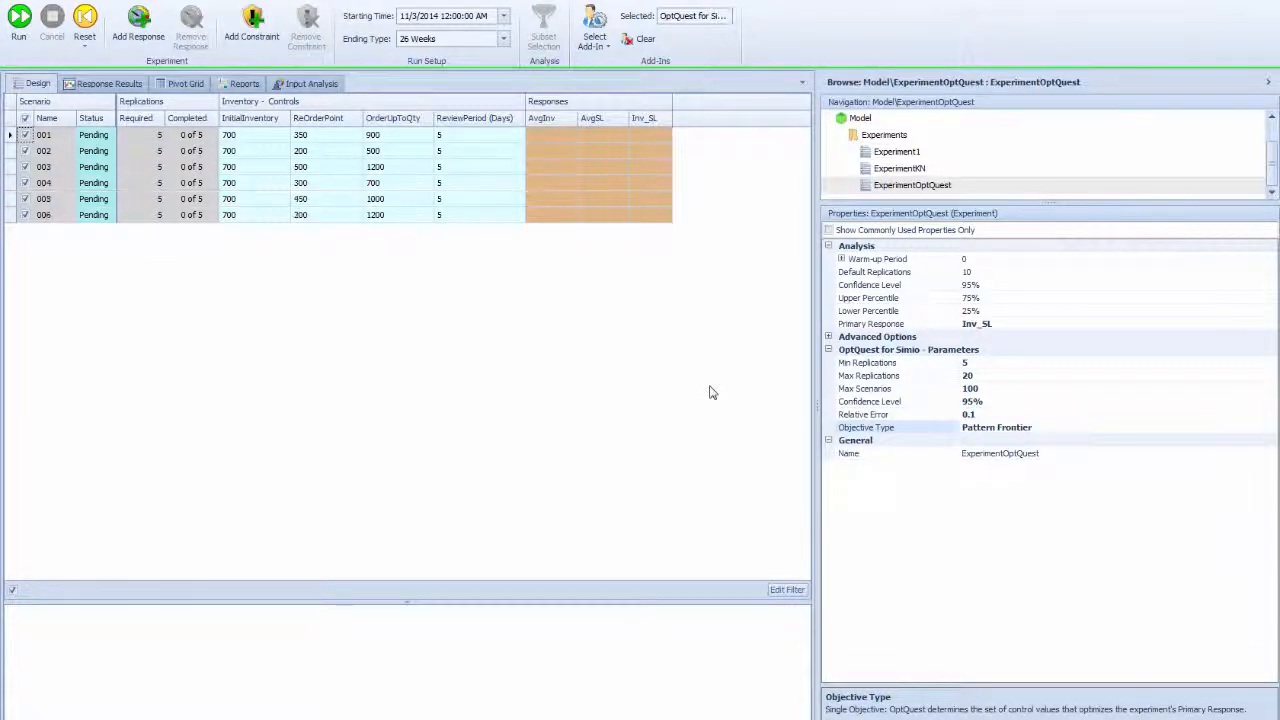
# Step: Run OptQuest and watch the generated scenarios reach Completed at 20 of 20 replications
pyautogui.click(18, 22)
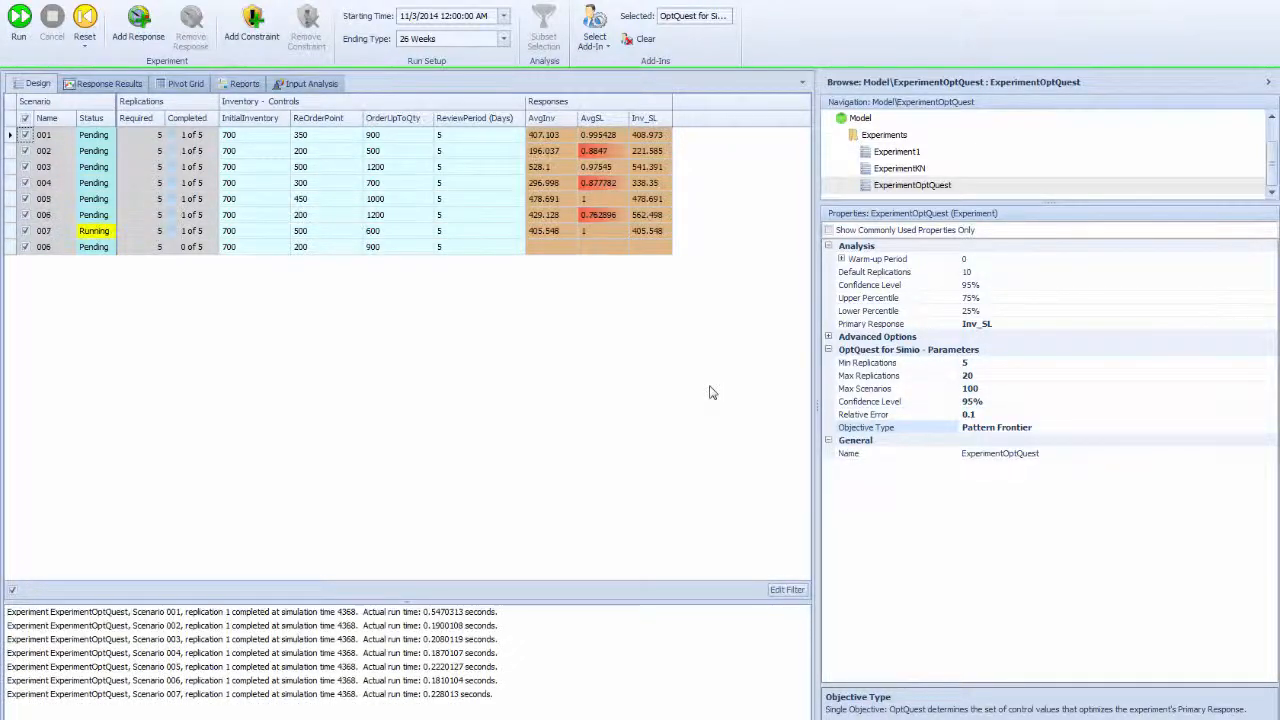
pyautogui.click(18, 28)
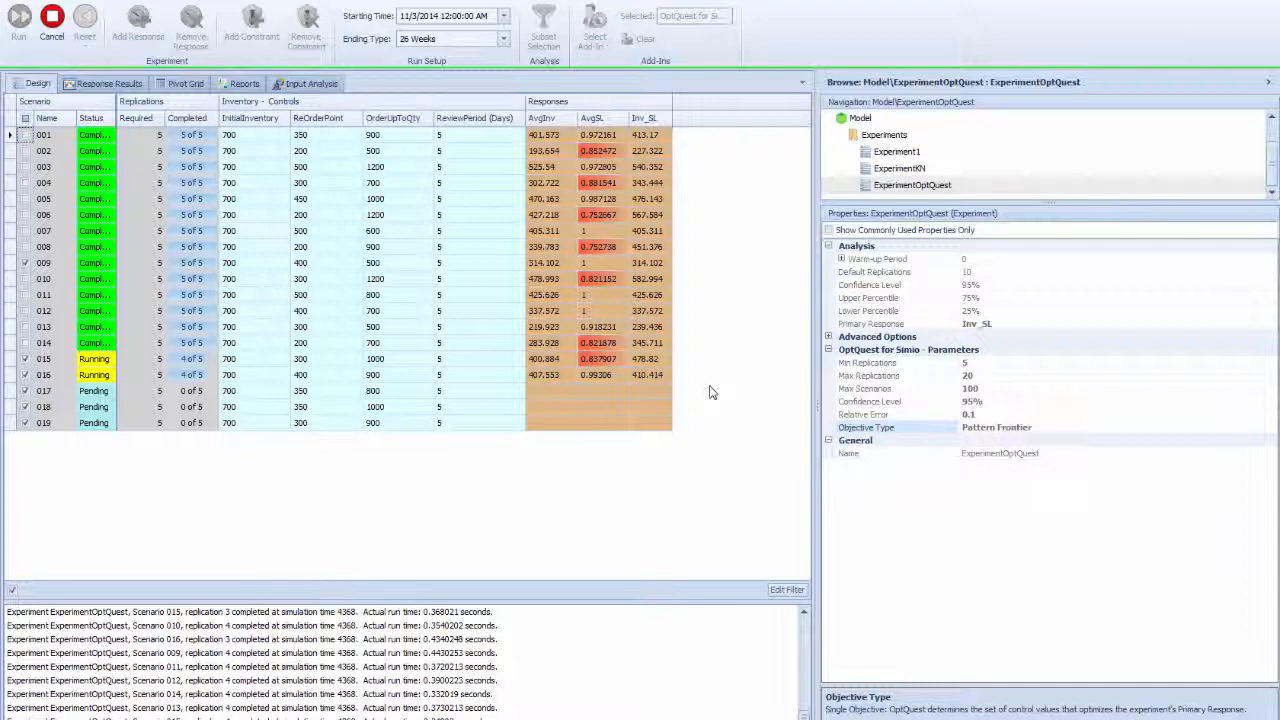
pyautogui.scroll(-3)
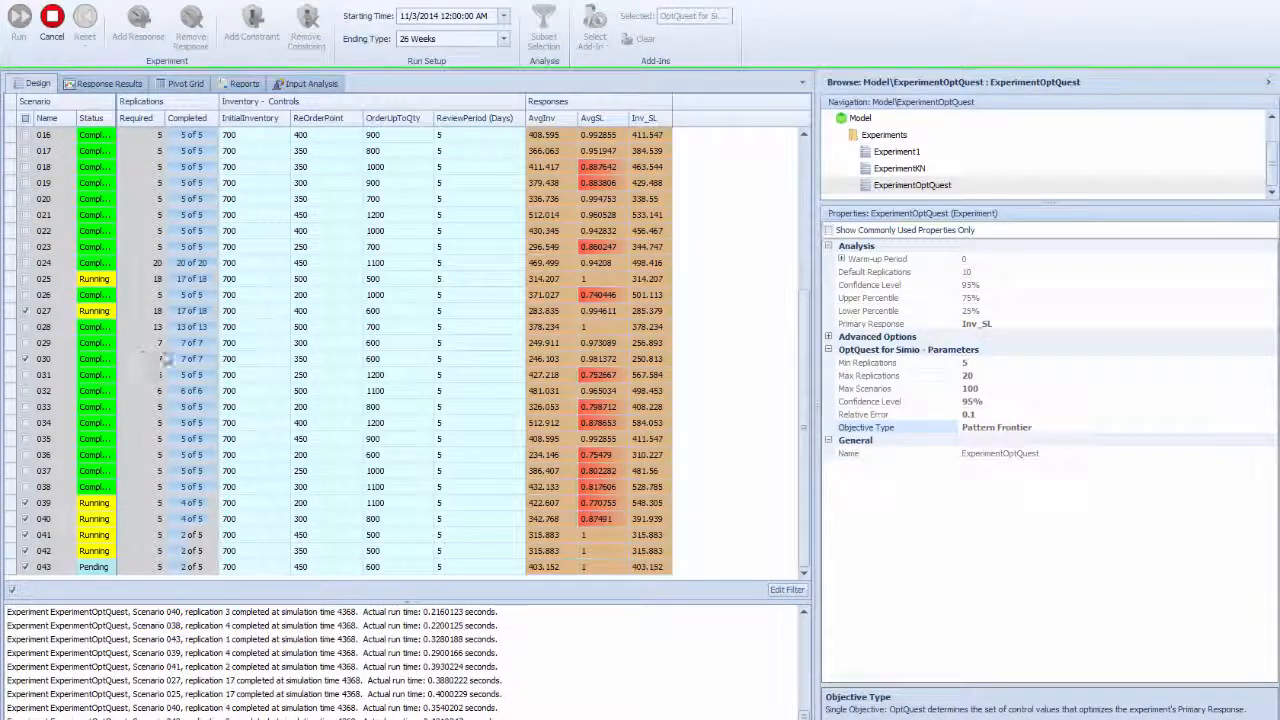
pyautogui.scroll(-3)
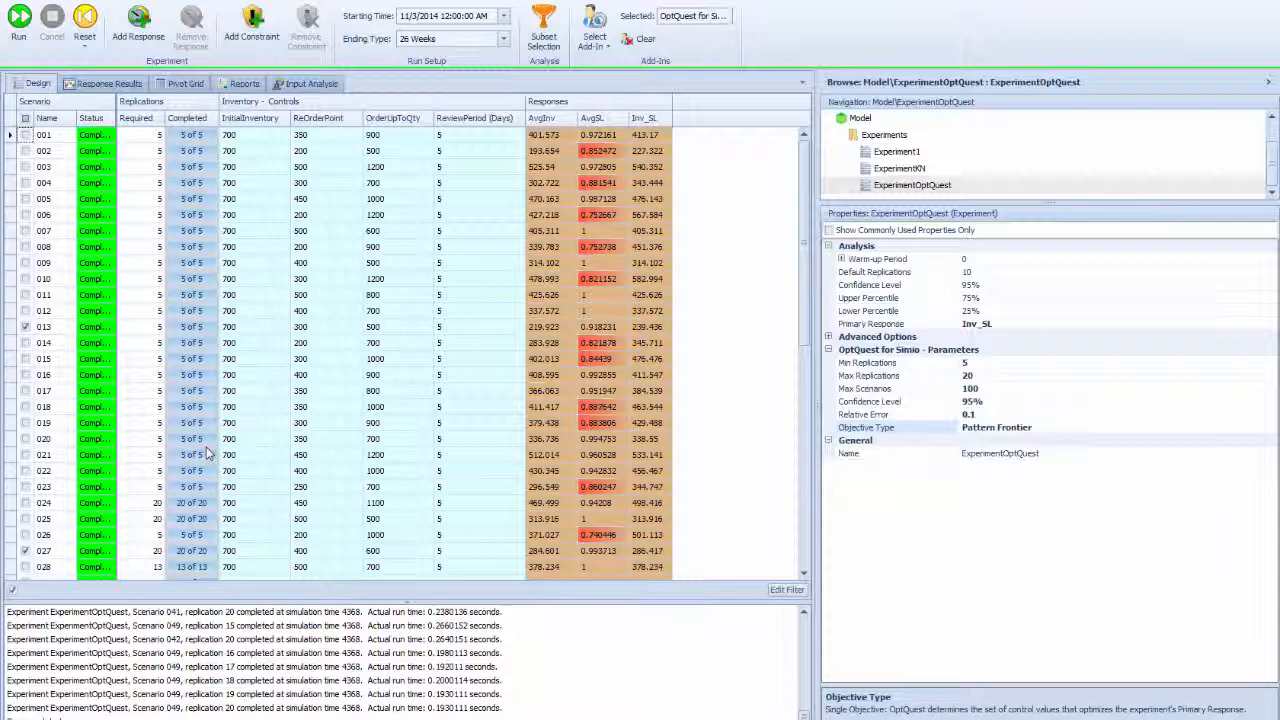
# Step: Sort the scenario table in descending order by the first column
pyautogui.rightClick(48, 116)
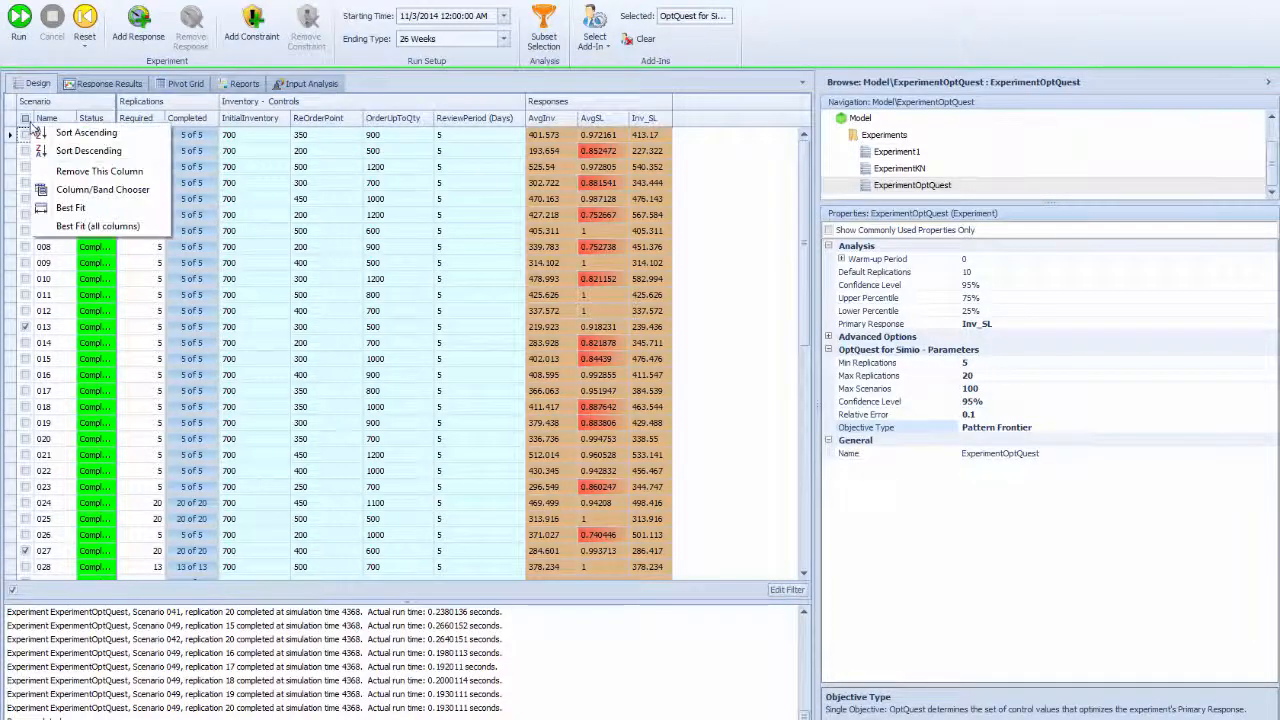
pyautogui.moveTo(96, 132)
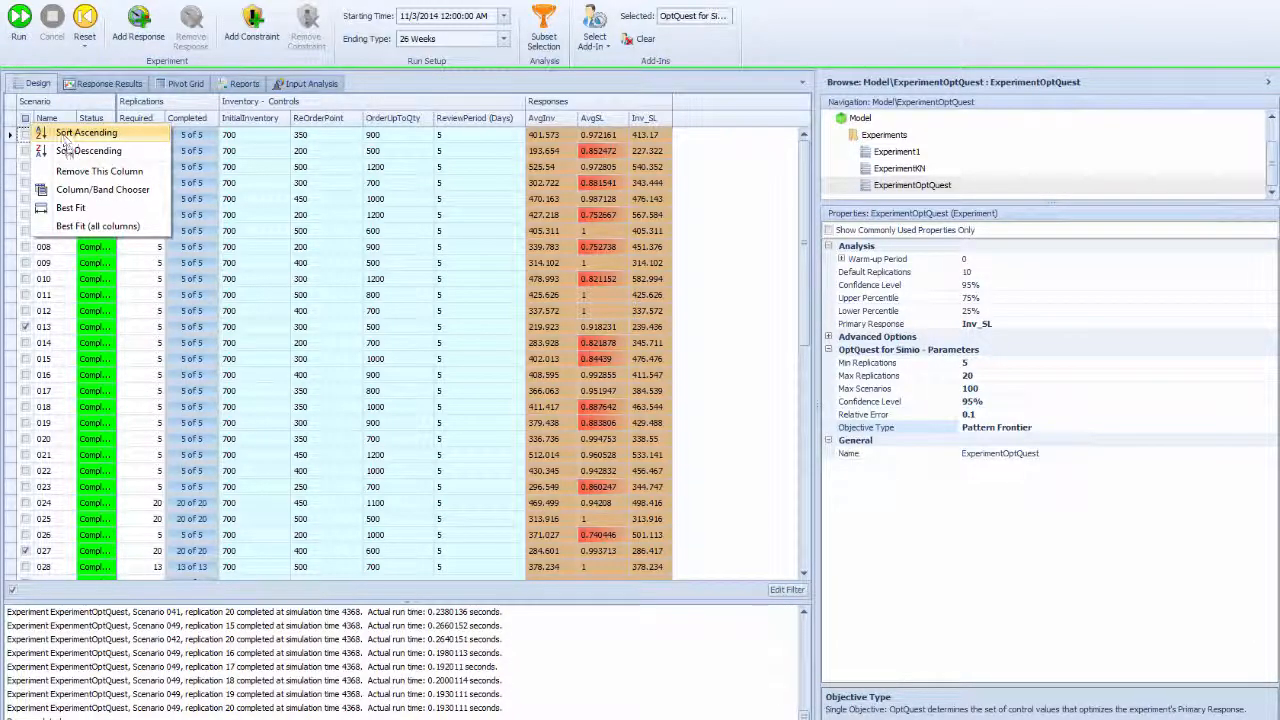
pyautogui.click(96, 150)
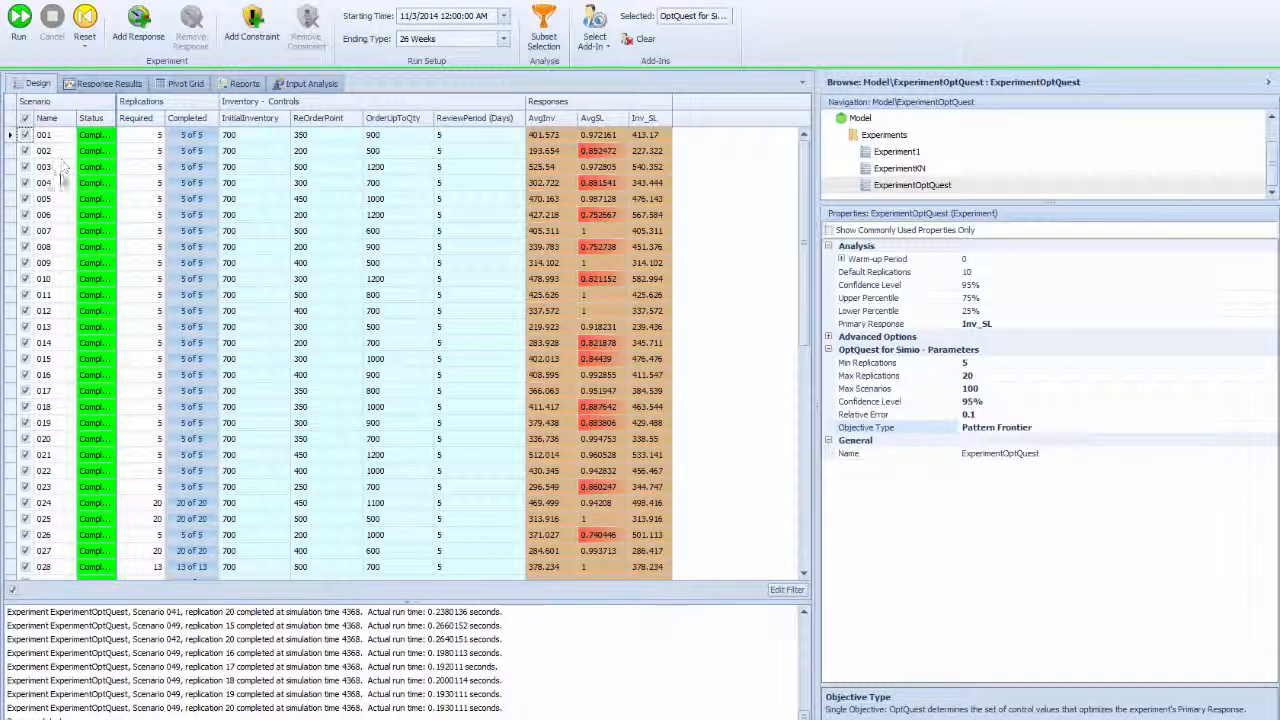
pyautogui.scroll(-3)
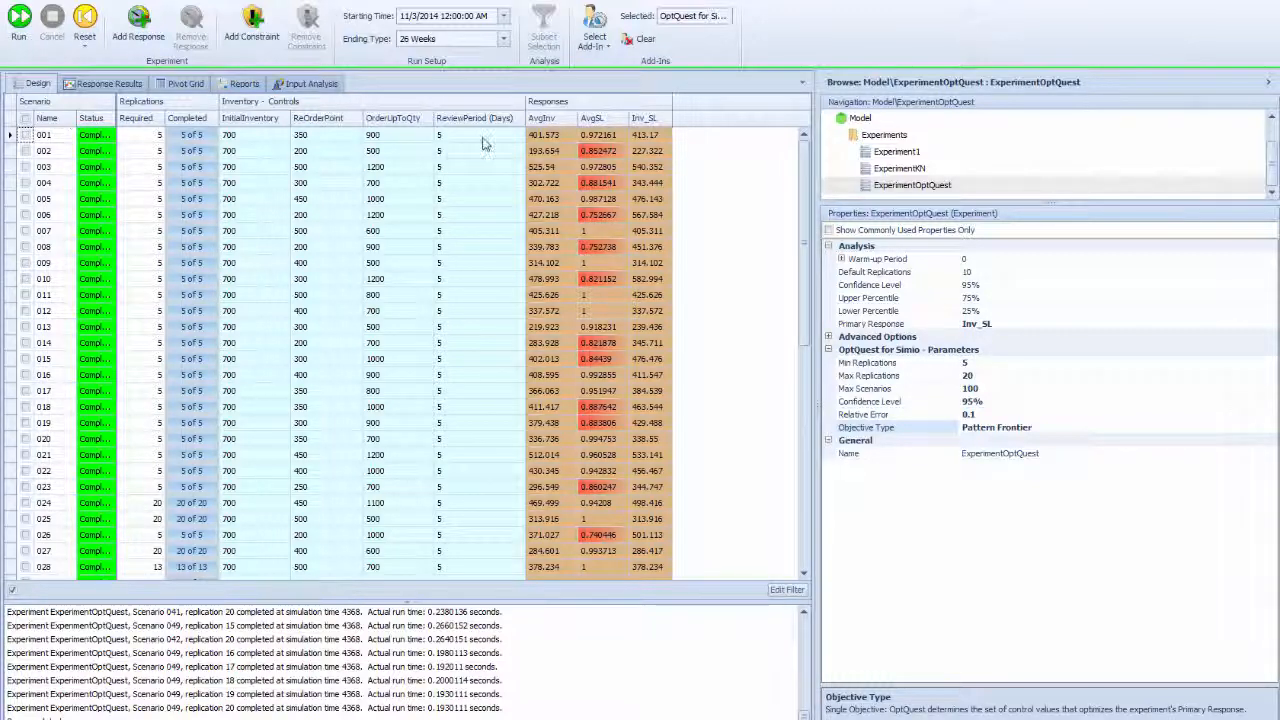
# Step: Remove the Inv_SL response, leaving AvgInv and AvgSL, and reset the results
pyautogui.rightClick(640, 116)
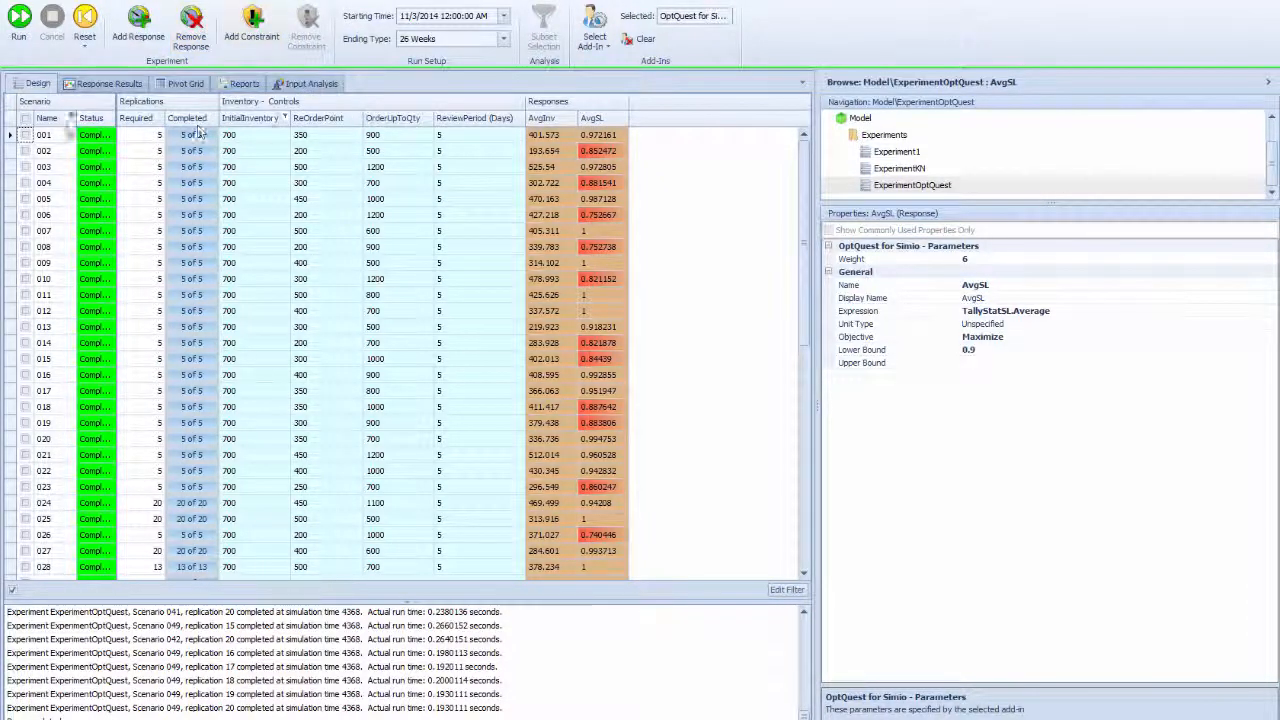
pyautogui.click(82, 24)
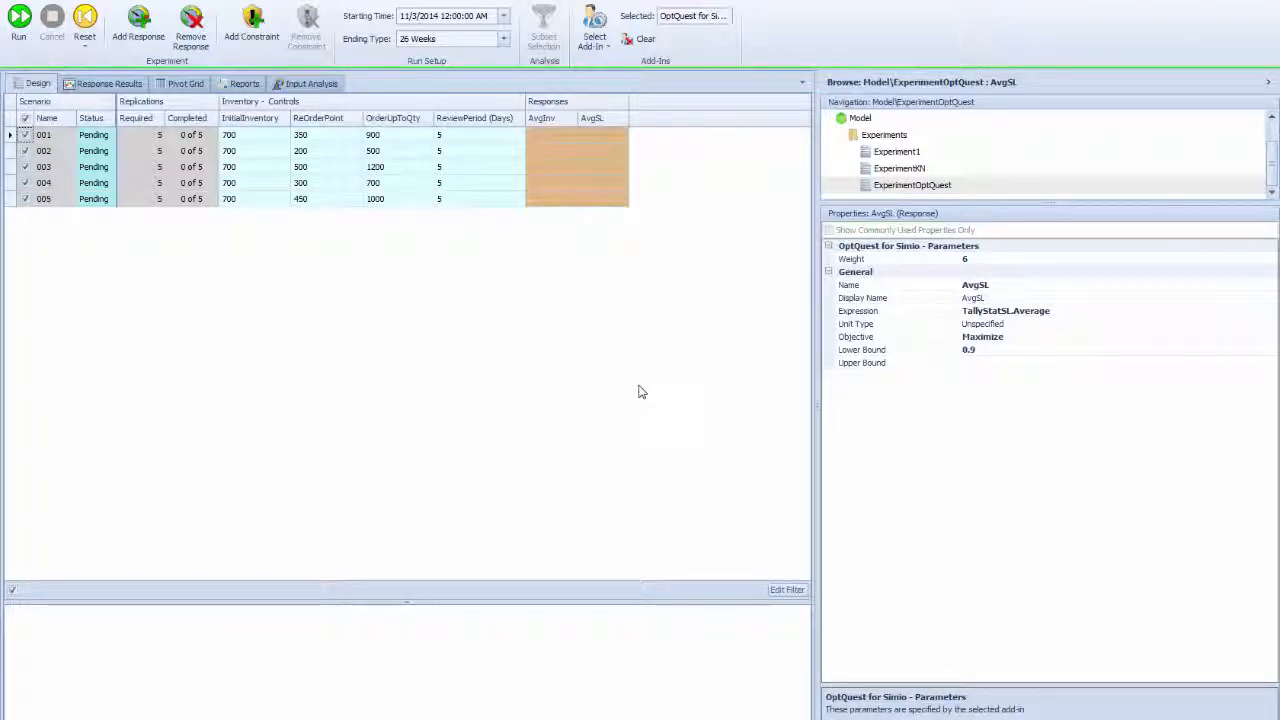
# Step: Run OptQuest with the two remaining responses and view the experiment's optimization settings
pyautogui.click(12, 24)
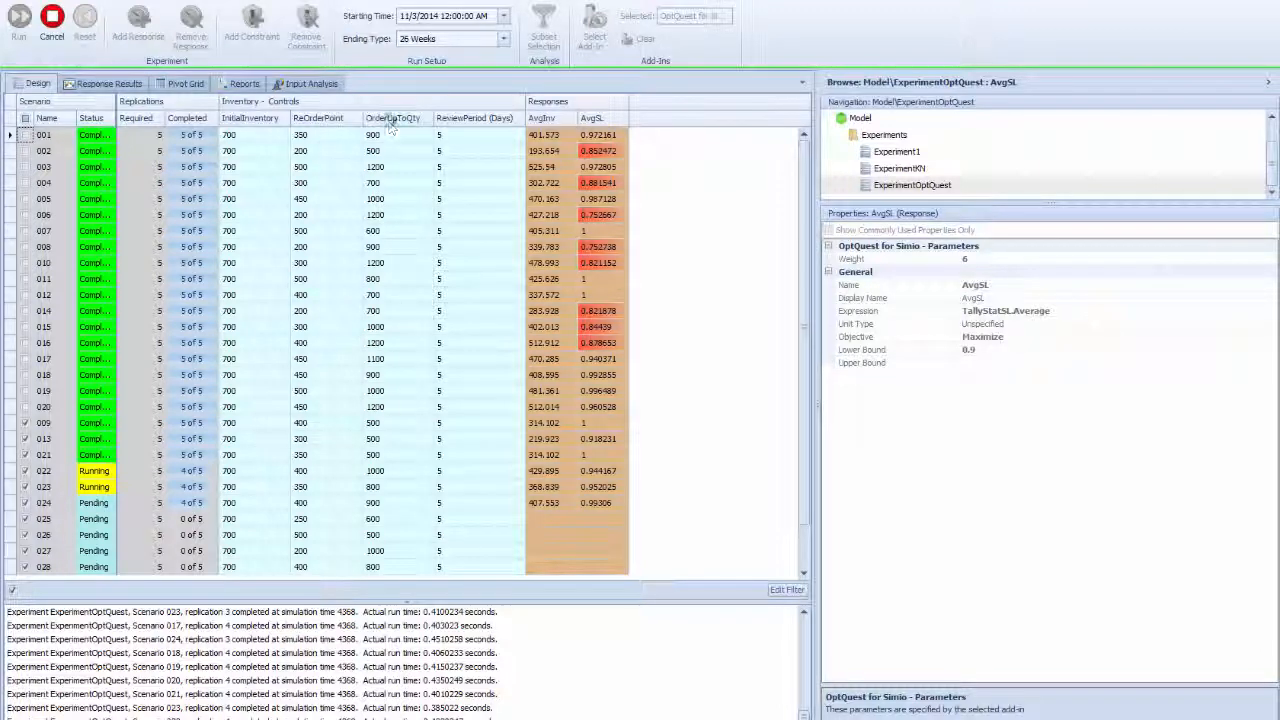
pyautogui.click(912, 184)
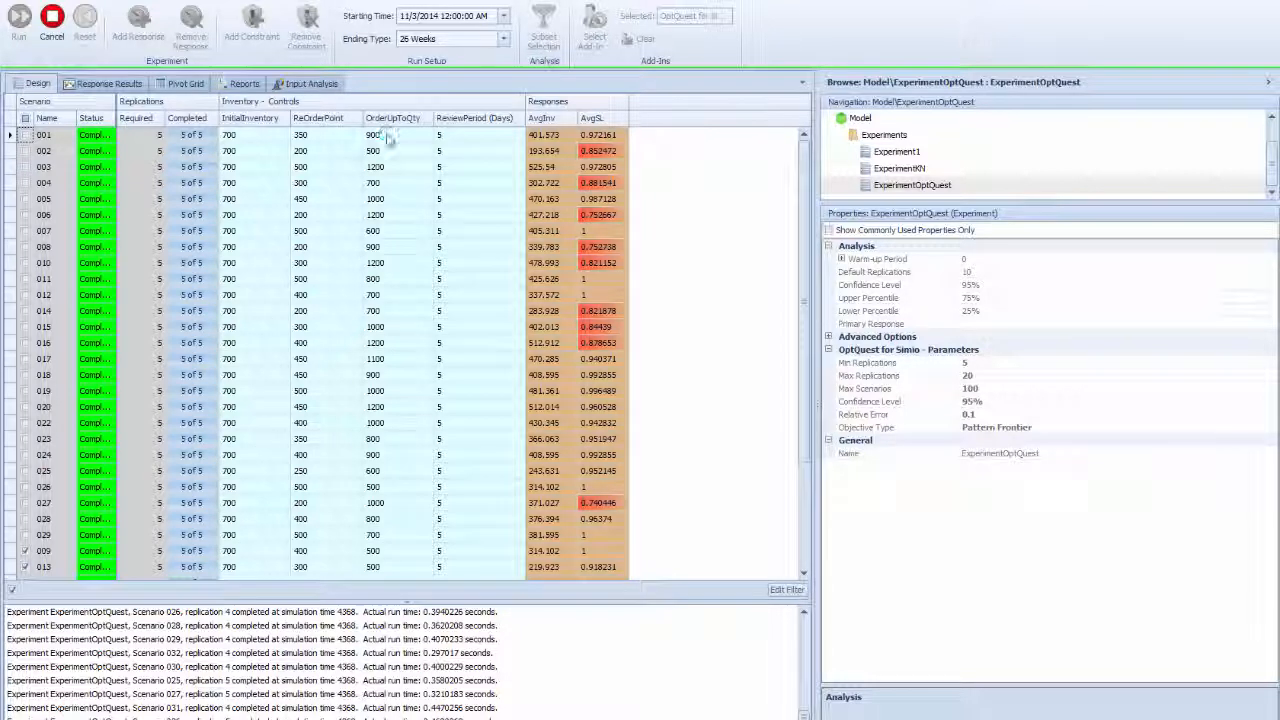
pyautogui.moveTo(380, 164)
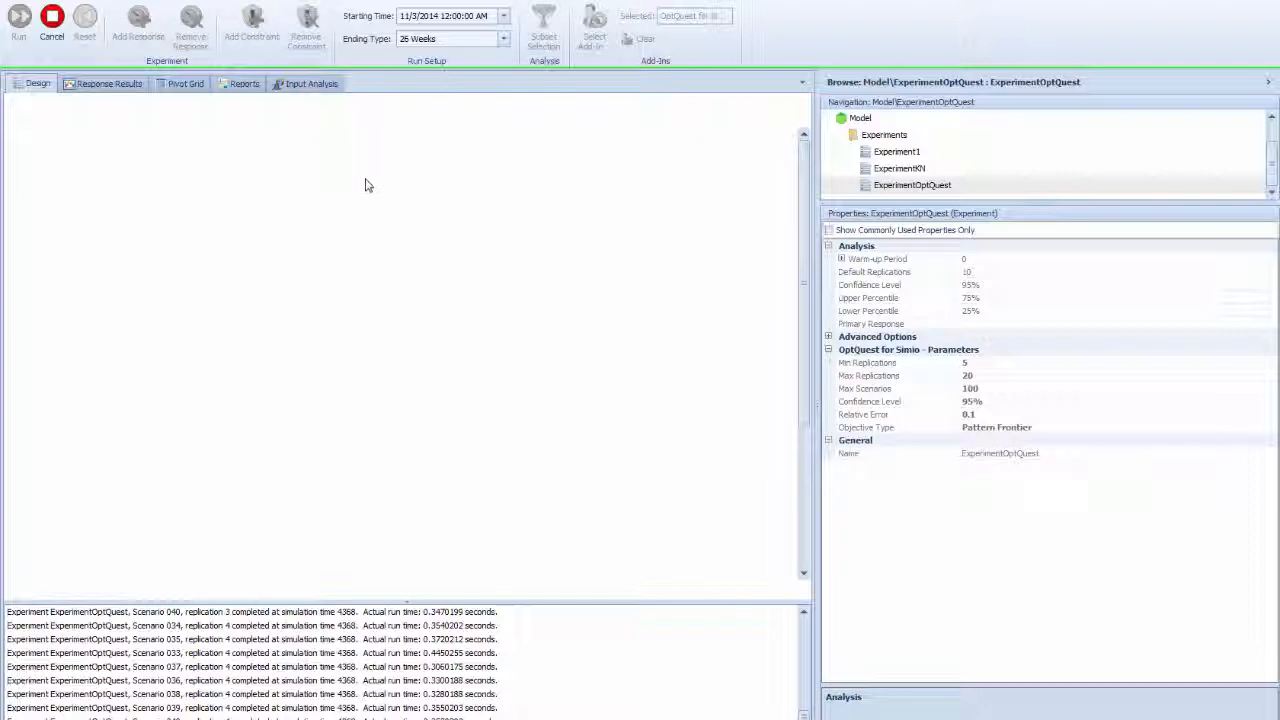
pyautogui.moveTo(316, 152)
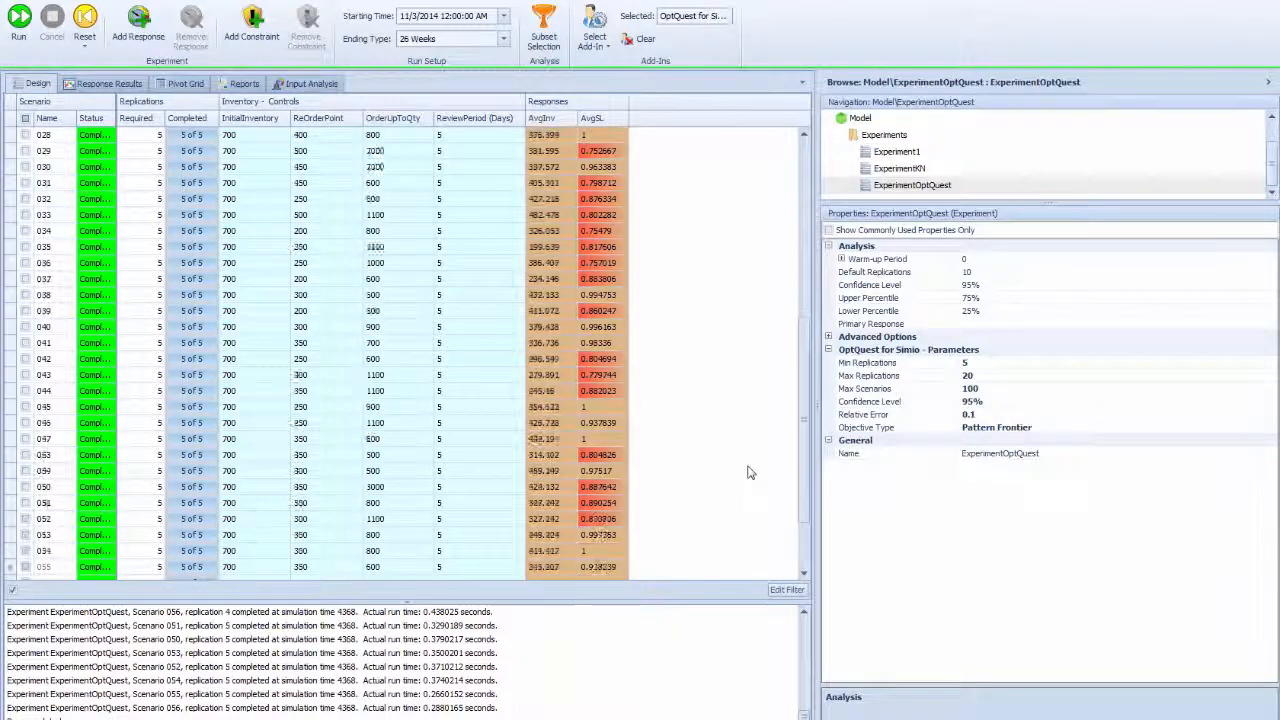
pyautogui.scroll(-3)
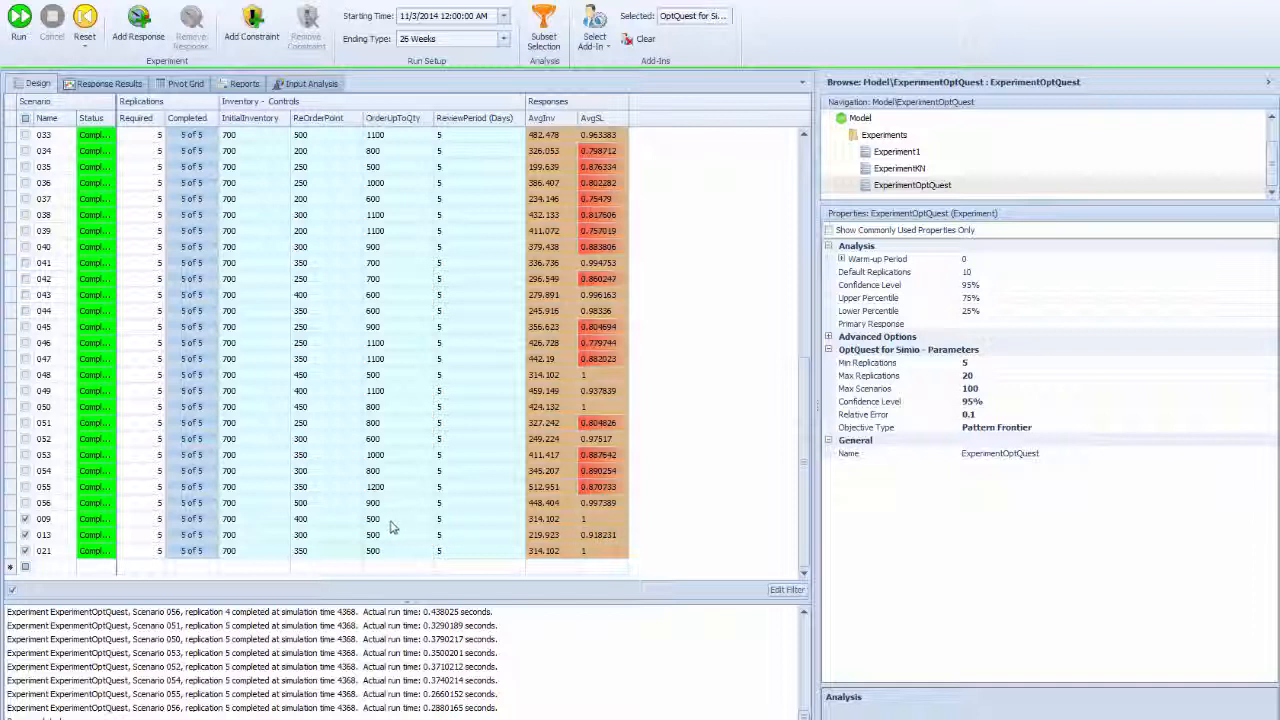
pyautogui.moveTo(388, 554)
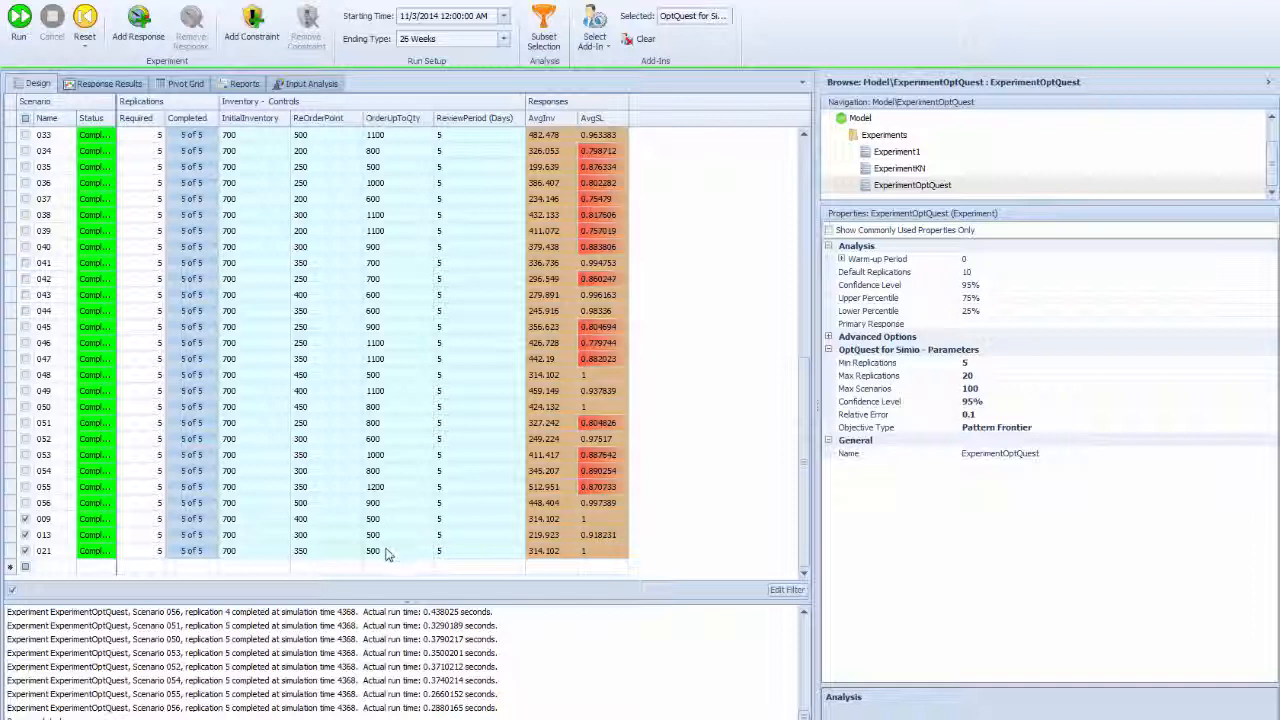
pyautogui.moveTo(314, 524)
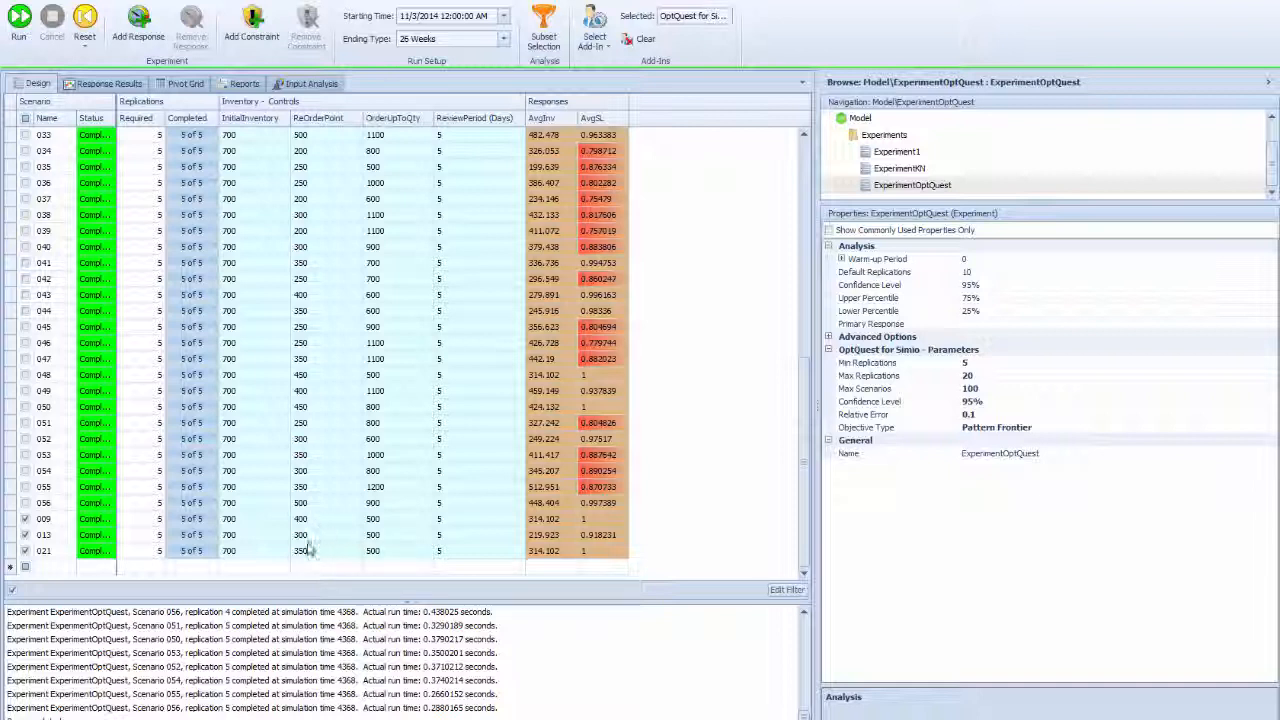
pyautogui.moveTo(318, 556)
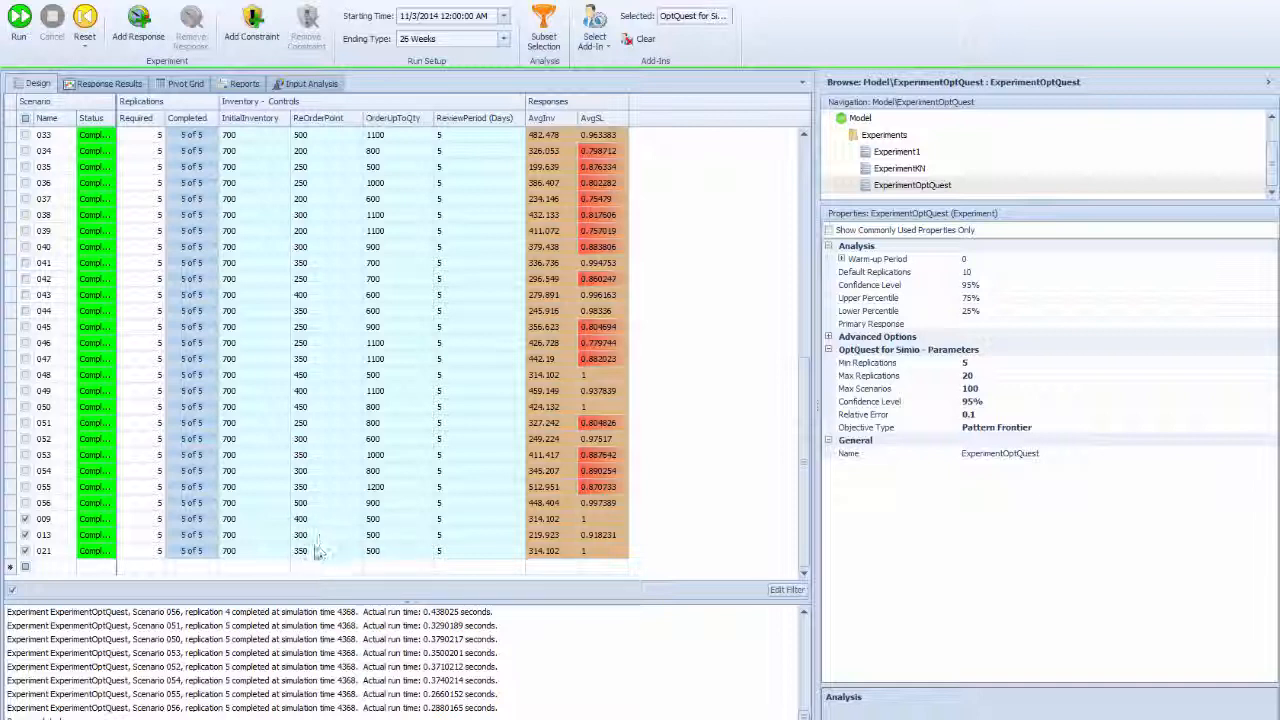
pyautogui.moveTo(324, 524)
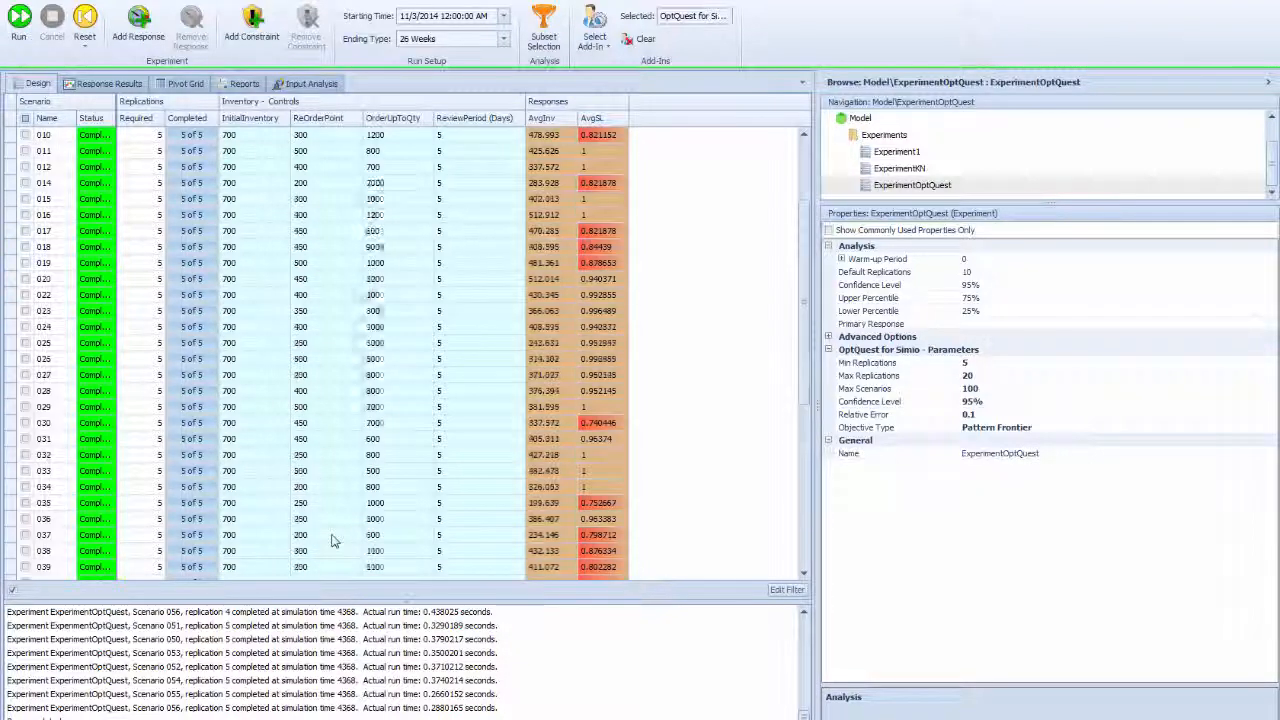
pyautogui.scroll(-3)
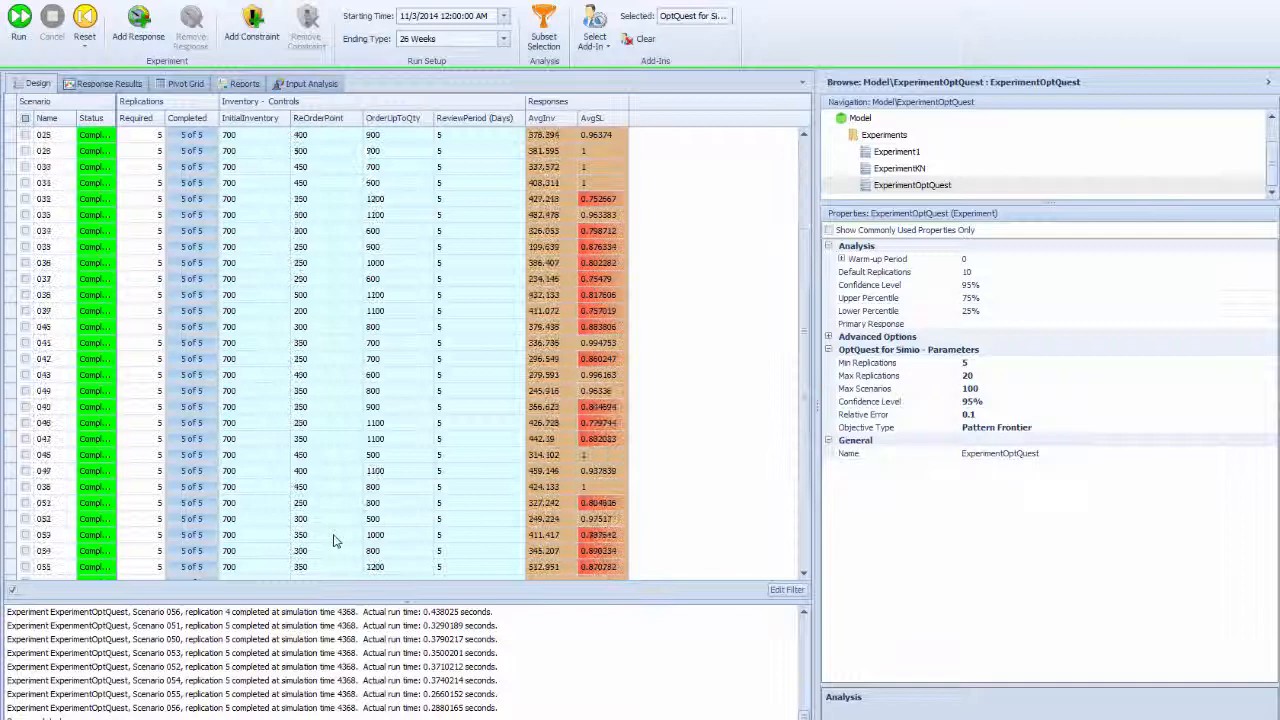
pyautogui.scroll(-3)
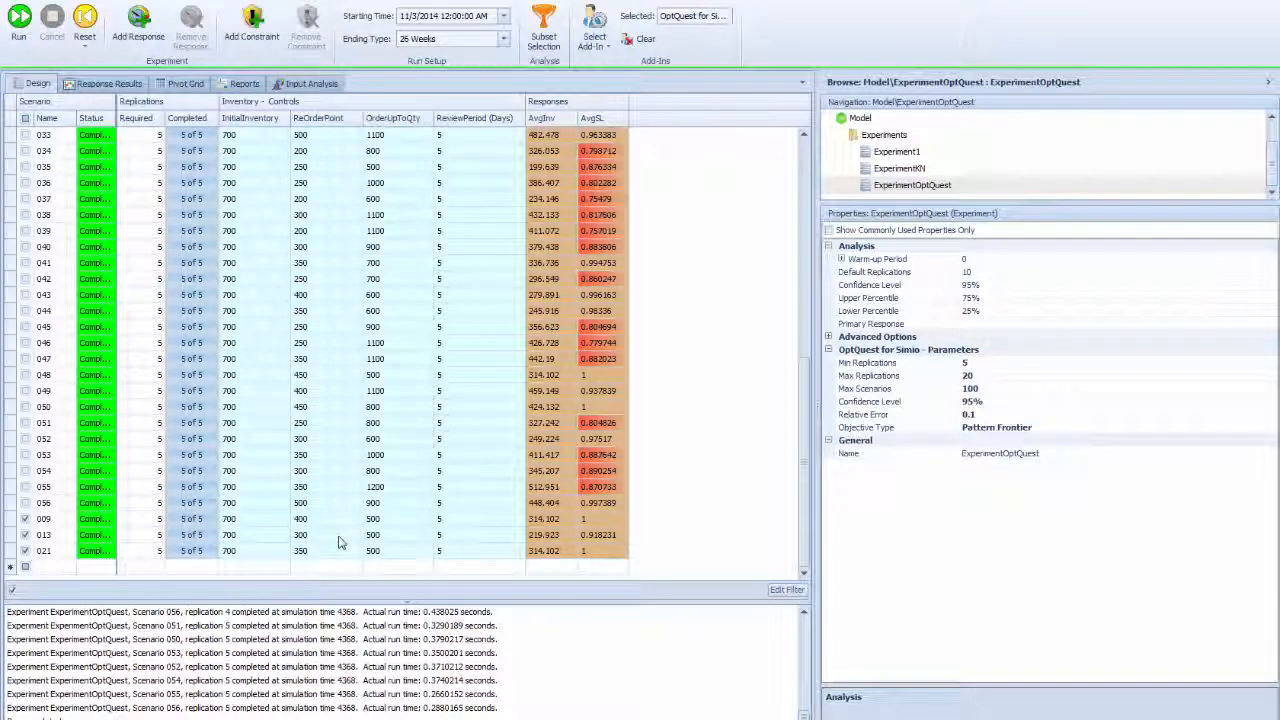